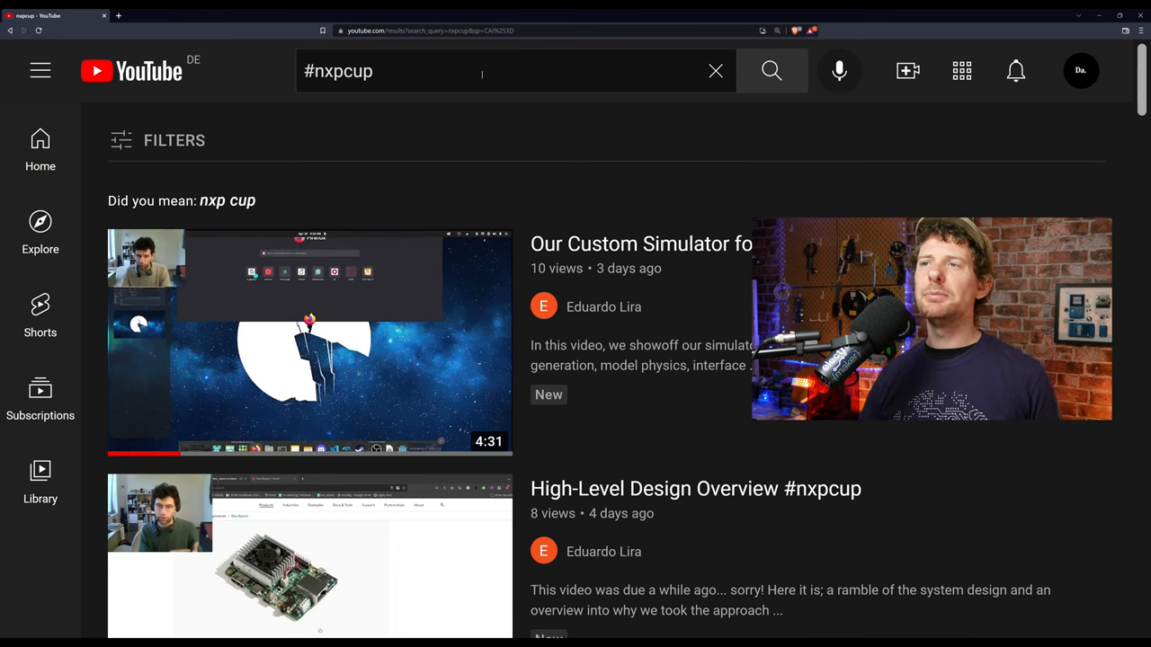
Step: Scroll the Tiny ML For Big Hearts project page down into its Story on the heartbeat dataset
click(495, 72)
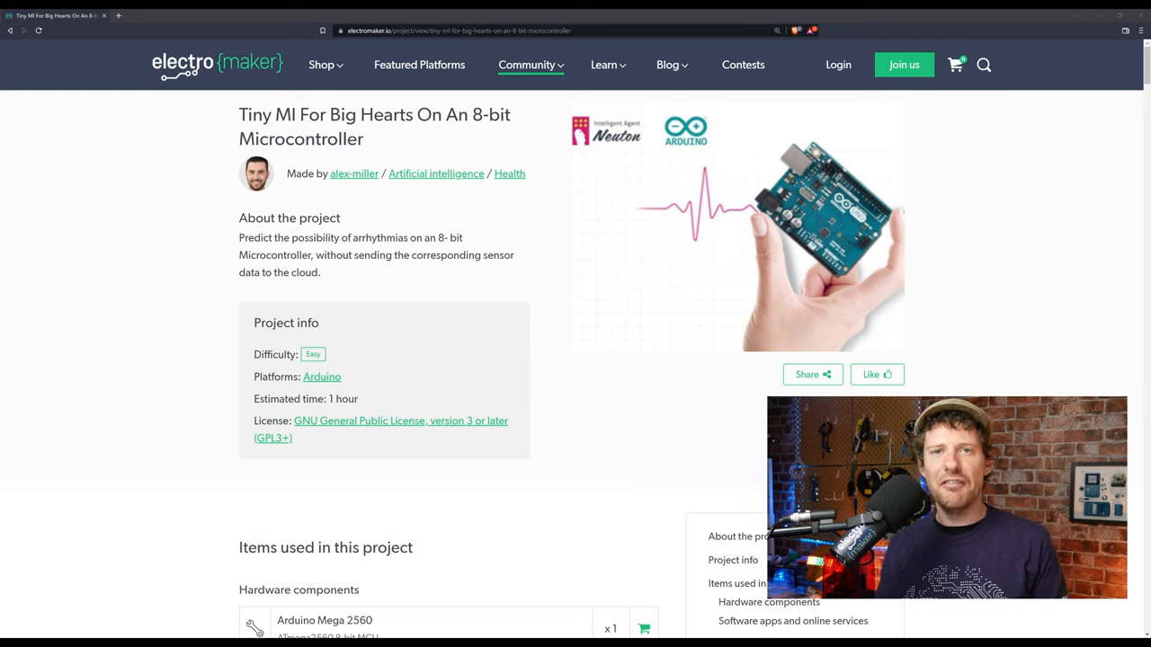
scroll(down, 3)
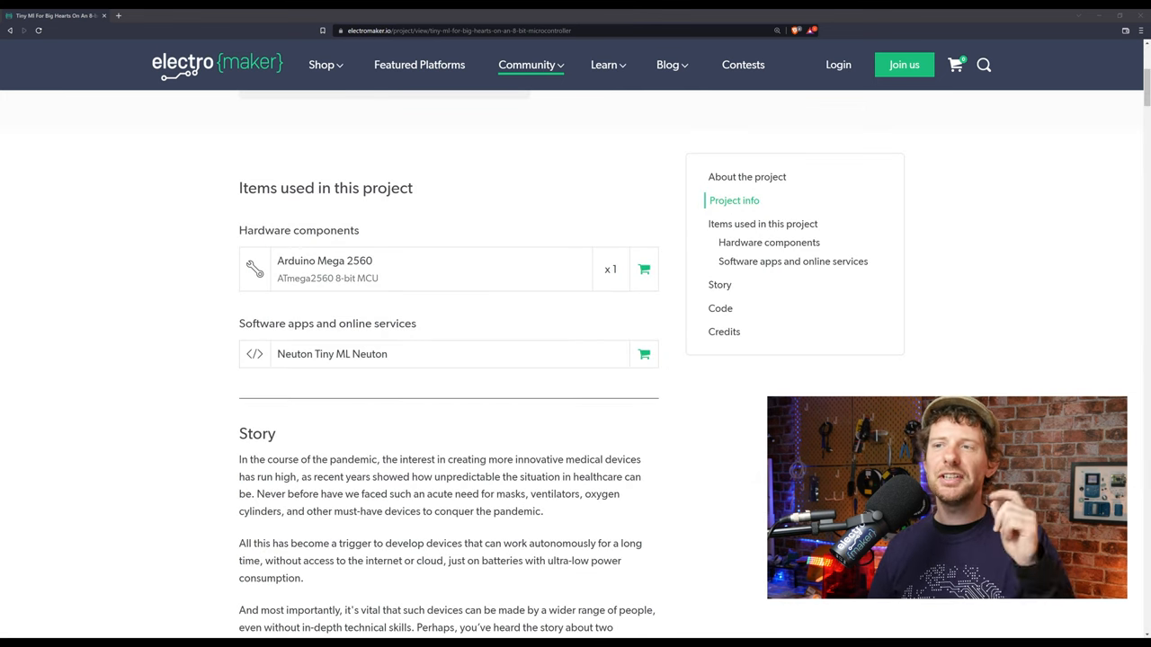
mouse_move(162, 277)
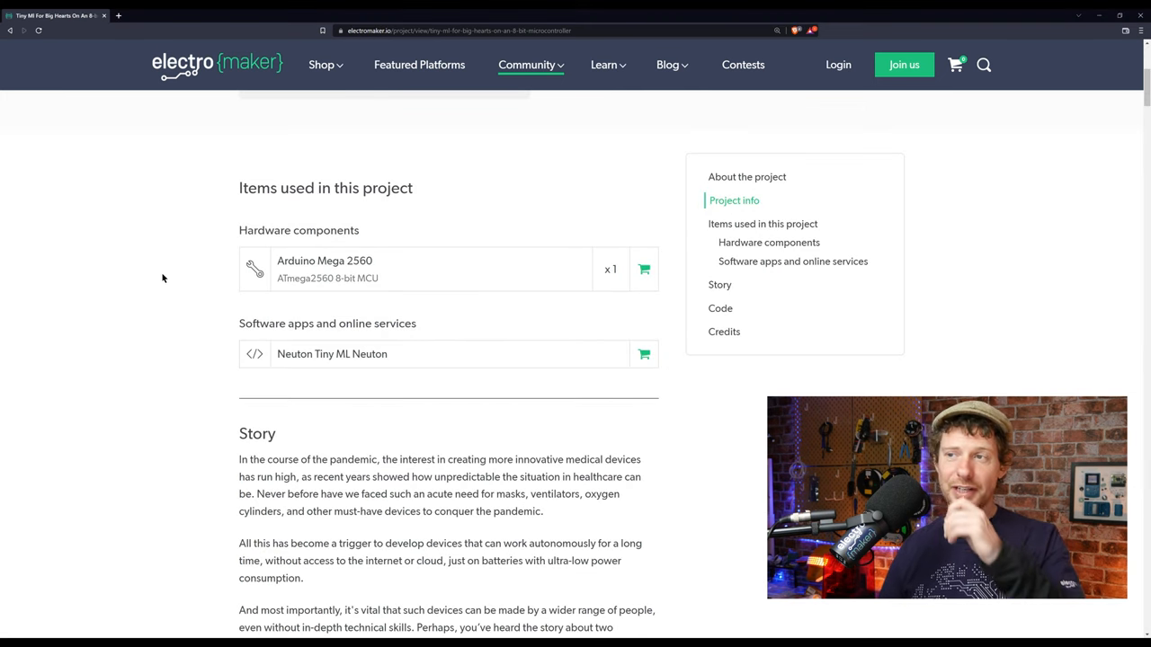
scroll(down, 3)
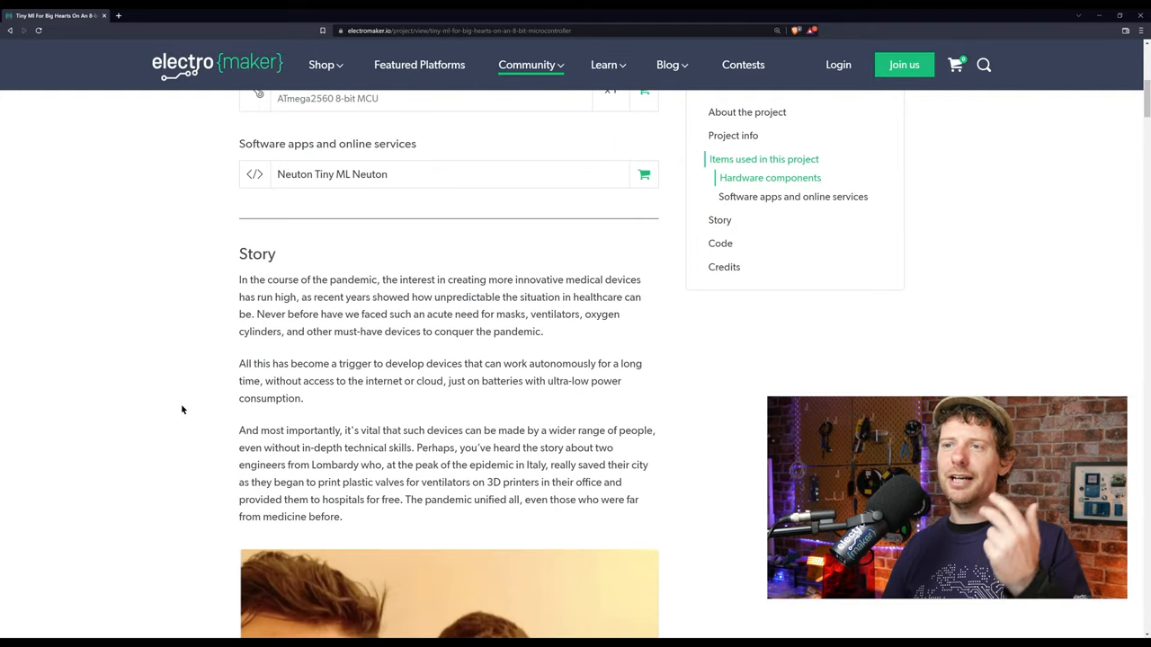
mouse_move(151, 381)
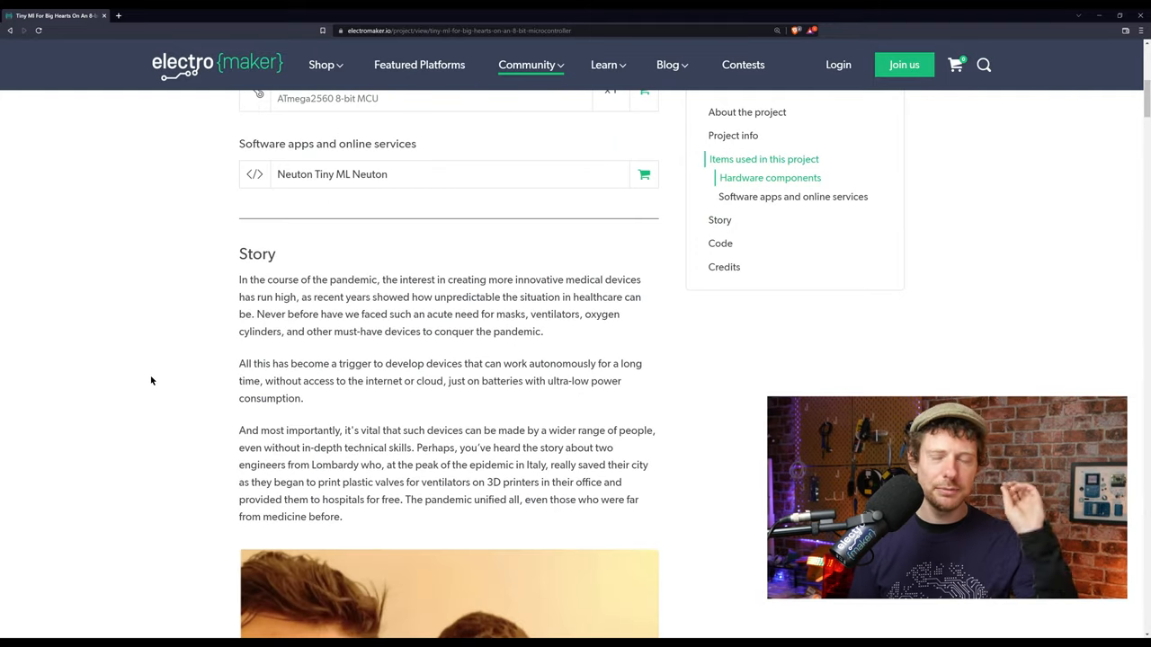
scroll(down, 3)
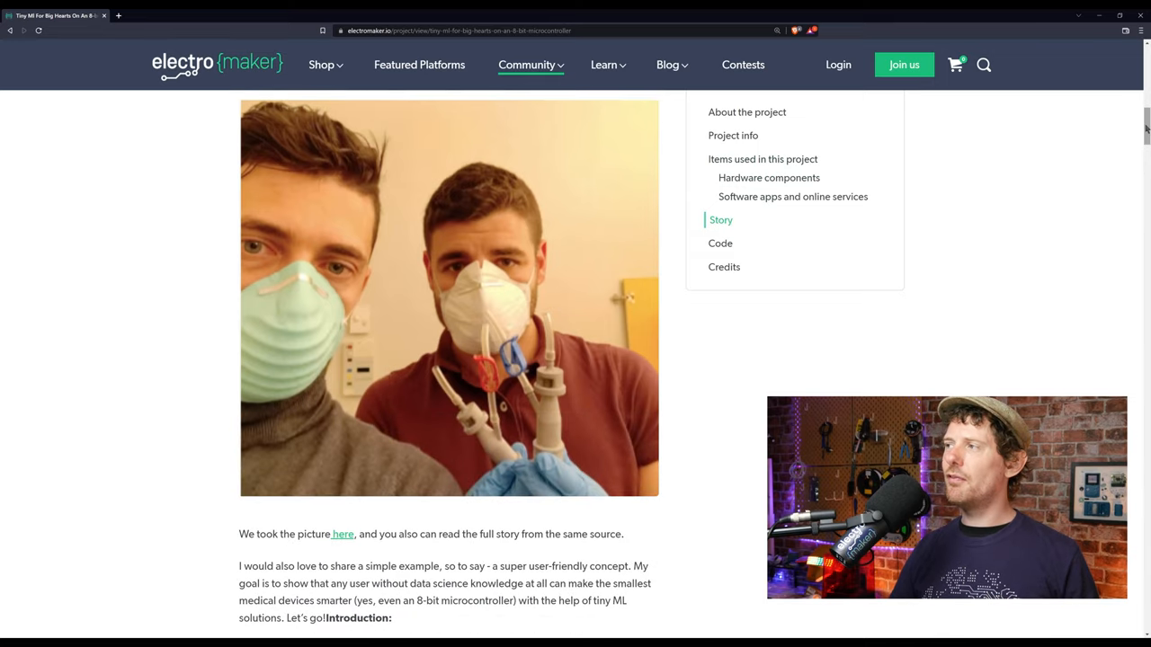
scroll(down, 3)
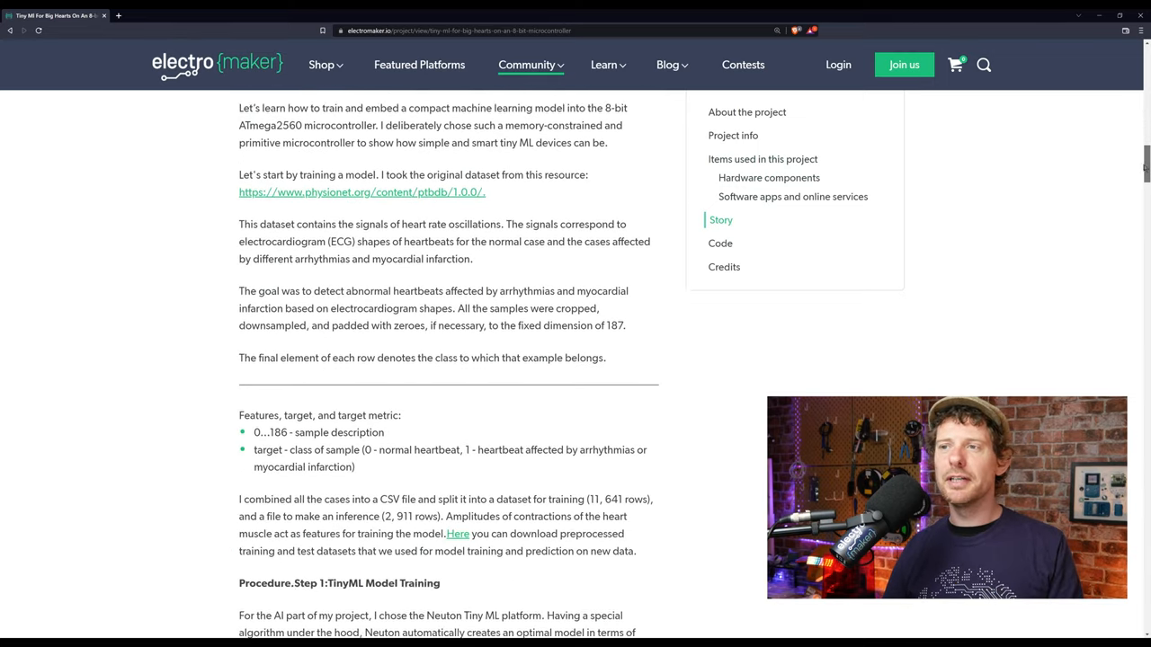
scroll(down, 3)
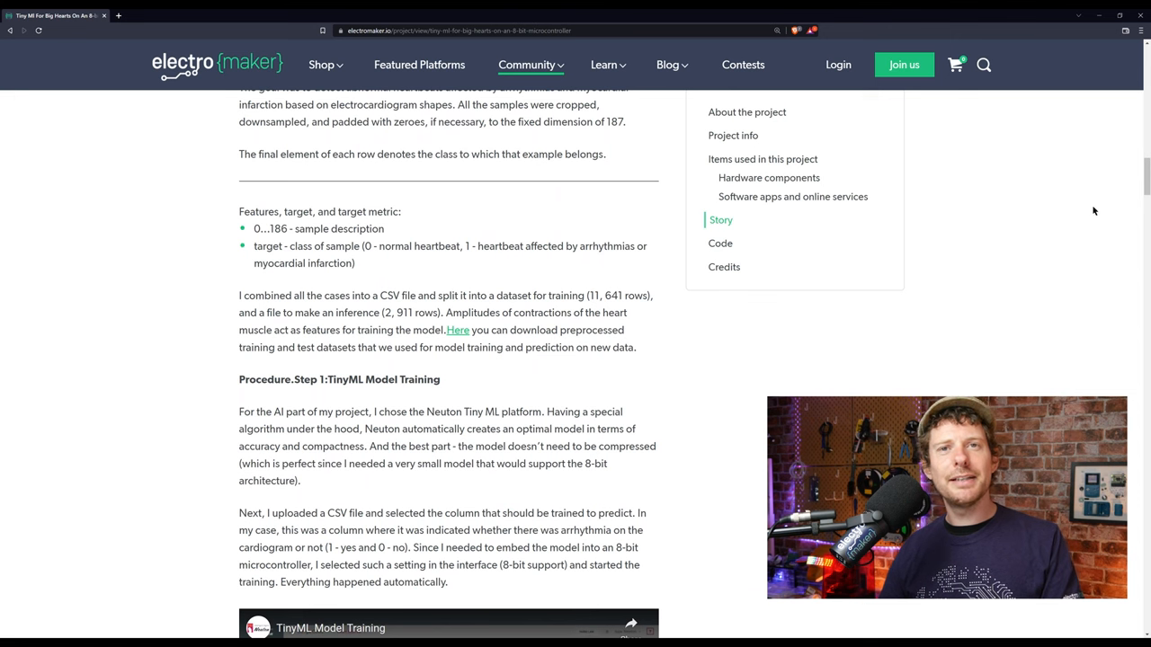
scroll(down, 3)
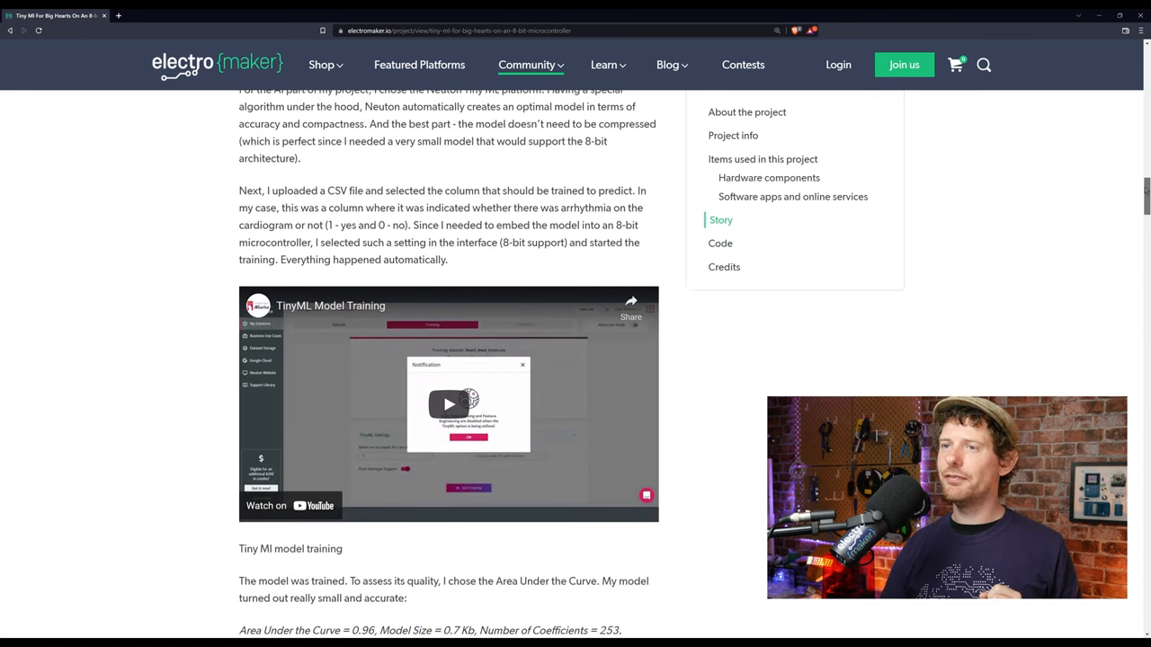
scroll(down, 3)
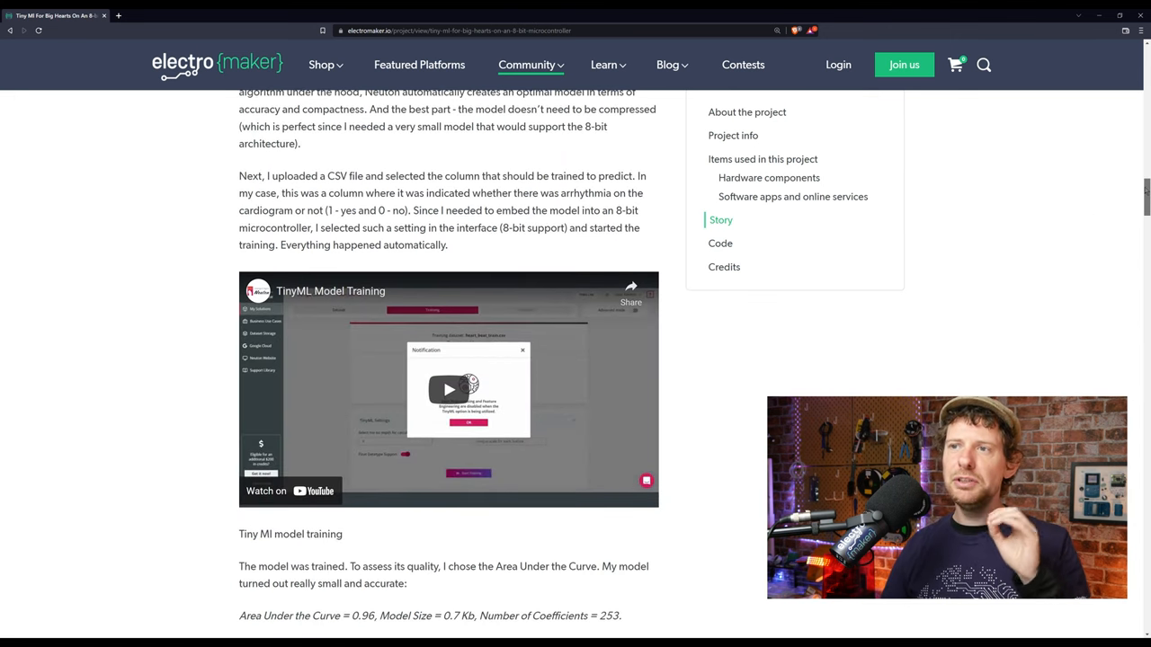
Step: Review the Neuton TinyML training steps, embedded training video and model results
scroll(up, 3)
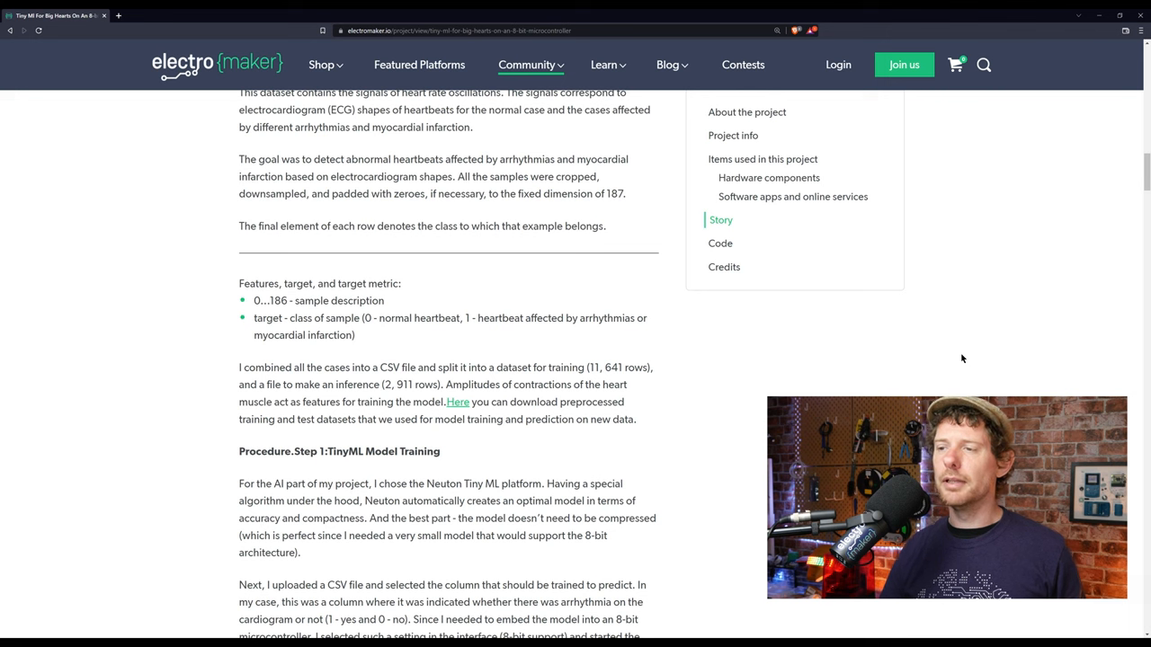
scroll(down, 3)
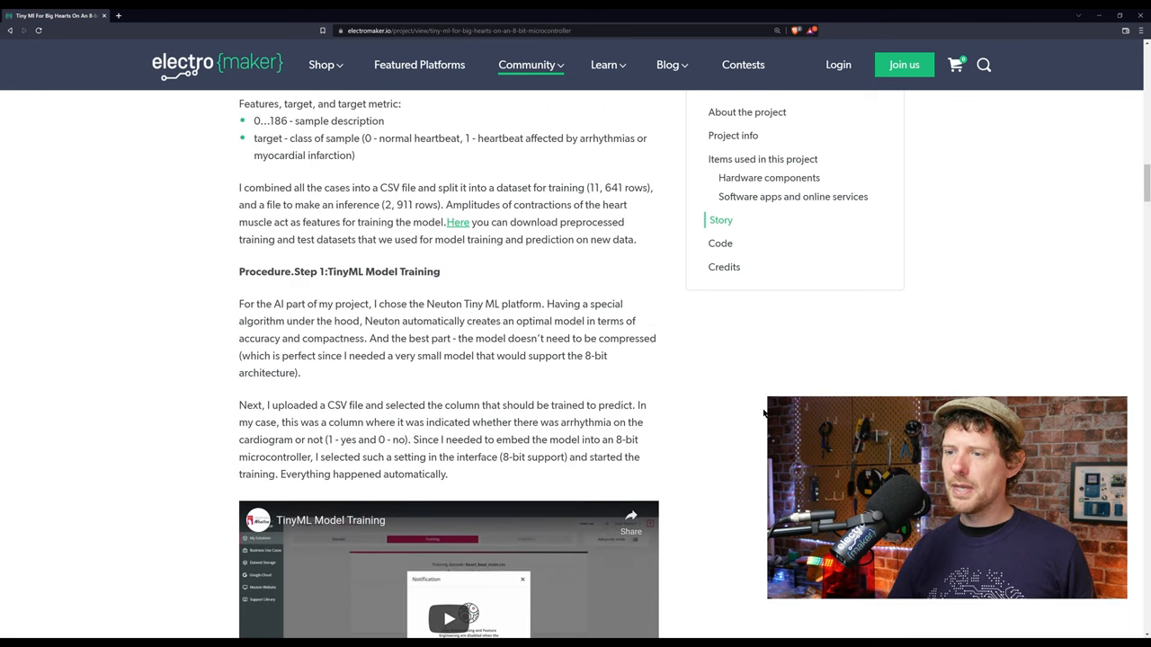
scroll(down, 3)
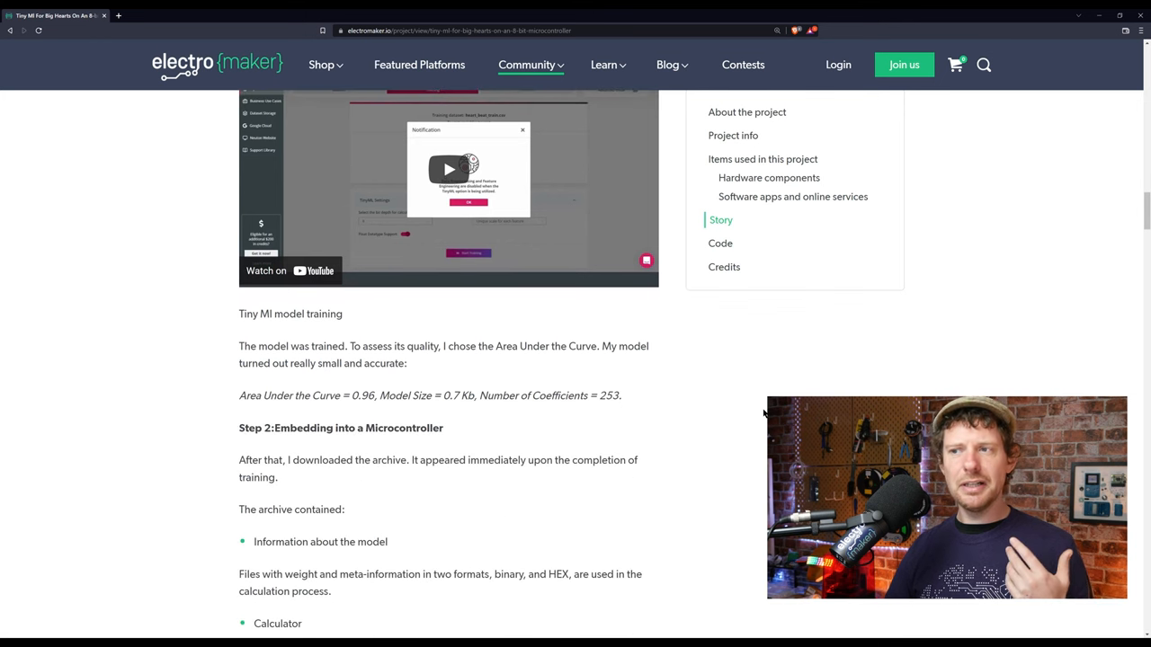
scroll(down, 3)
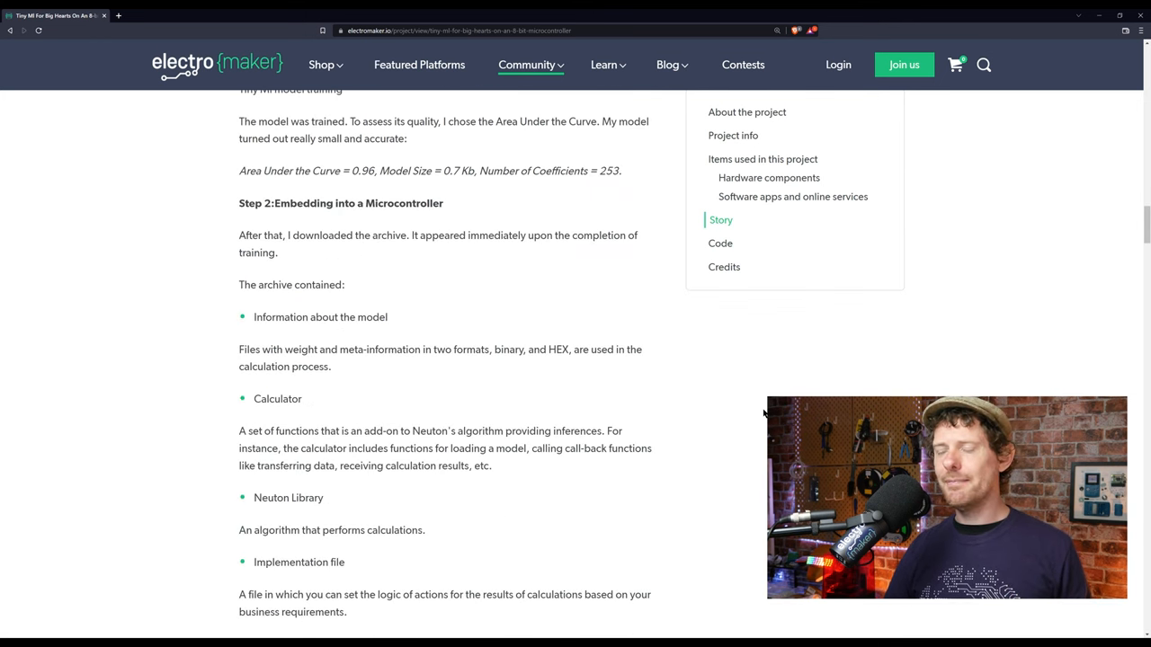
mouse_move(966, 297)
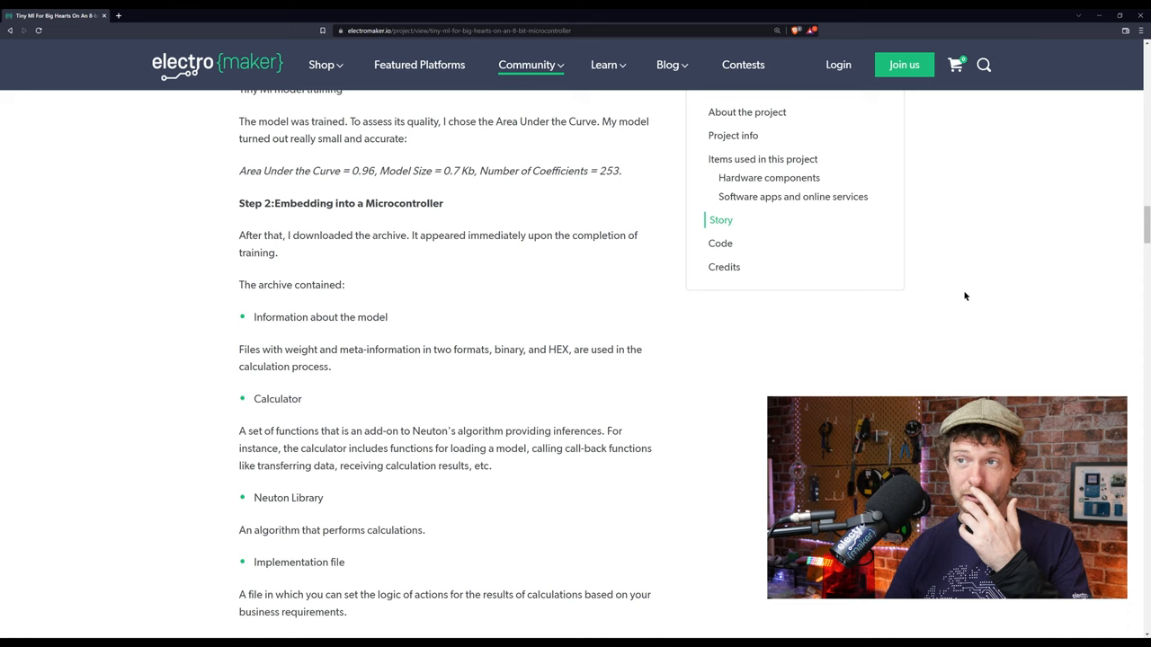
scroll(up, 3)
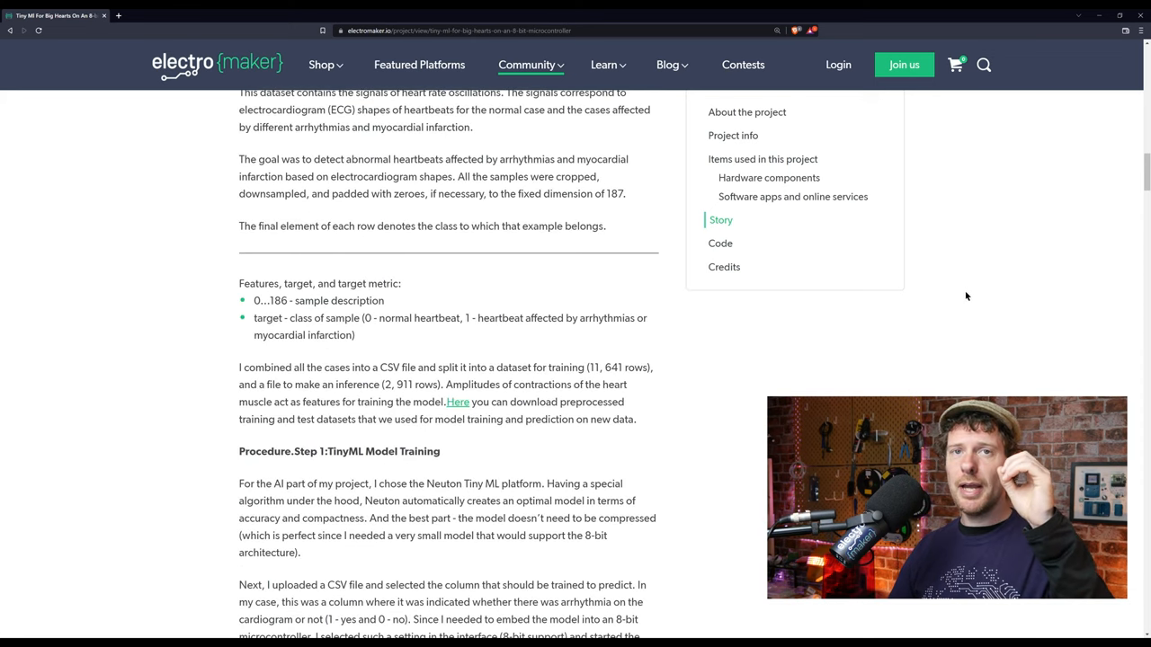
mouse_move(980, 291)
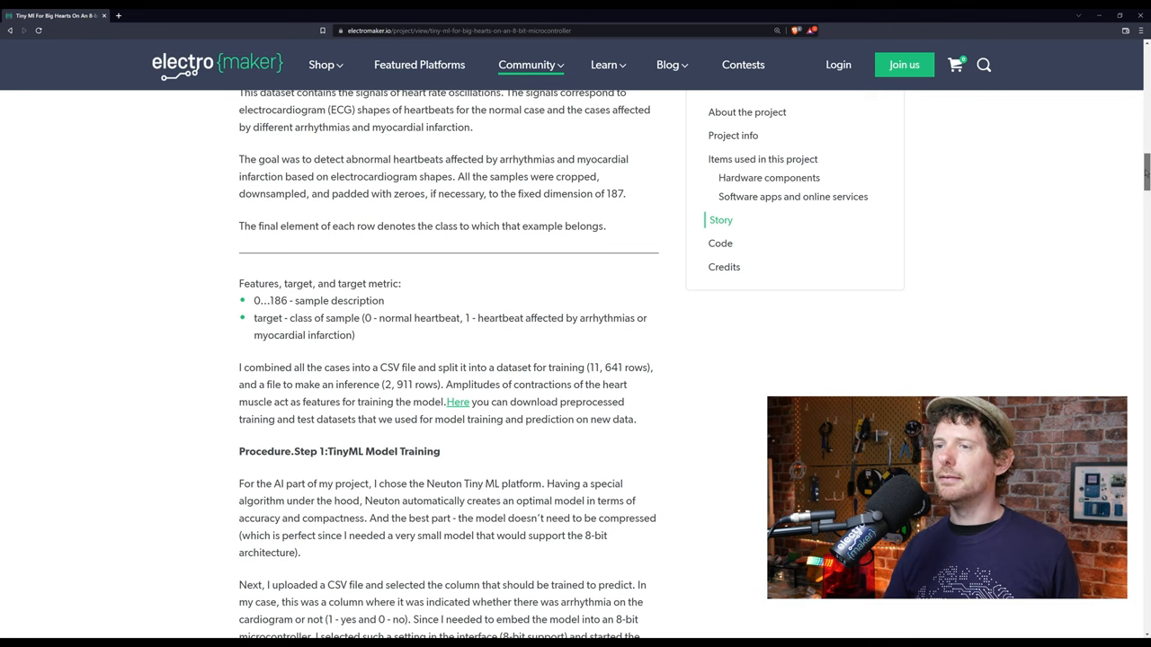
scroll(down, 3)
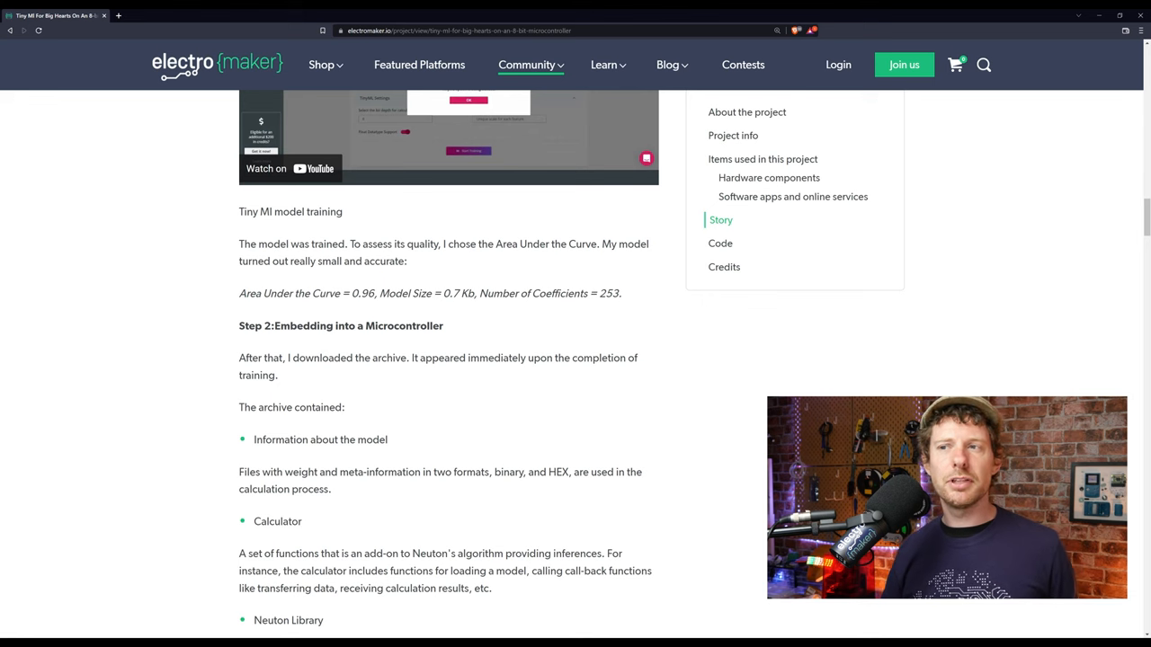
scroll(down, 3)
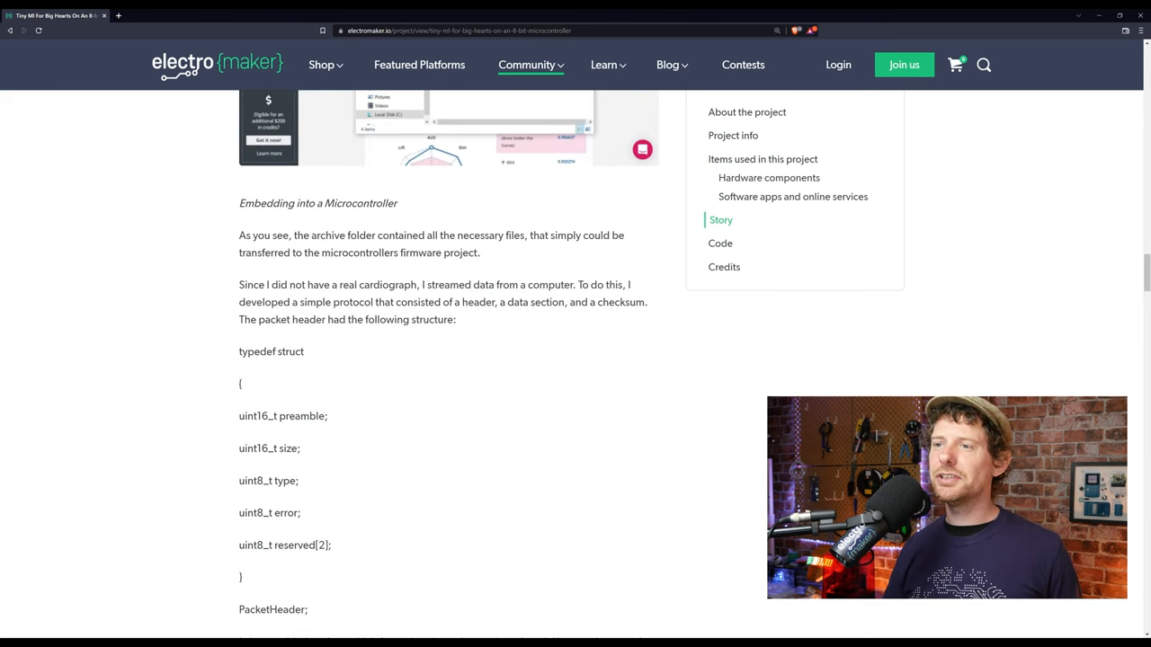
mouse_move(595, 365)
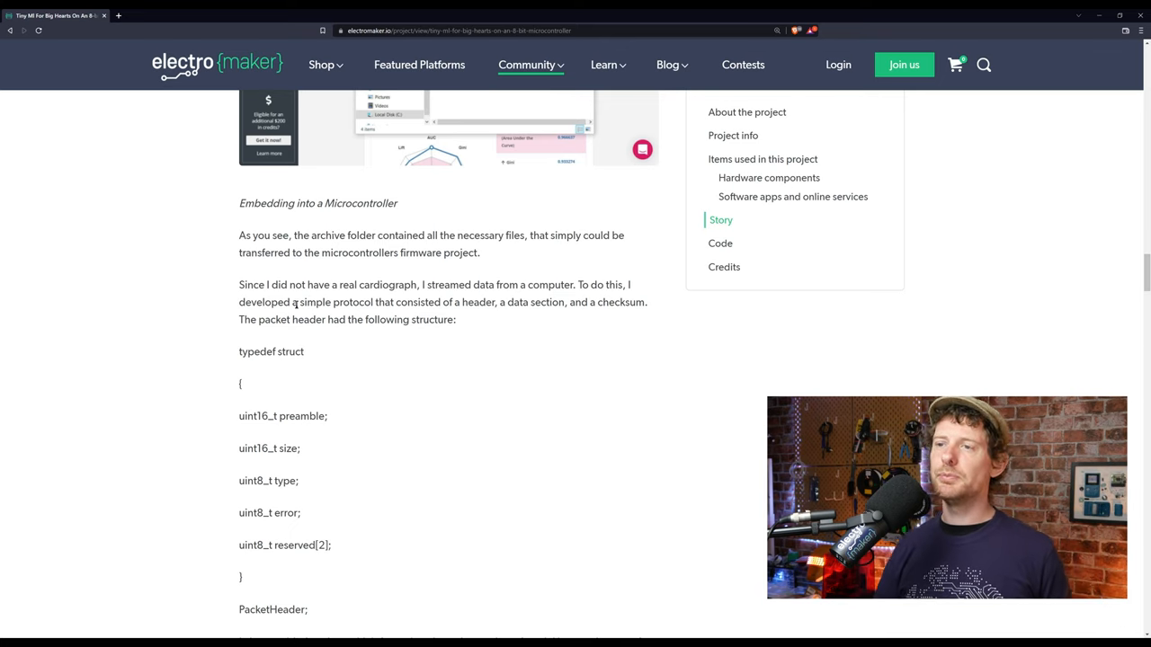
mouse_move(951, 248)
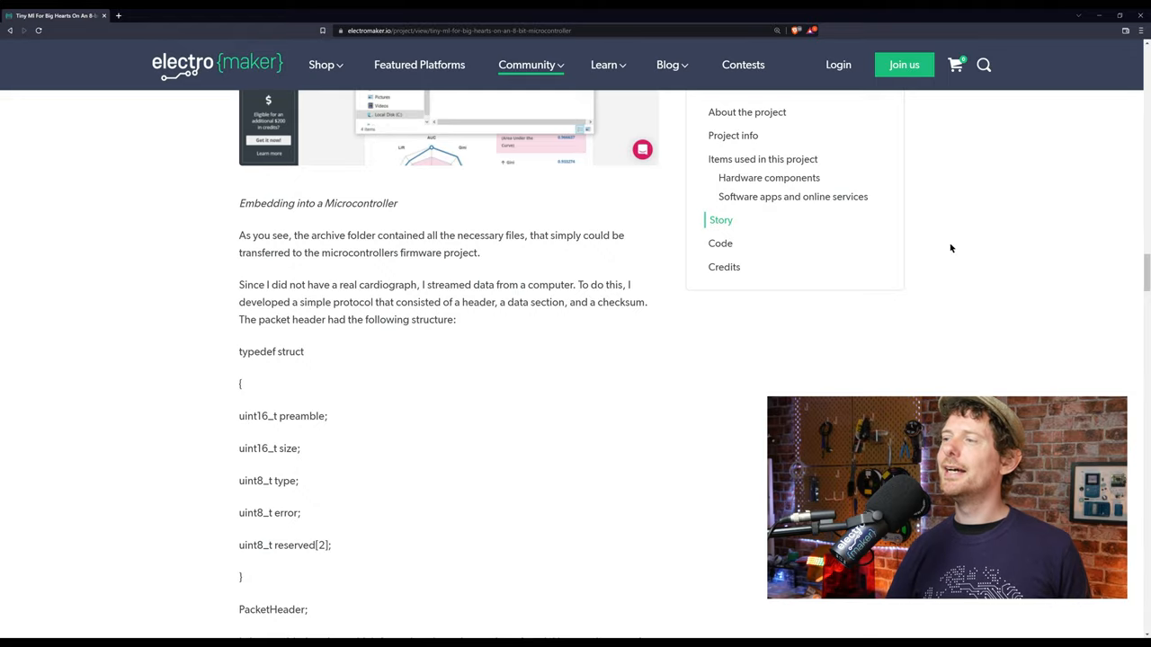
scroll(down, 3)
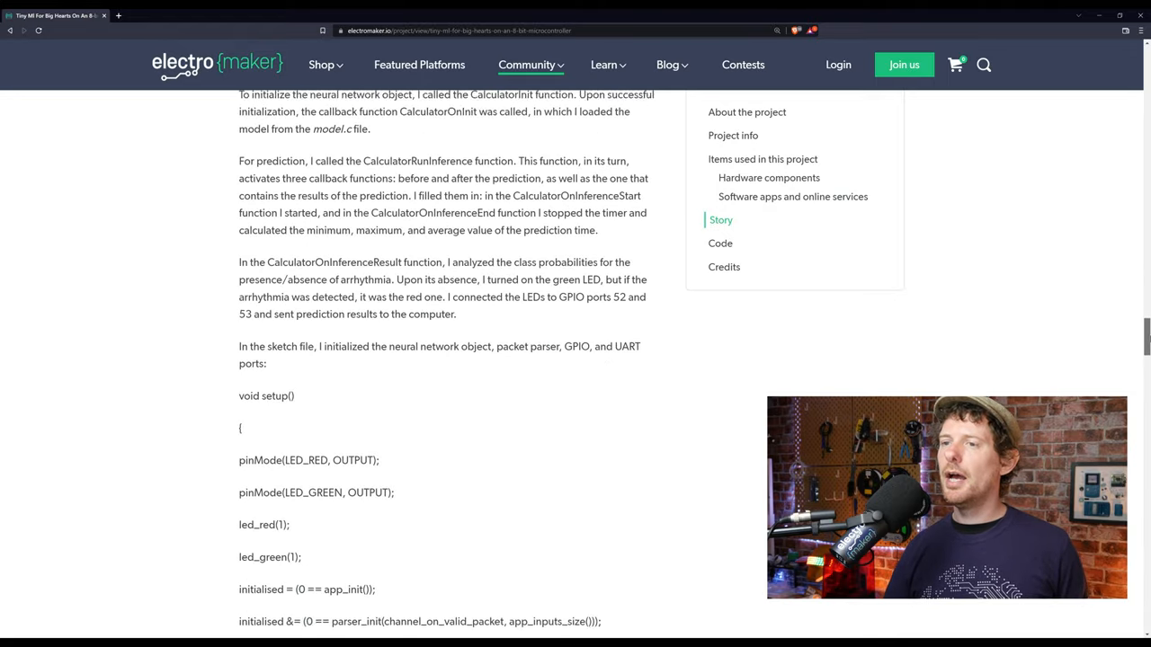
scroll(down, 3)
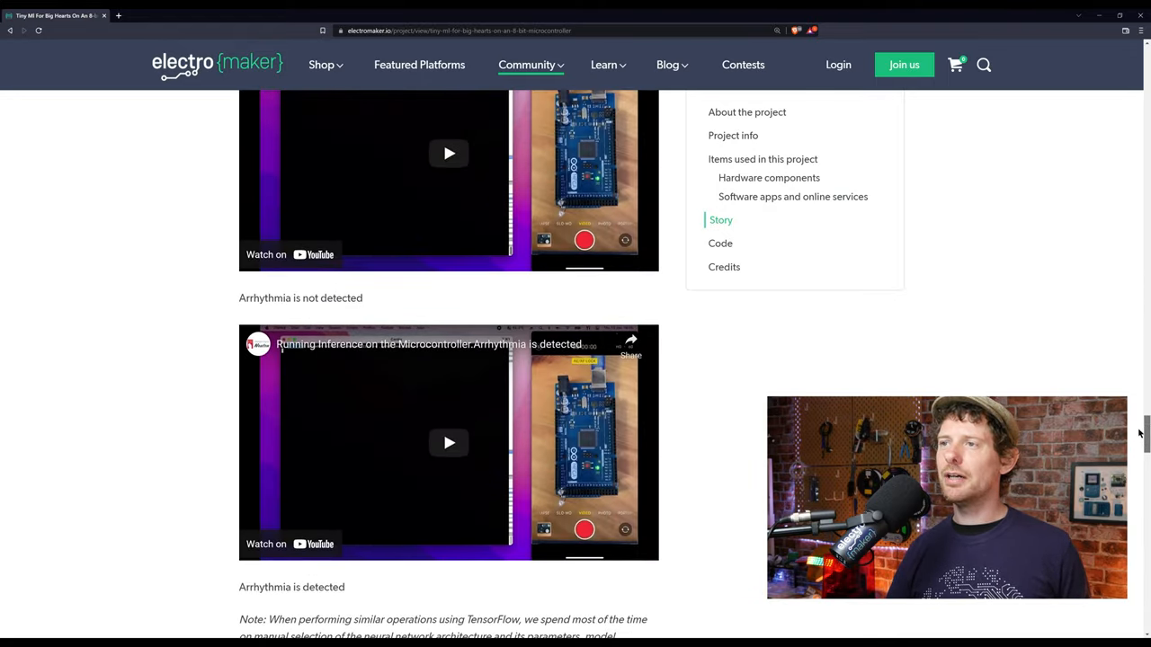
scroll(up, 3)
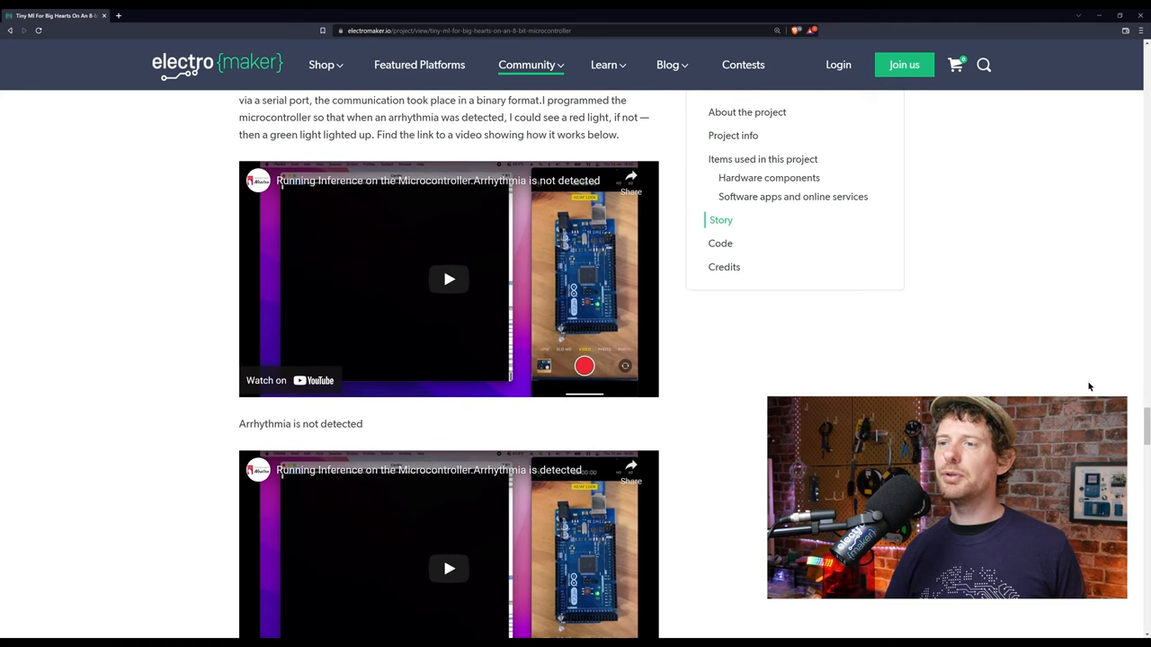
scroll(down, 3)
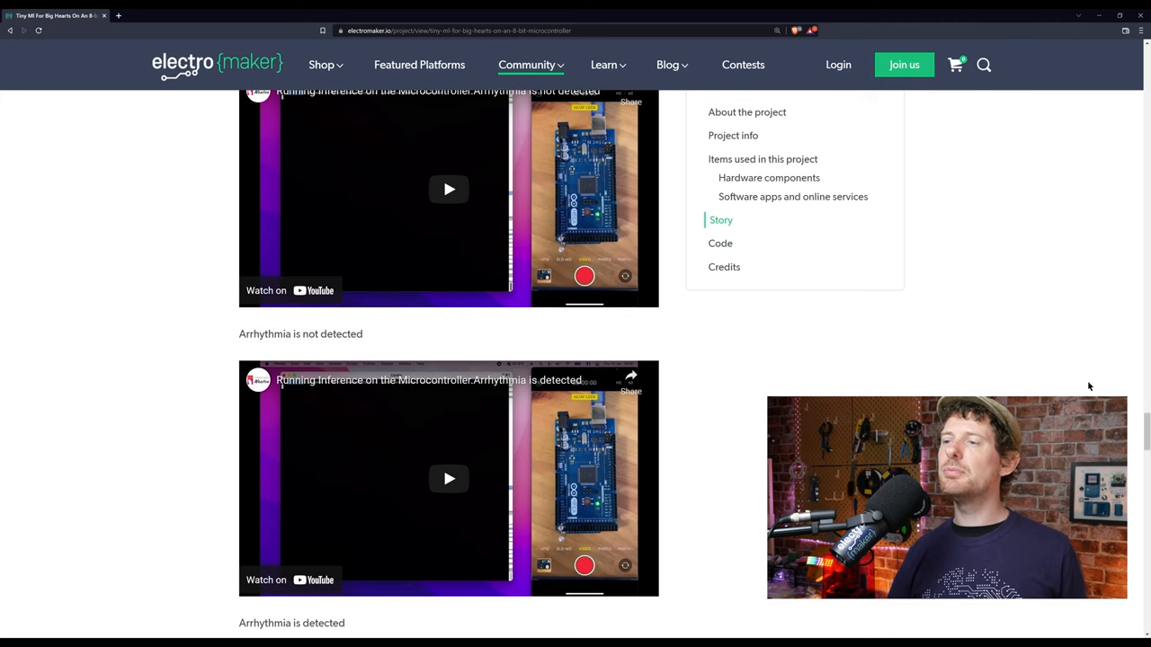
scroll(up, 3)
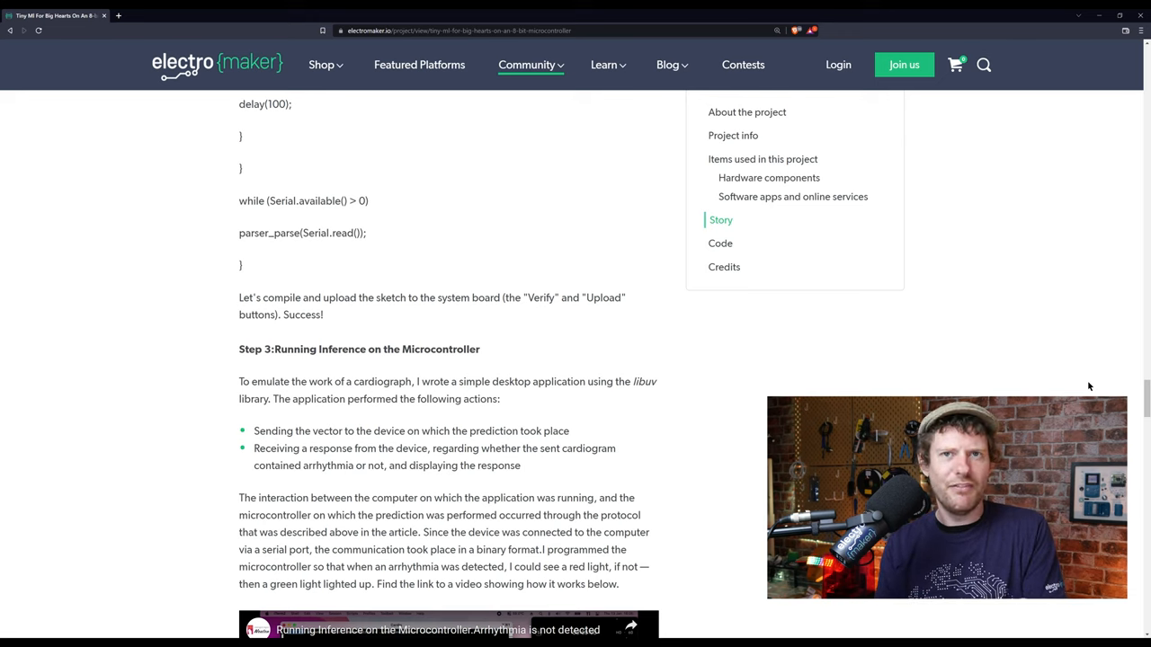
mouse_move(1096, 381)
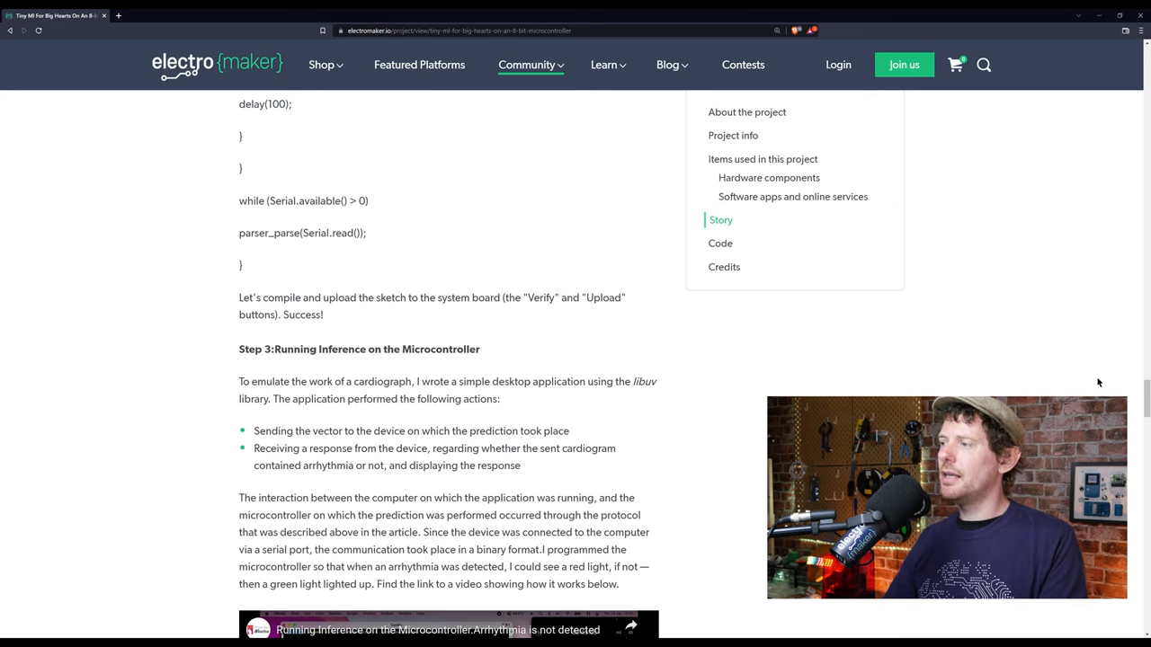
scroll(down, 3)
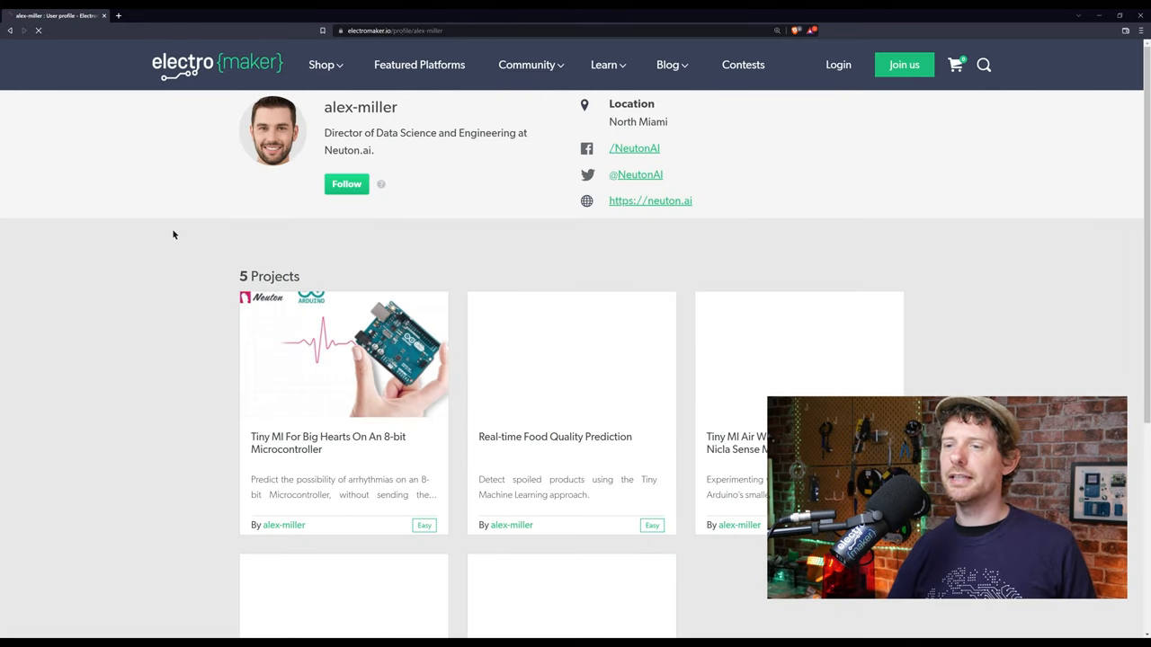
scroll(down, 3)
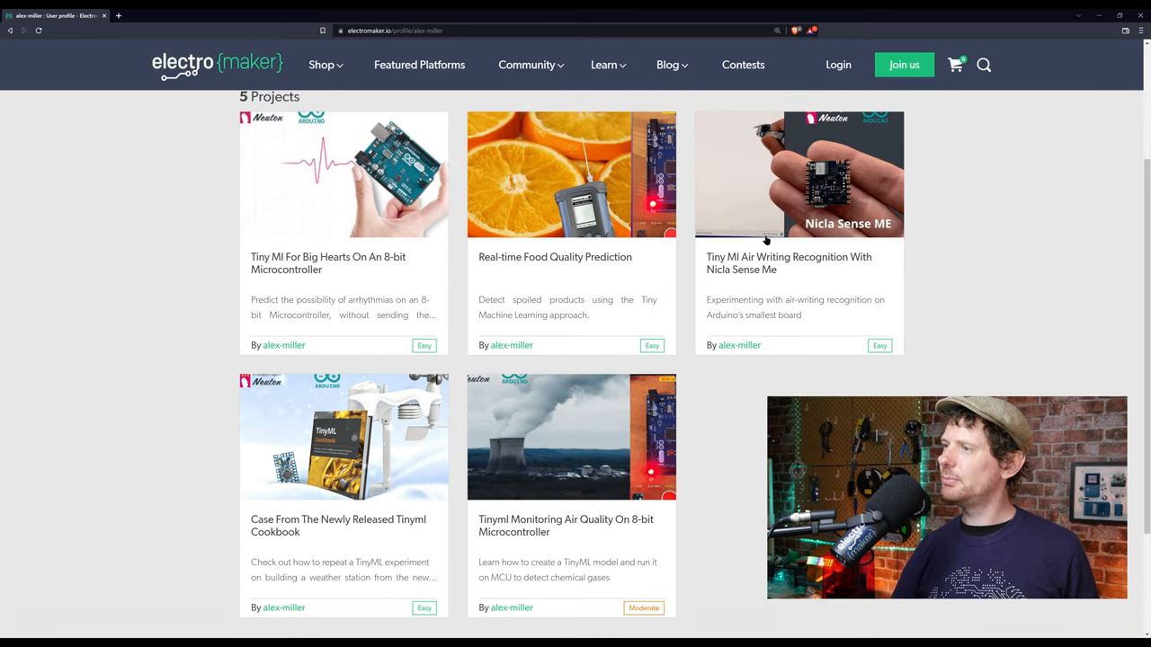
mouse_move(791, 178)
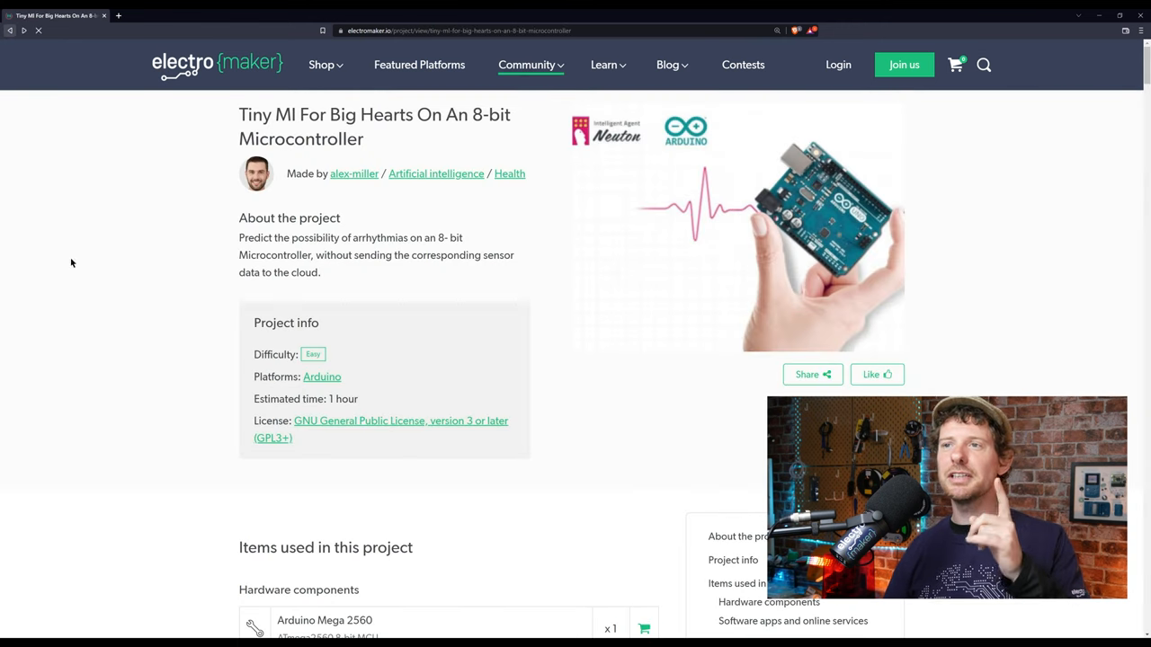
mouse_move(419, 65)
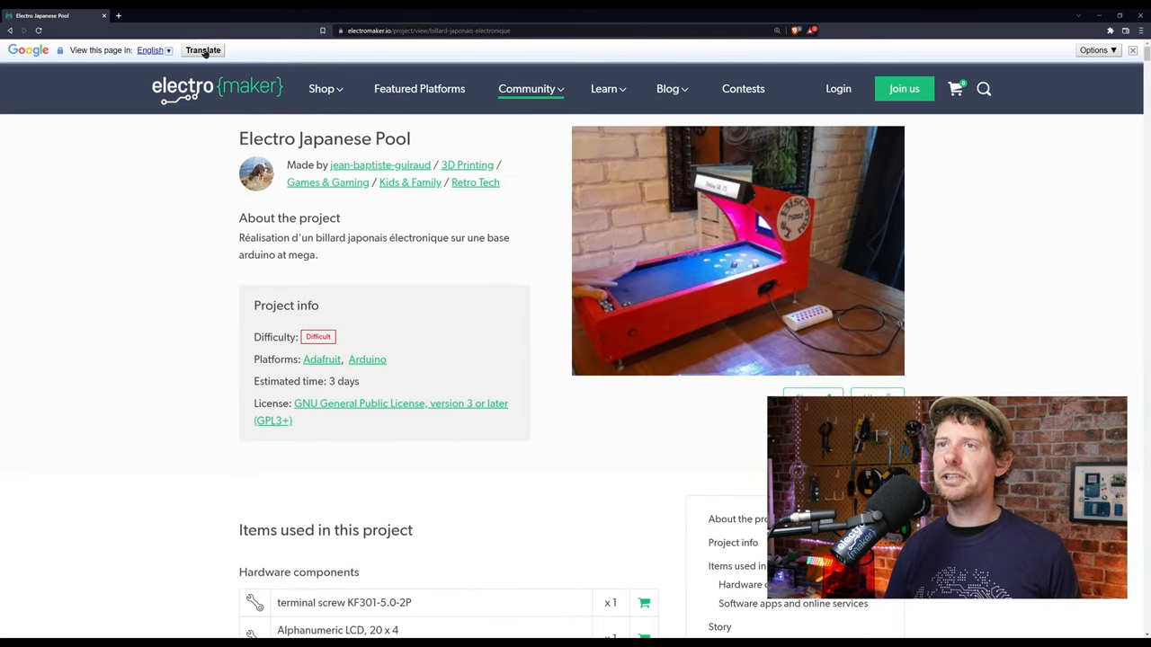
Step: Translate the Electro Japanese Pool page into English and read into its Story
click(201, 51)
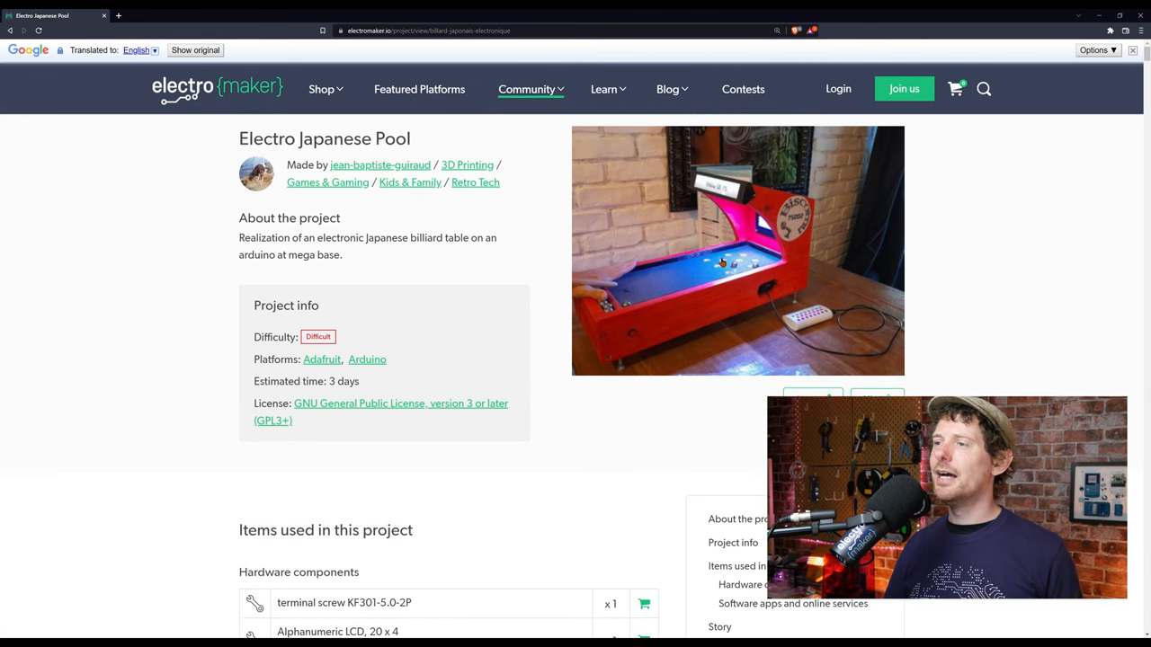
scroll(down, 3)
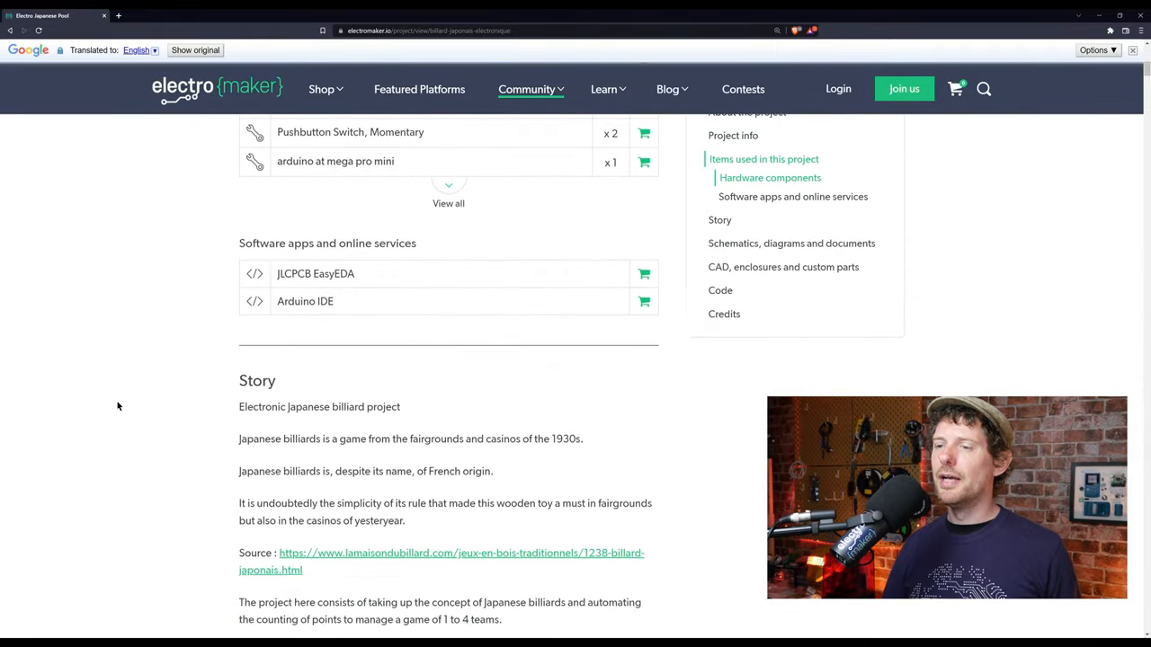
scroll(down, 3)
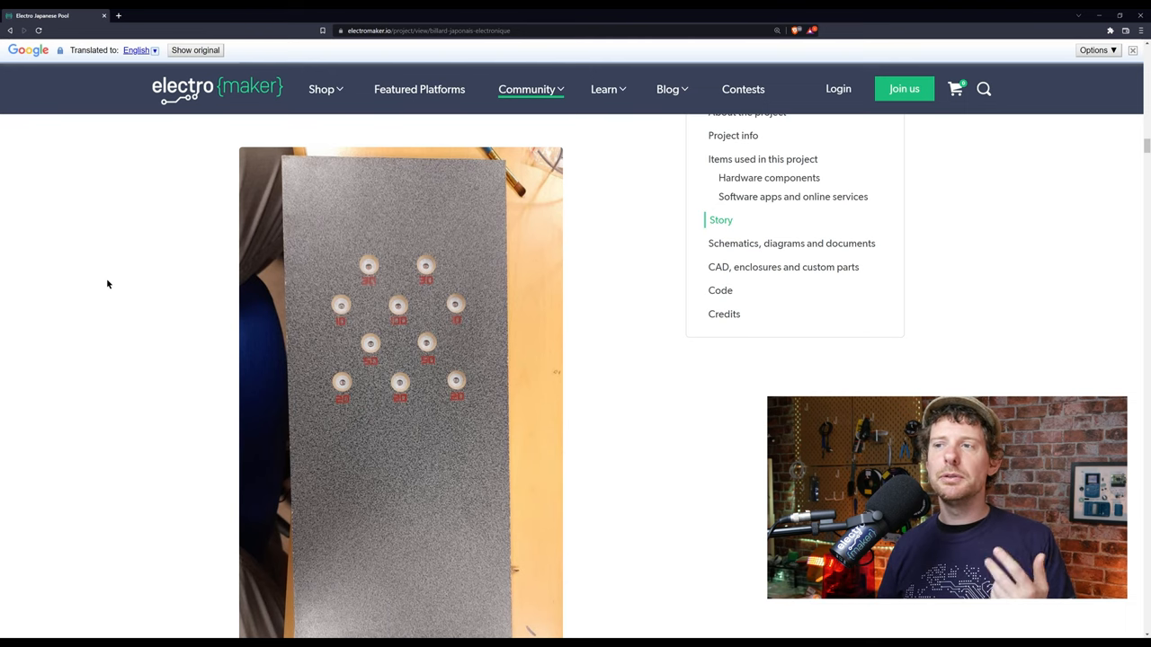
scroll(down, 3)
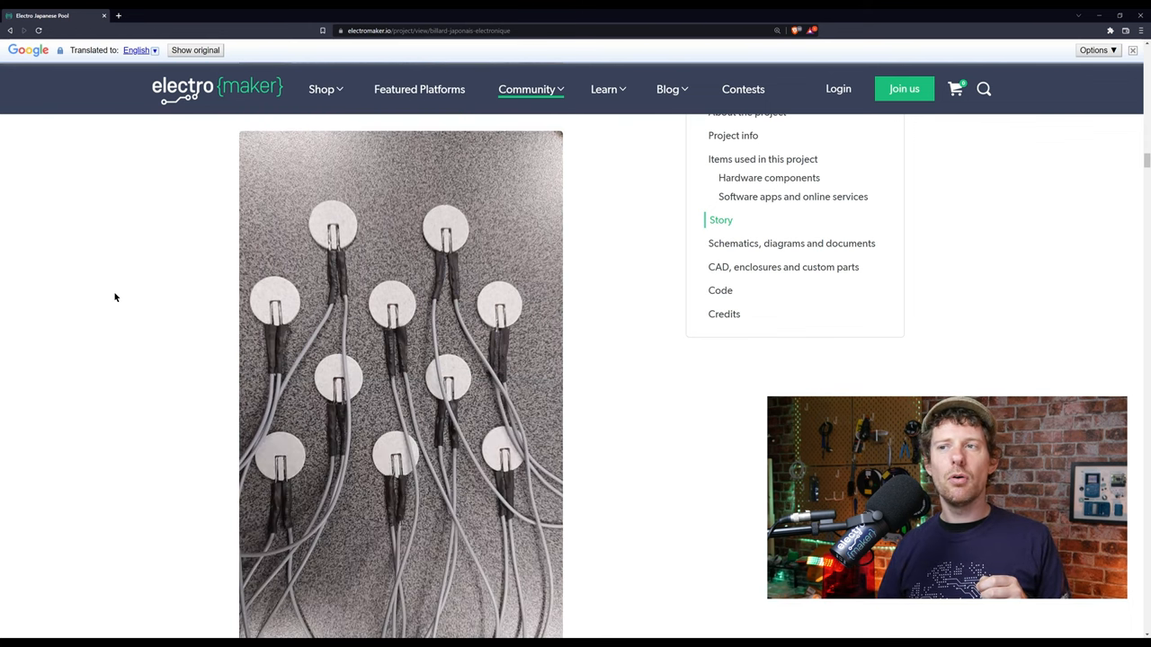
mouse_move(334, 207)
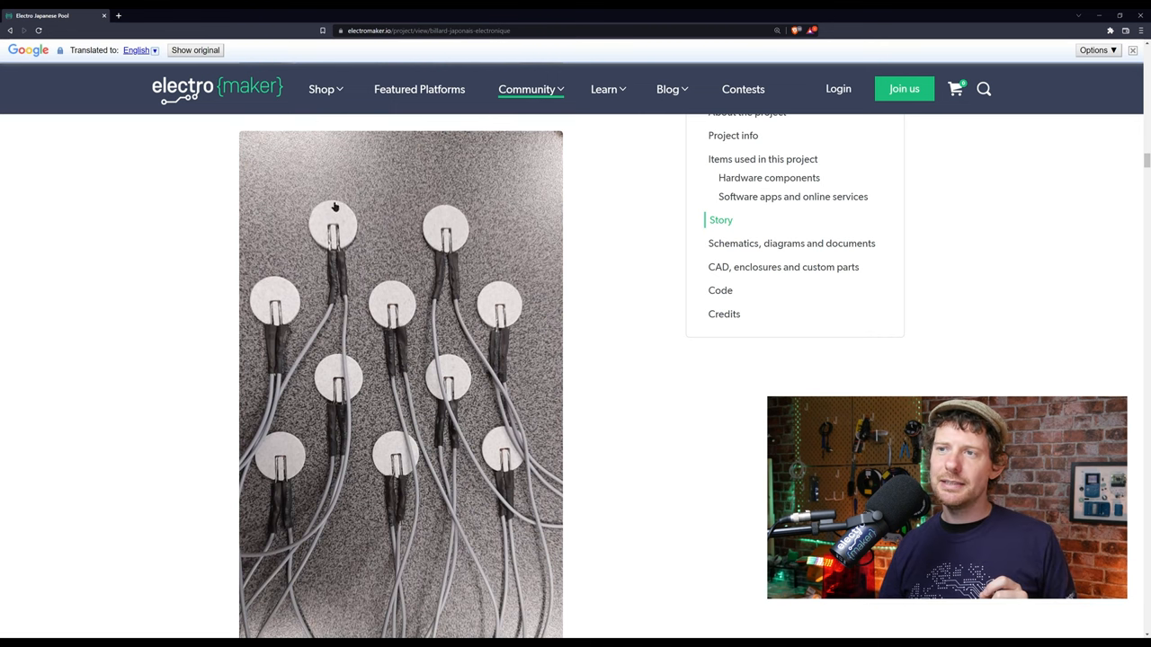
mouse_move(340, 237)
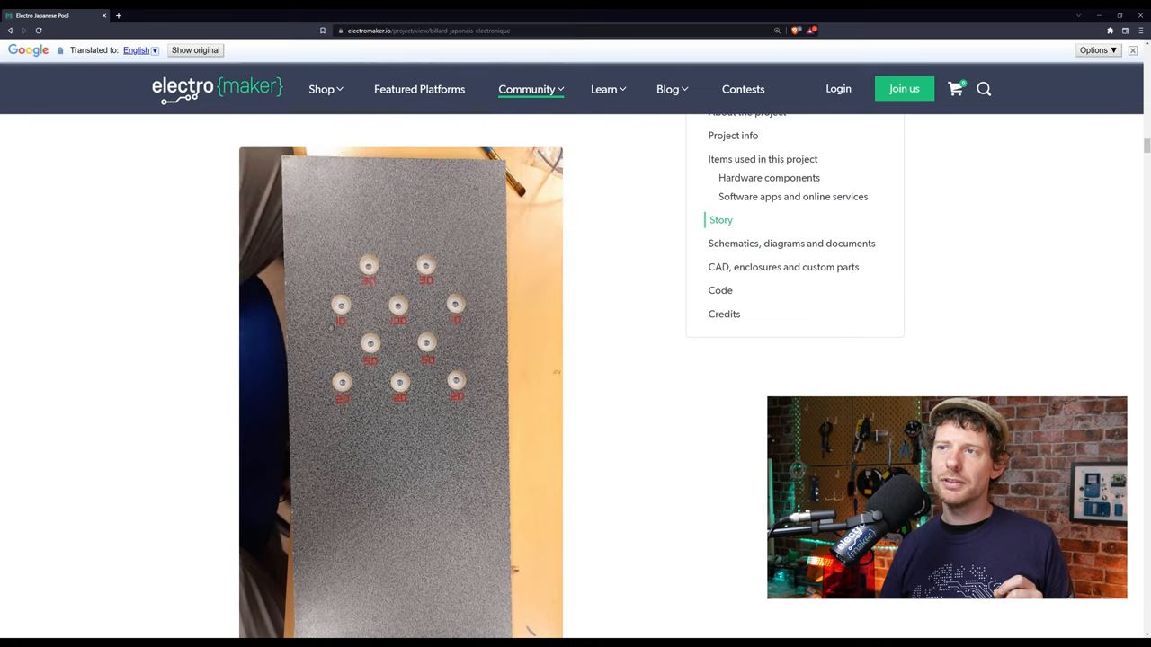
Step: Scroll through the Story photos and play the billiard table demo video
scroll(down, 3)
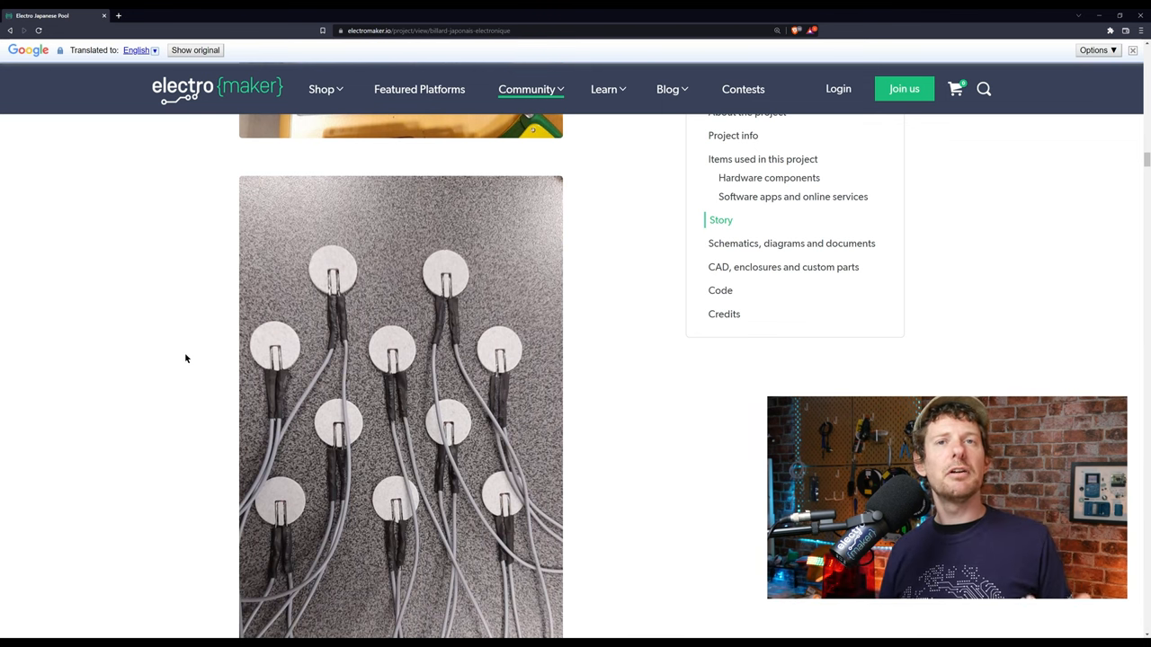
scroll(down, 3)
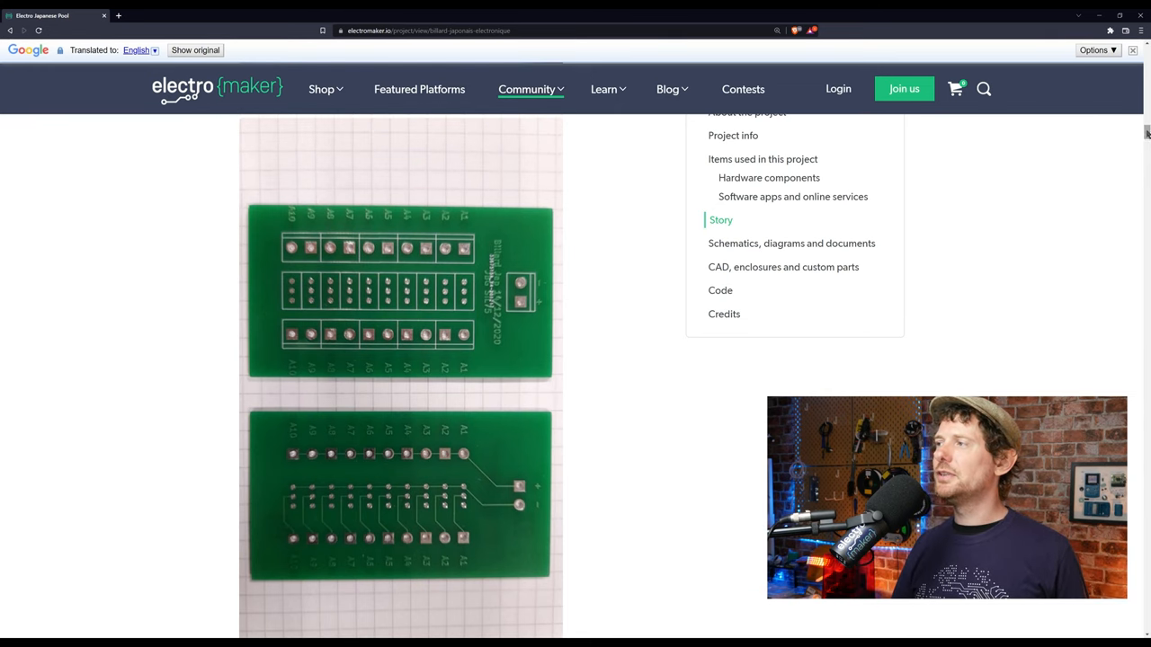
scroll(down, 3)
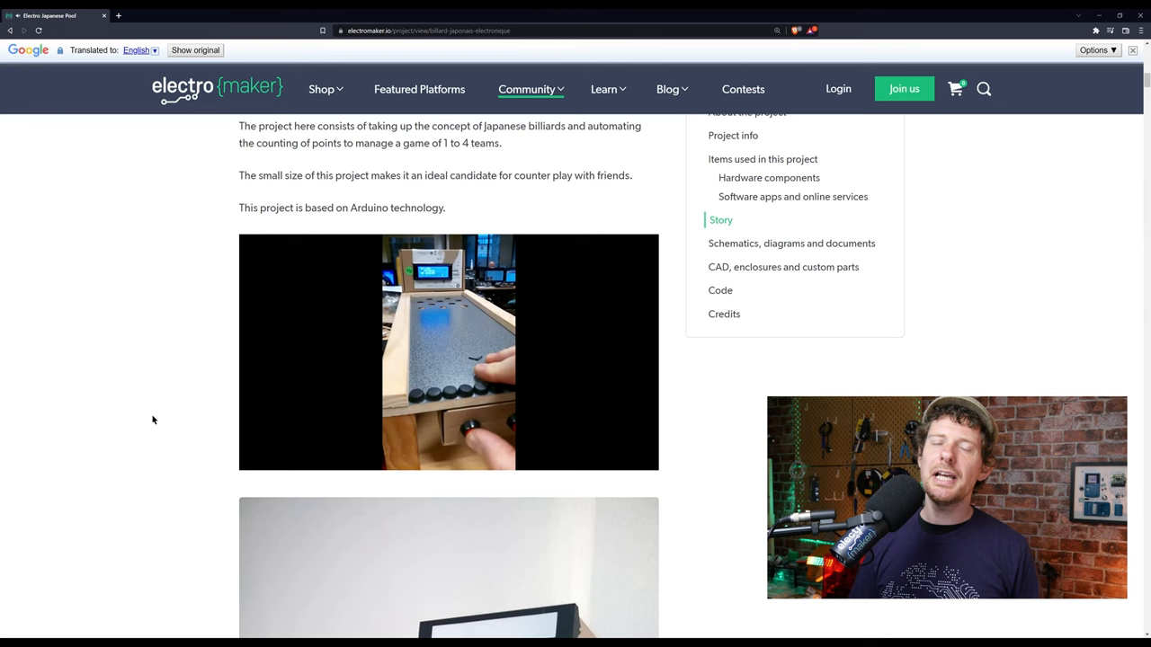
click(448, 350)
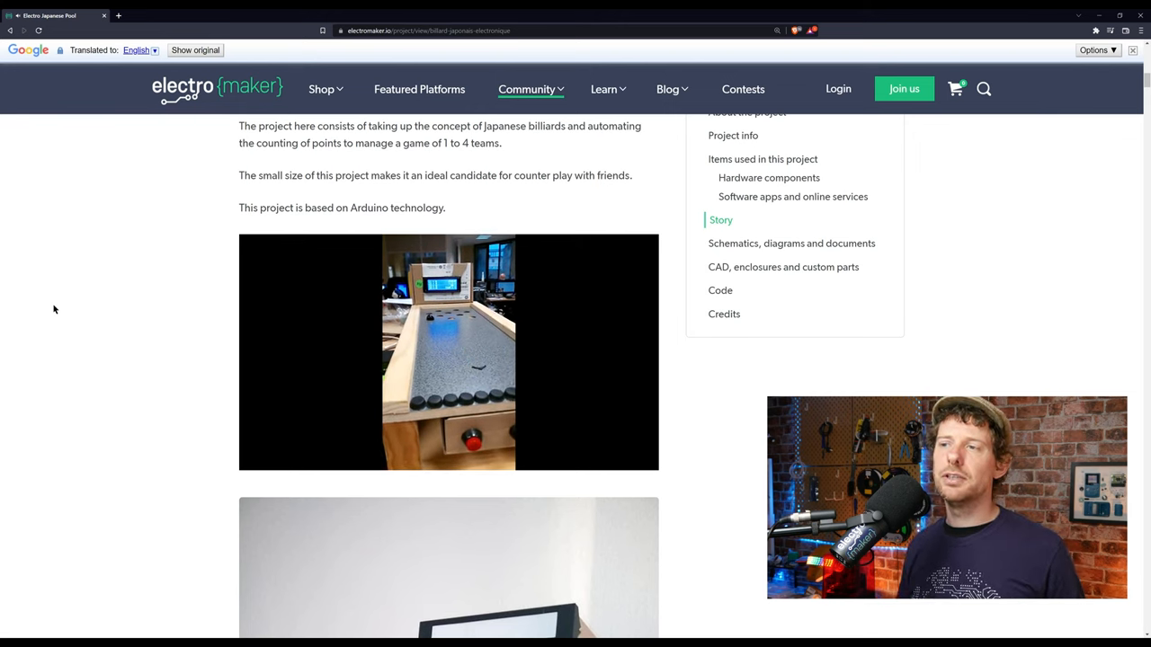
scroll(down, 3)
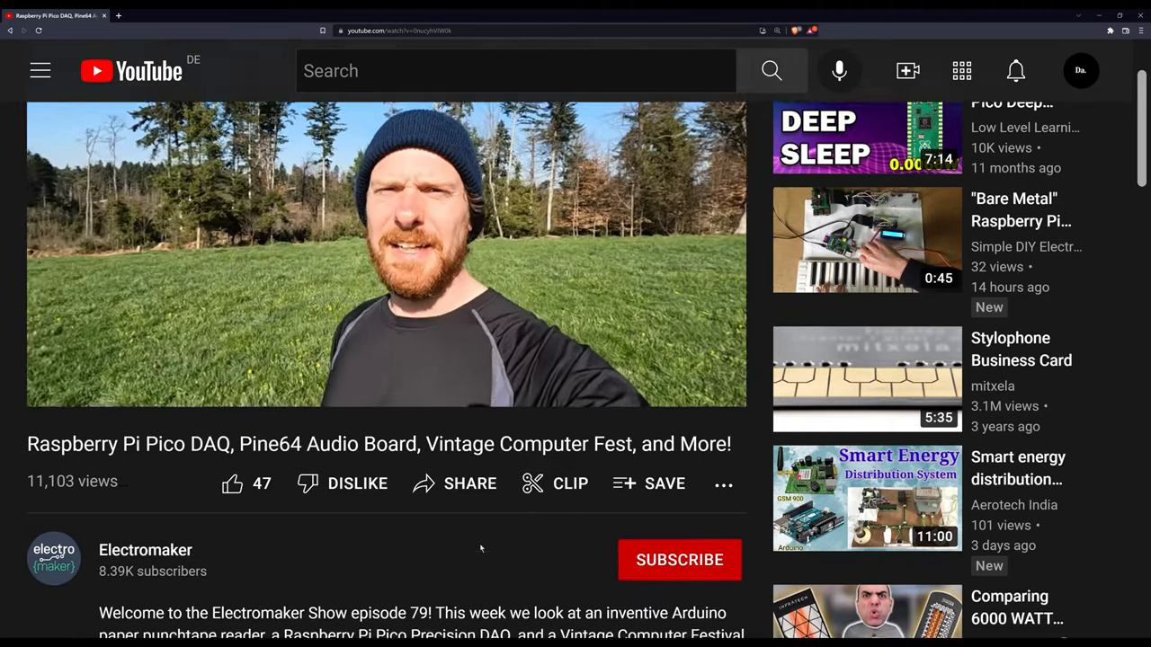
Step: Subscribe to the Electromaker channel and like the episode 79 video, raising likes to 48
scroll(down, 3)
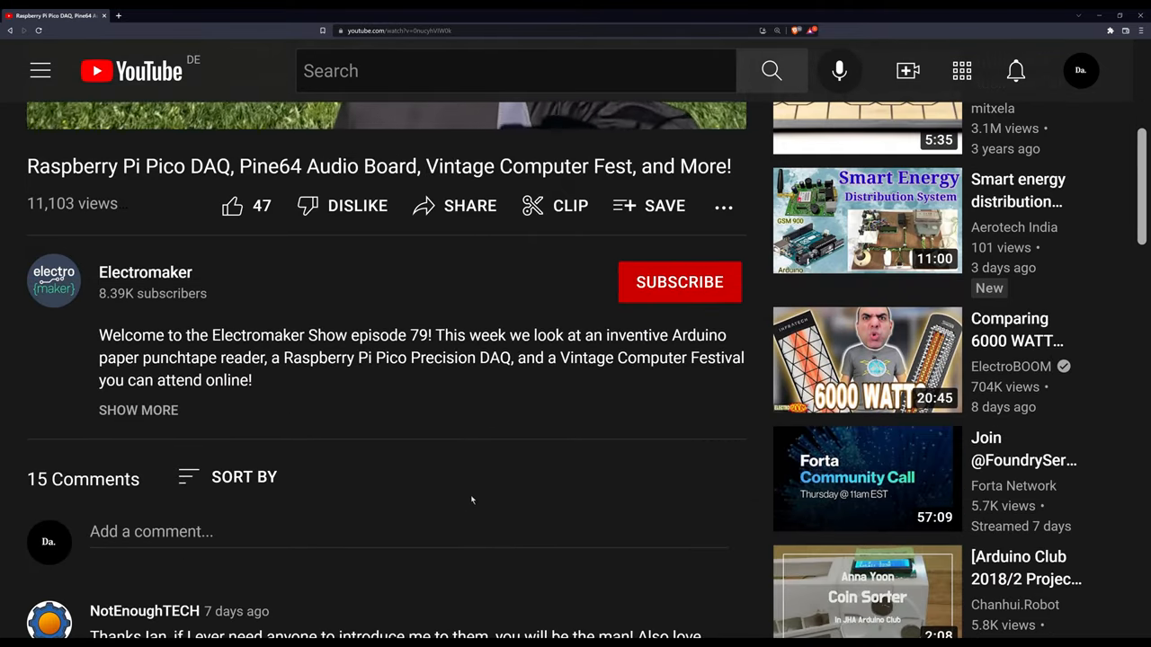
click(680, 281)
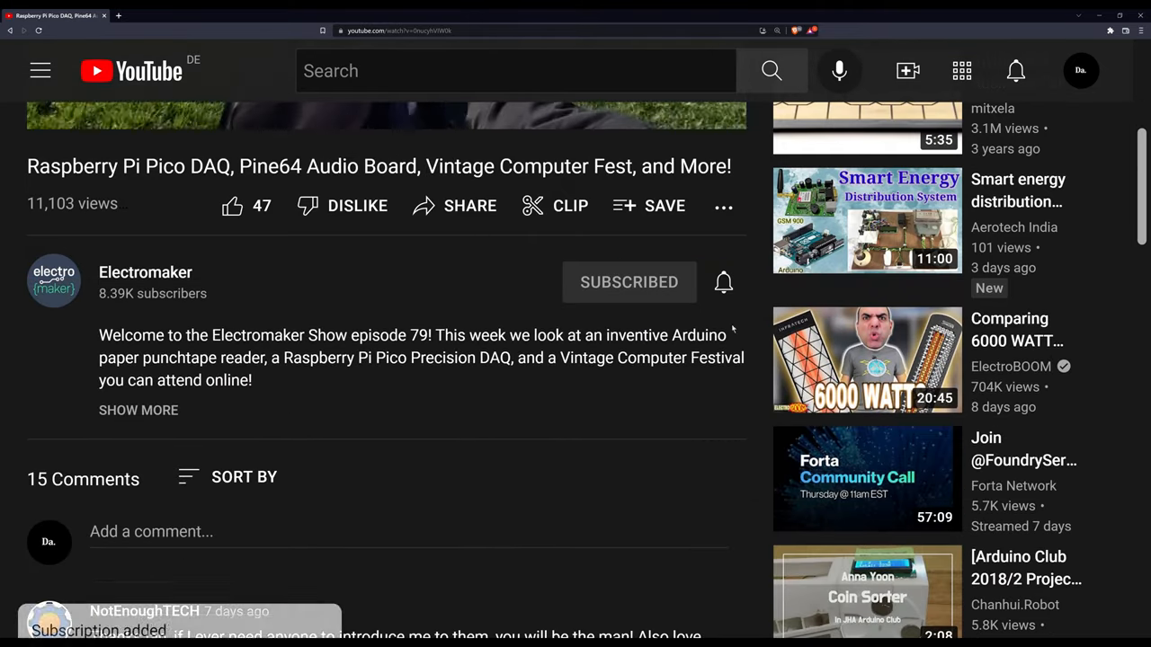
click(232, 205)
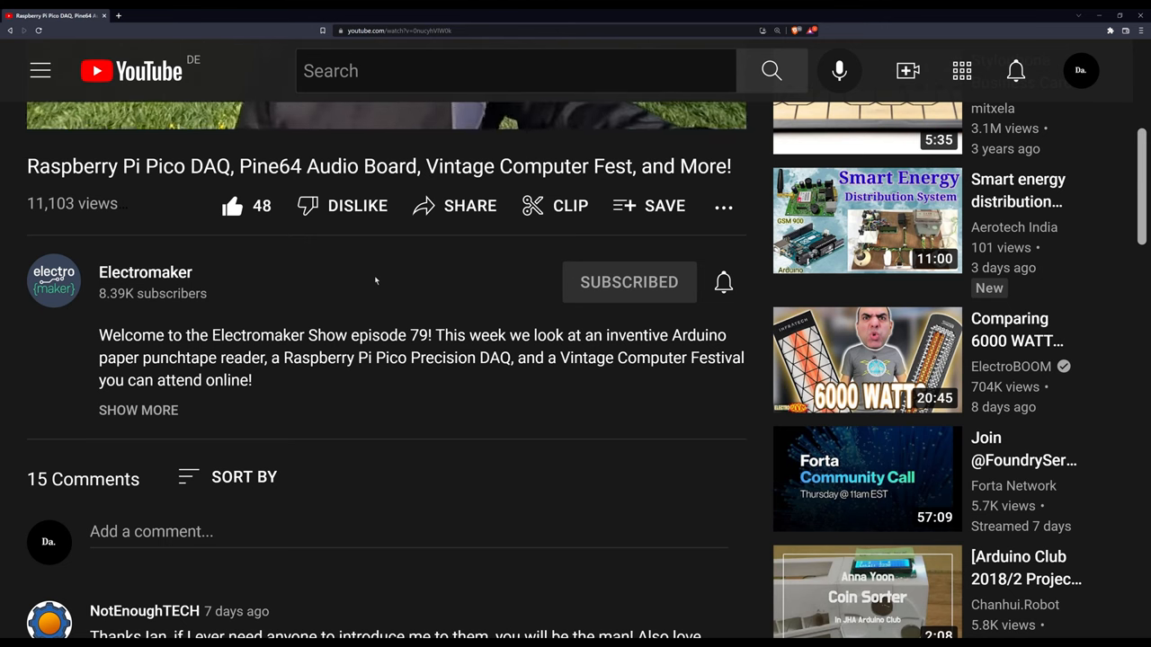
click(40, 70)
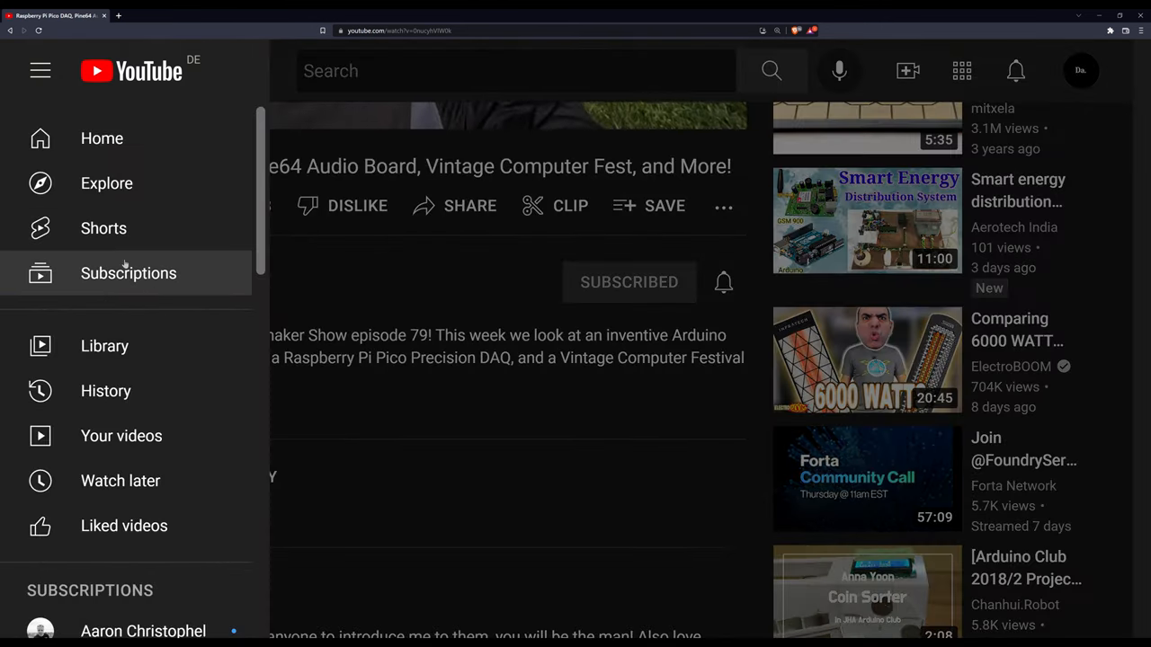
click(40, 70)
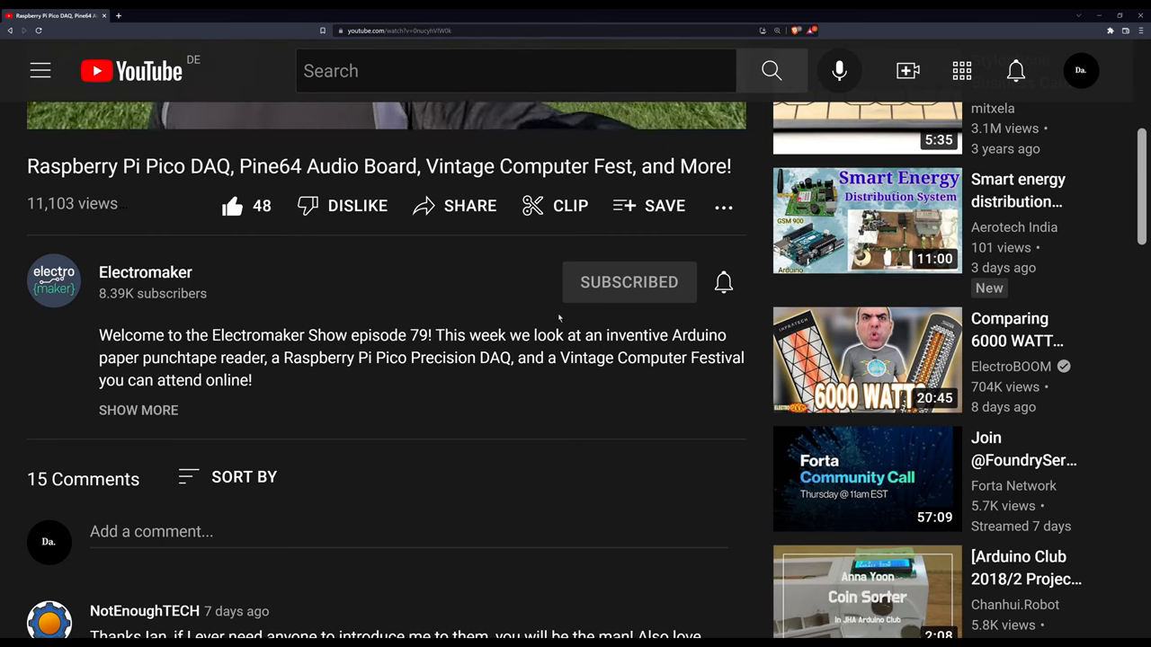
Step: Set Electromaker channel notifications to All and view the list of recent notifications
click(723, 280)
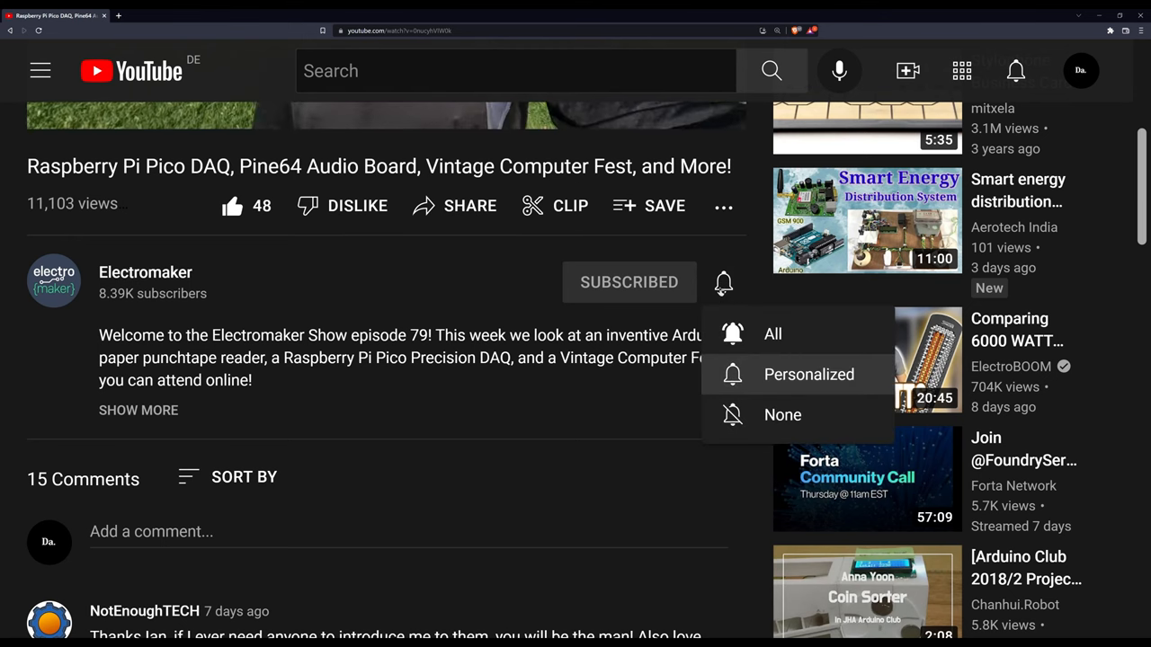
click(773, 333)
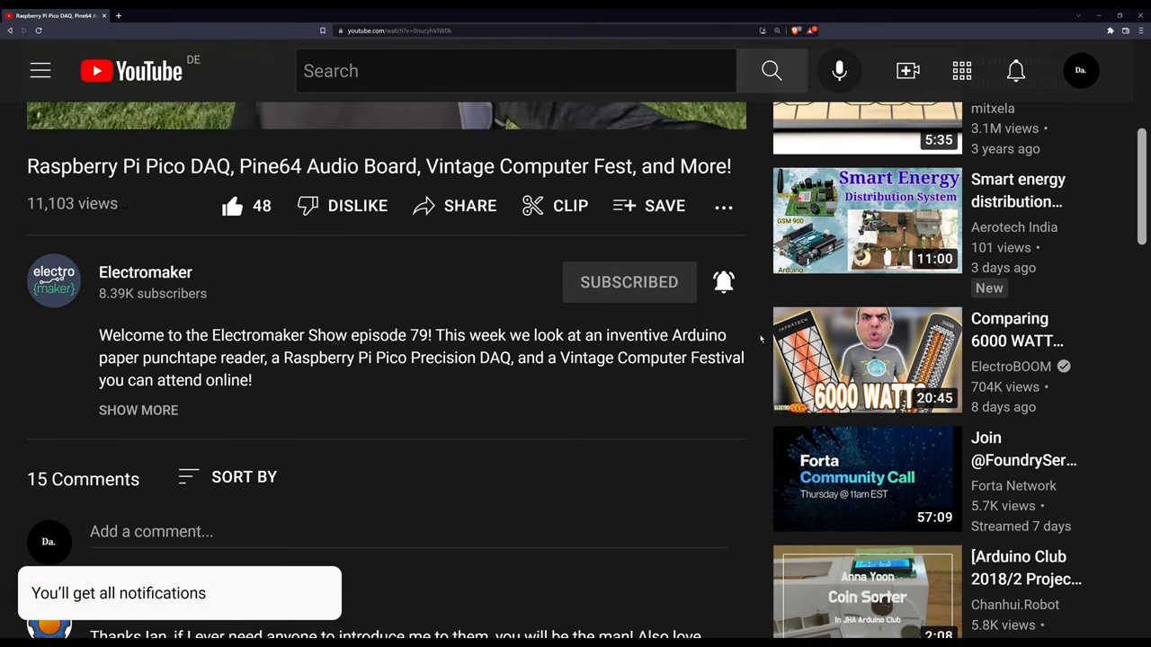
click(1015, 72)
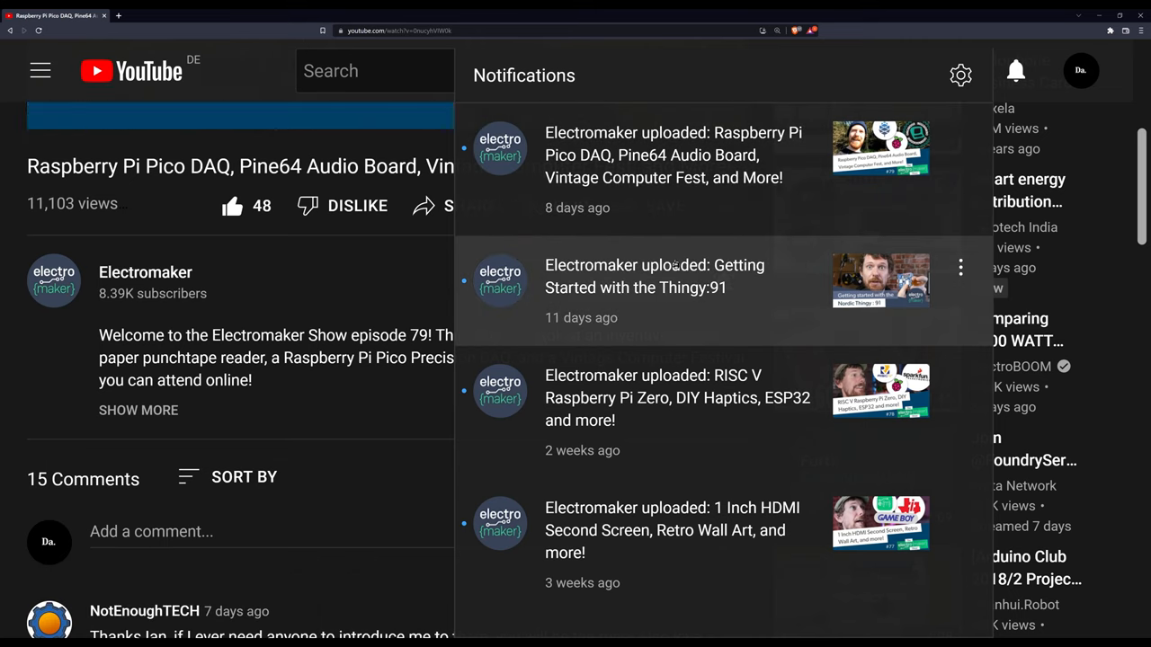
mouse_move(860, 284)
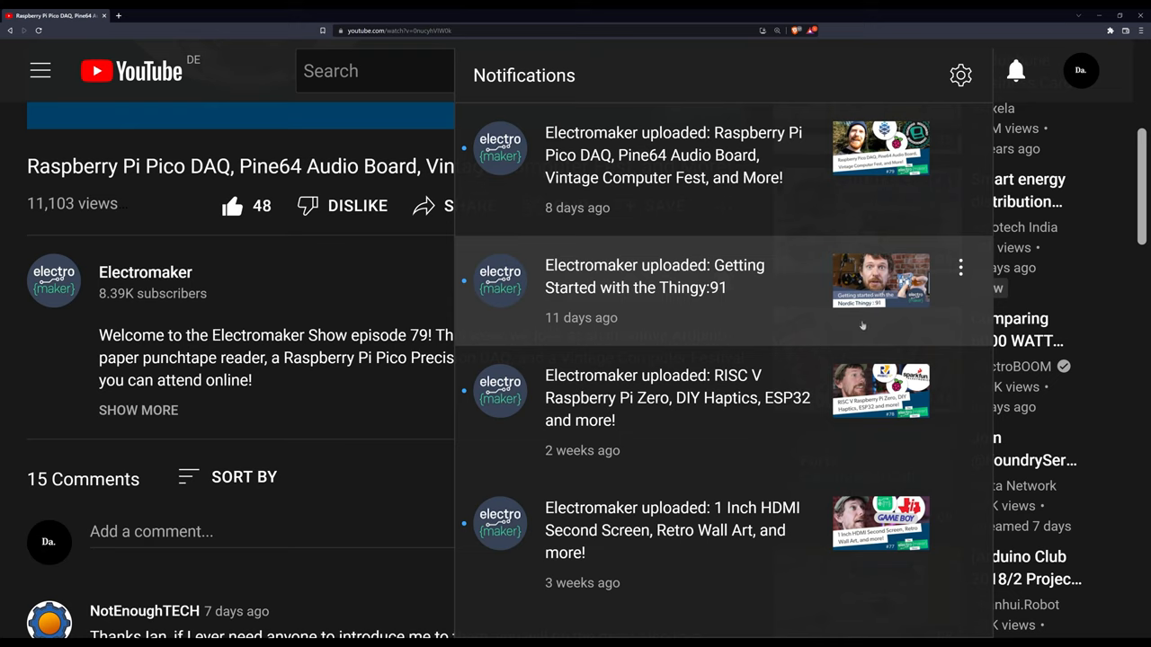
mouse_move(800, 295)
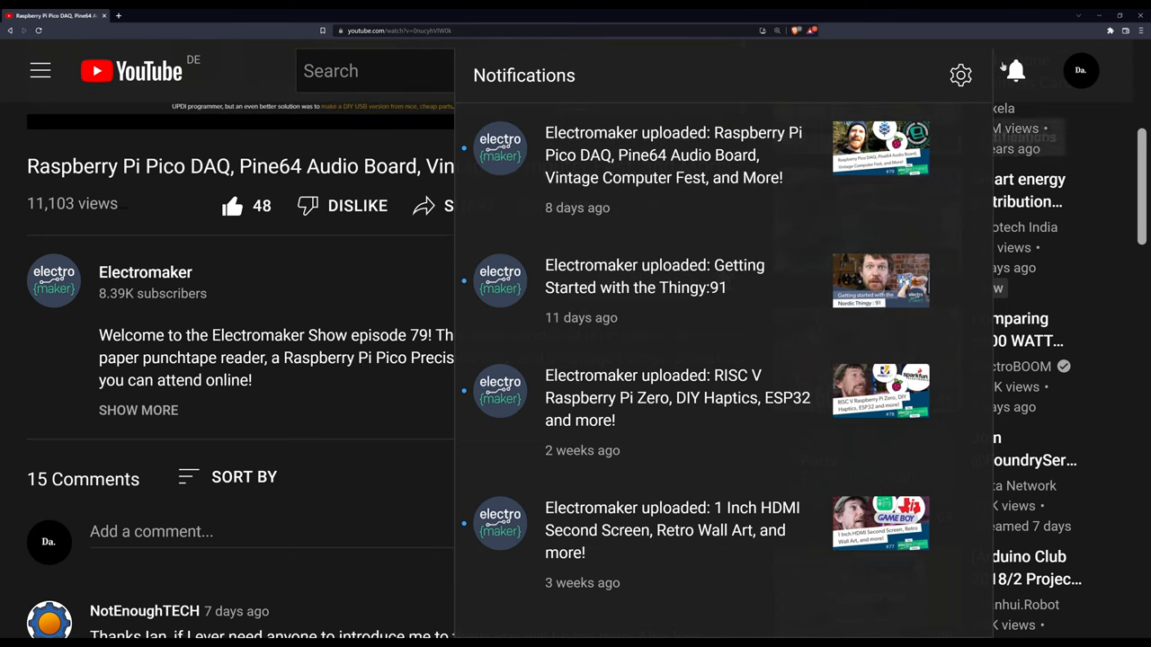
click(1014, 70)
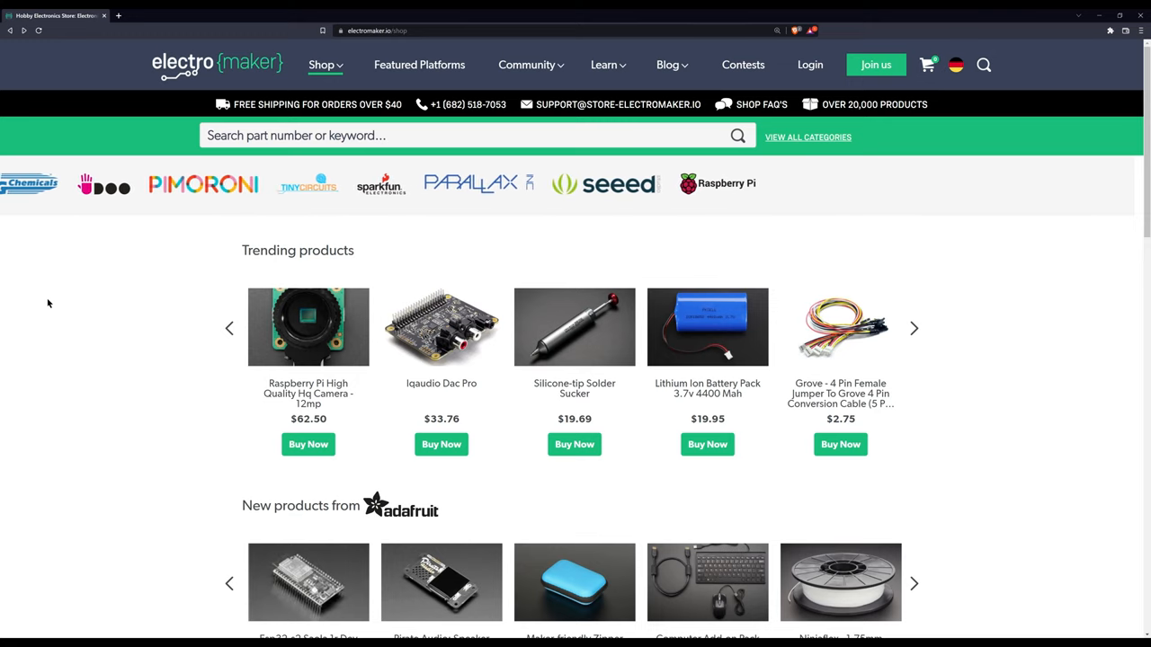
scroll(down, 3)
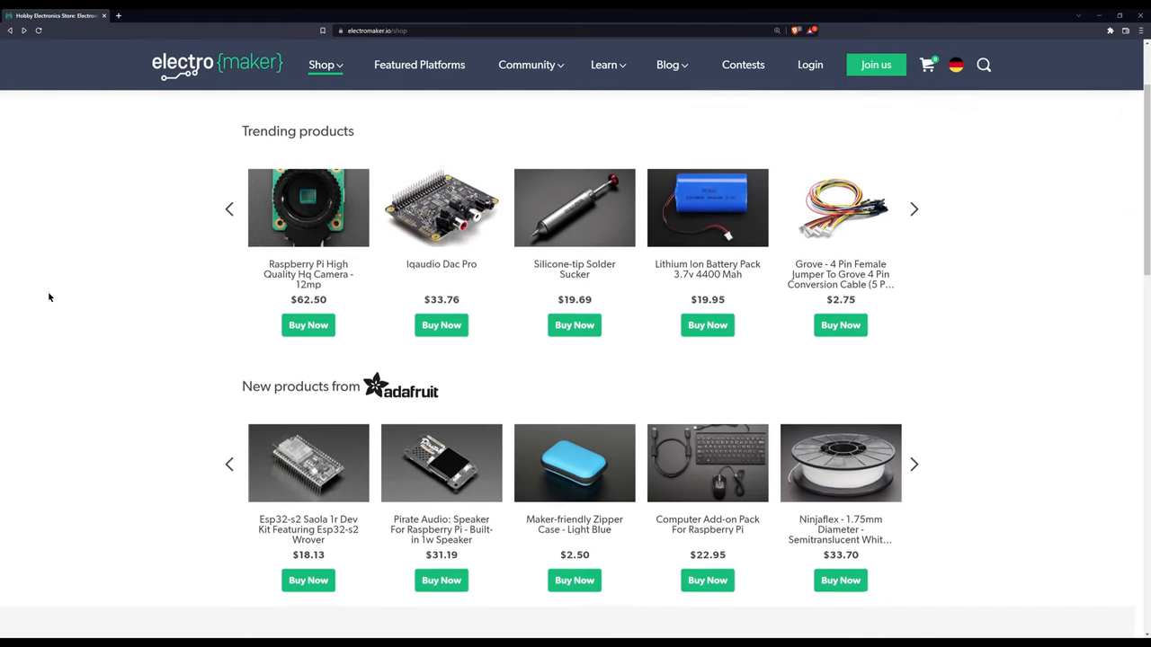
scroll(down, 3)
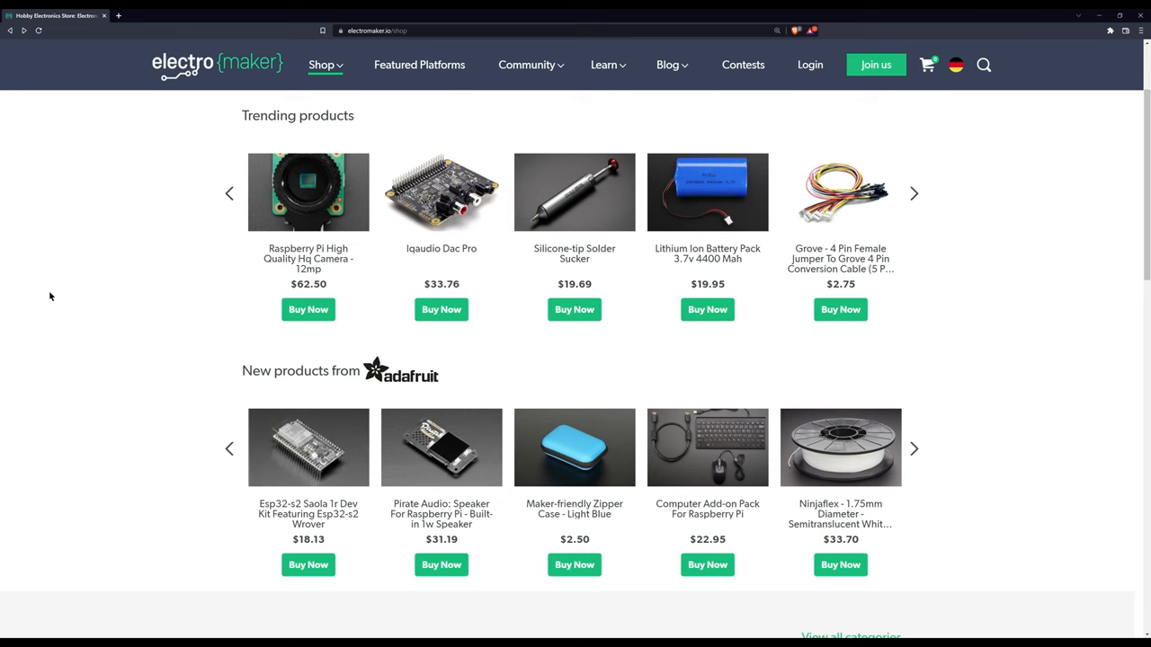
scroll(down, 3)
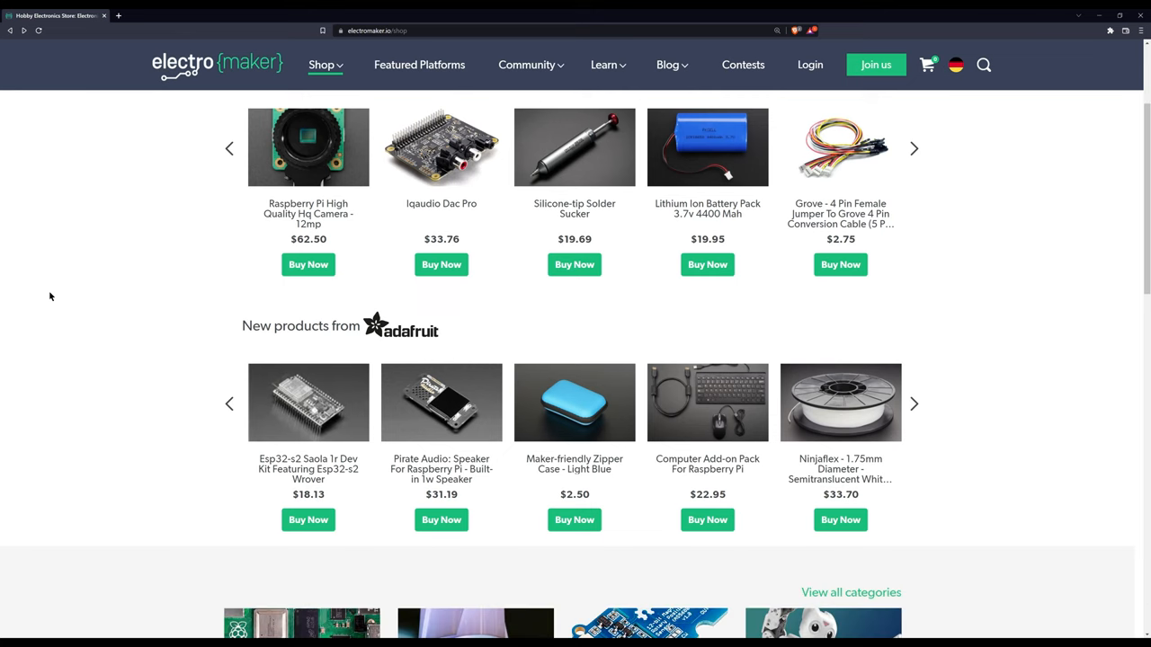
scroll(down, 3)
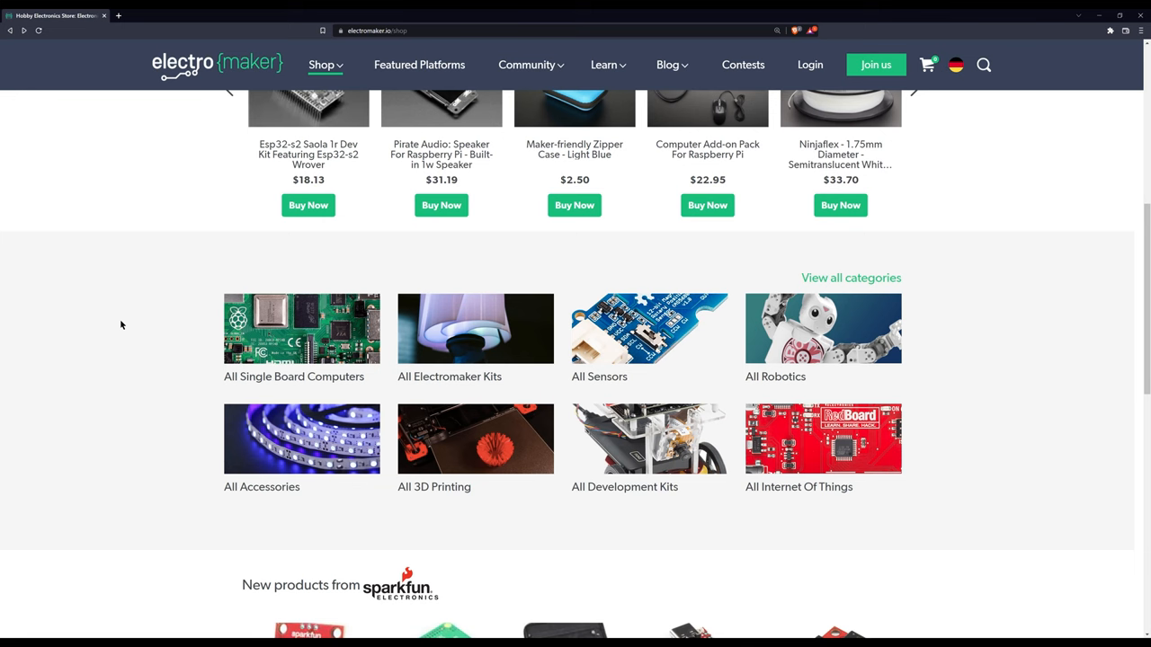
scroll(down, 3)
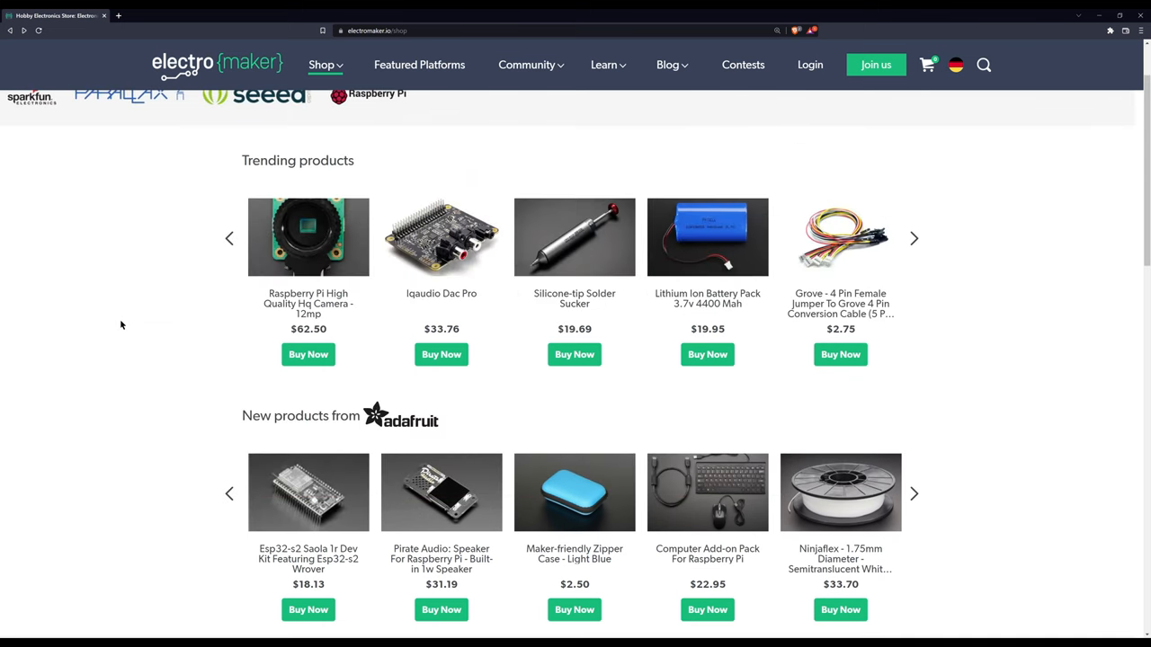
scroll(down, 3)
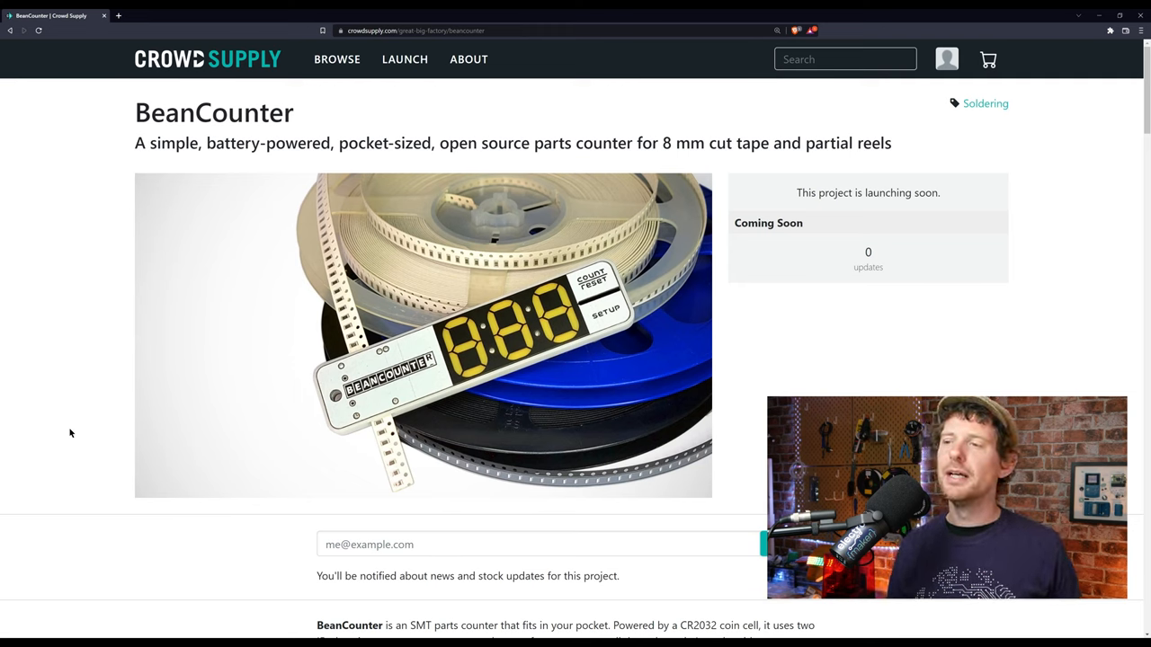
Step: Scroll to the BeanCounter demo on Crowd Supply and play its video
scroll(down, 3)
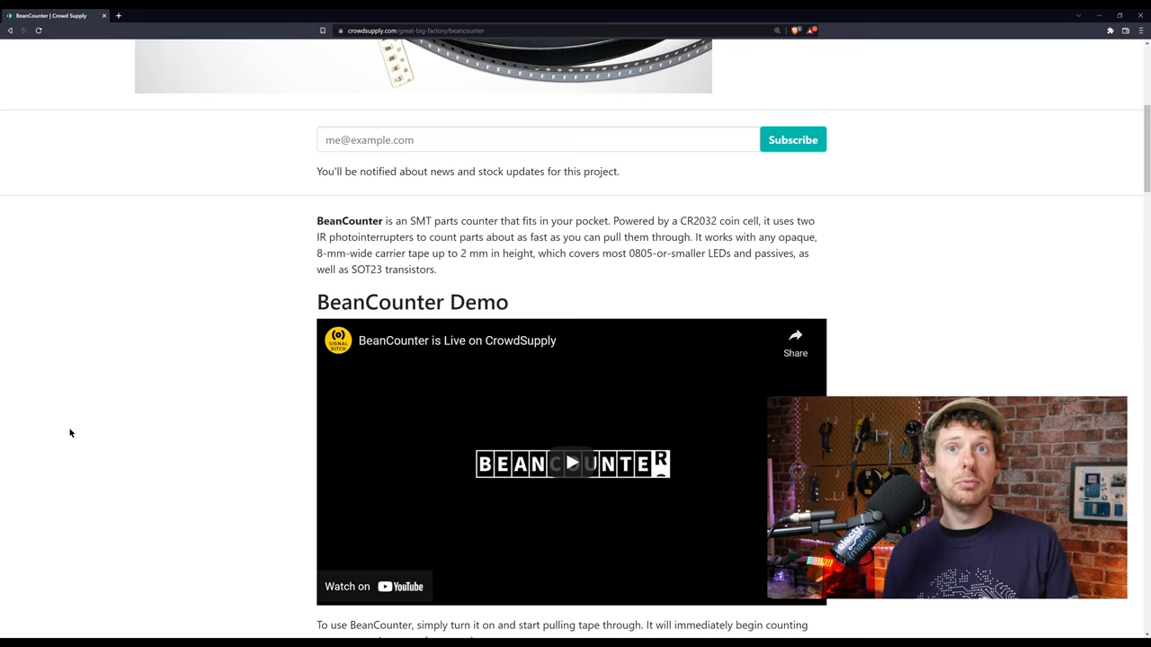
scroll(down, 3)
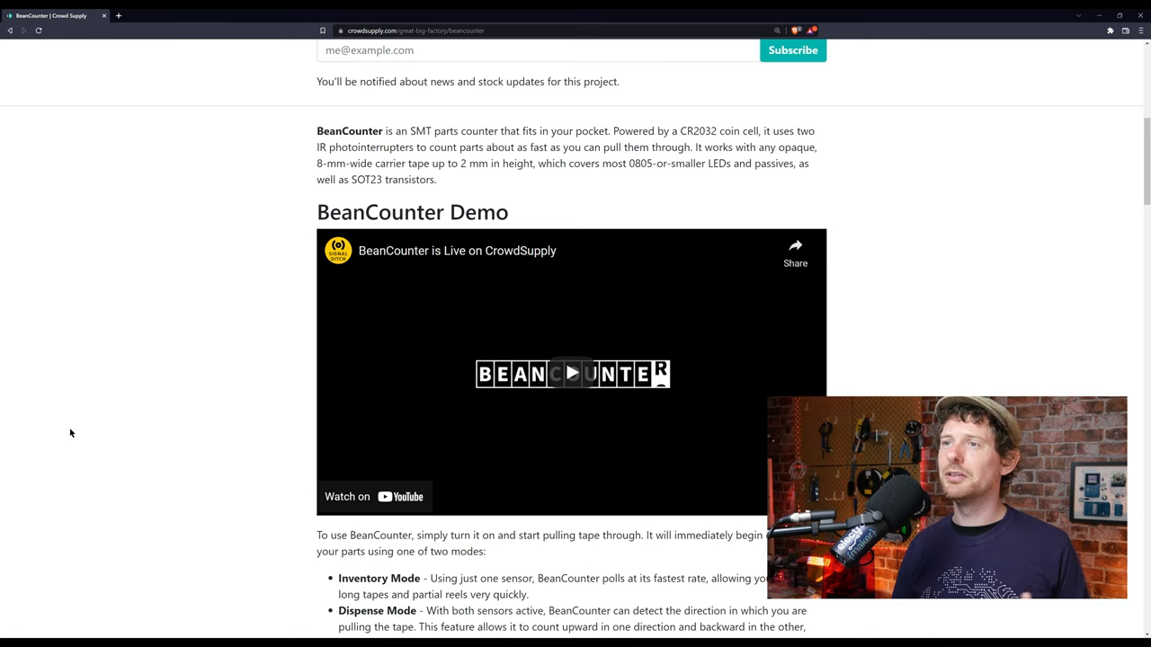
click(572, 373)
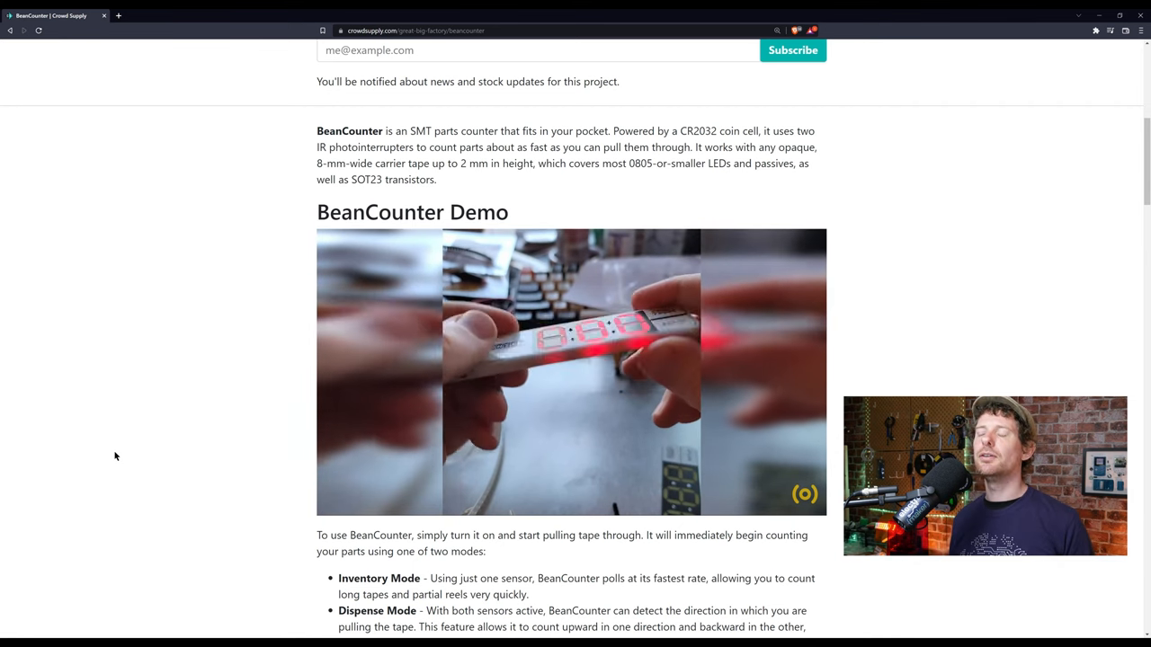
scroll(down, 3)
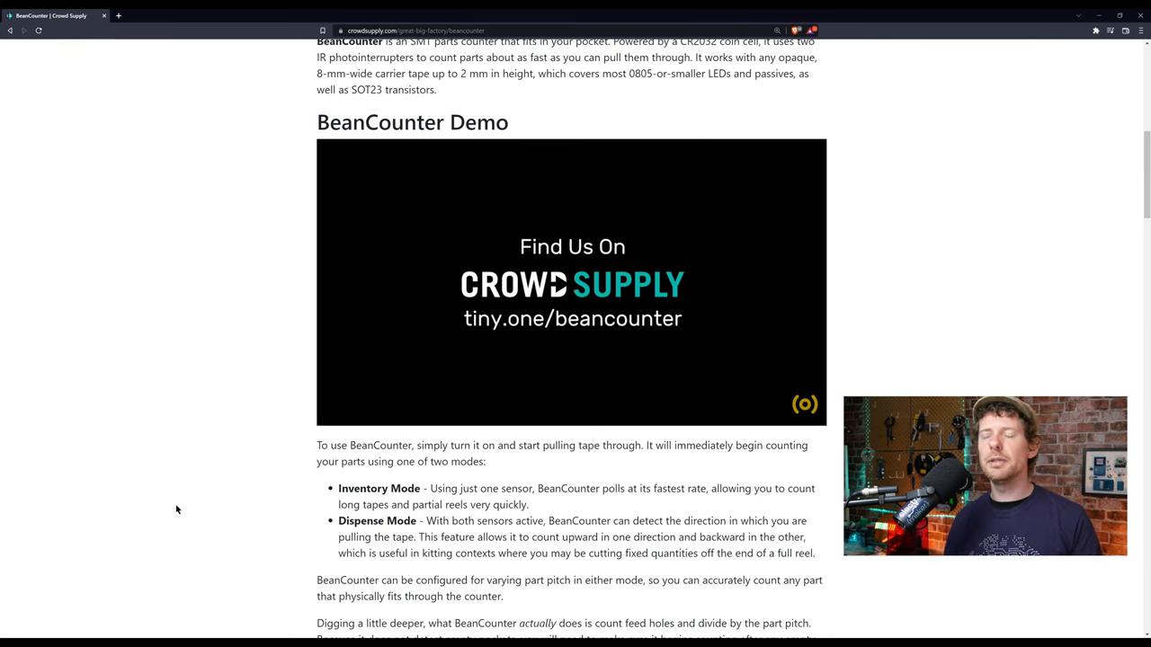
scroll(down, 3)
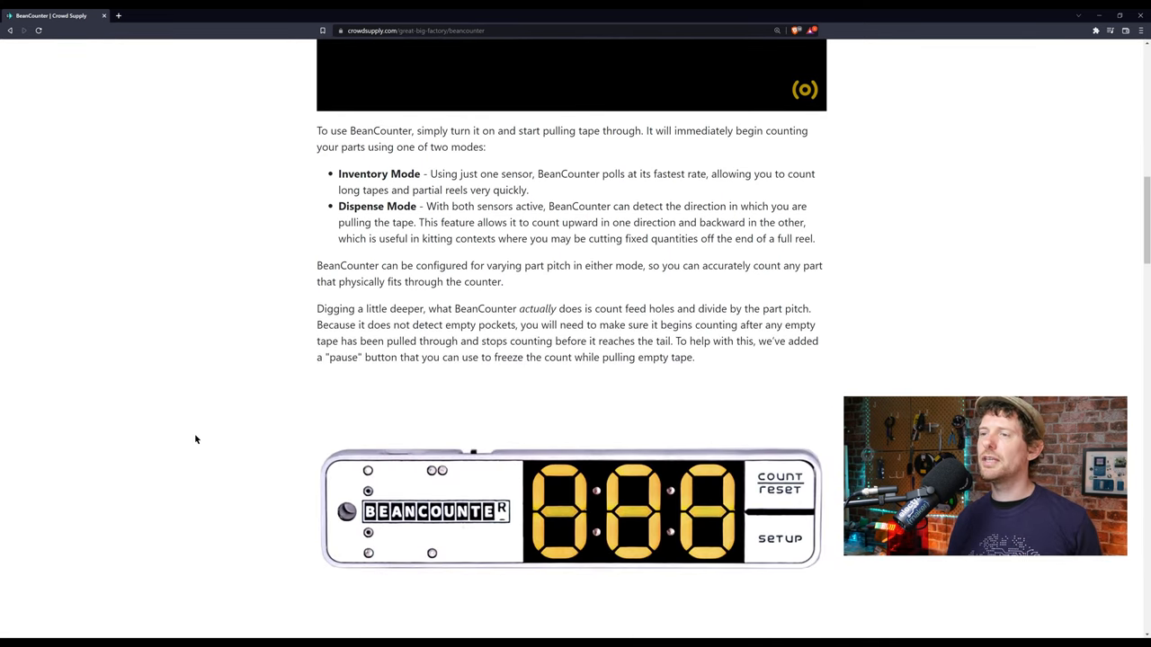
scroll(down, 3)
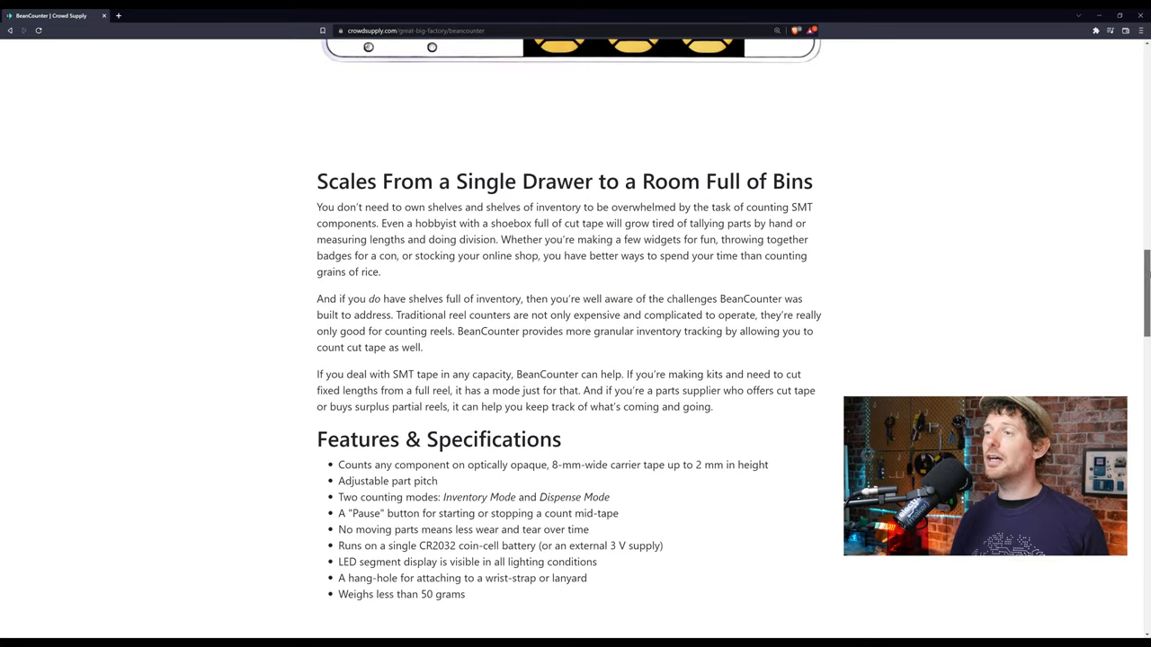
scroll(down, 3)
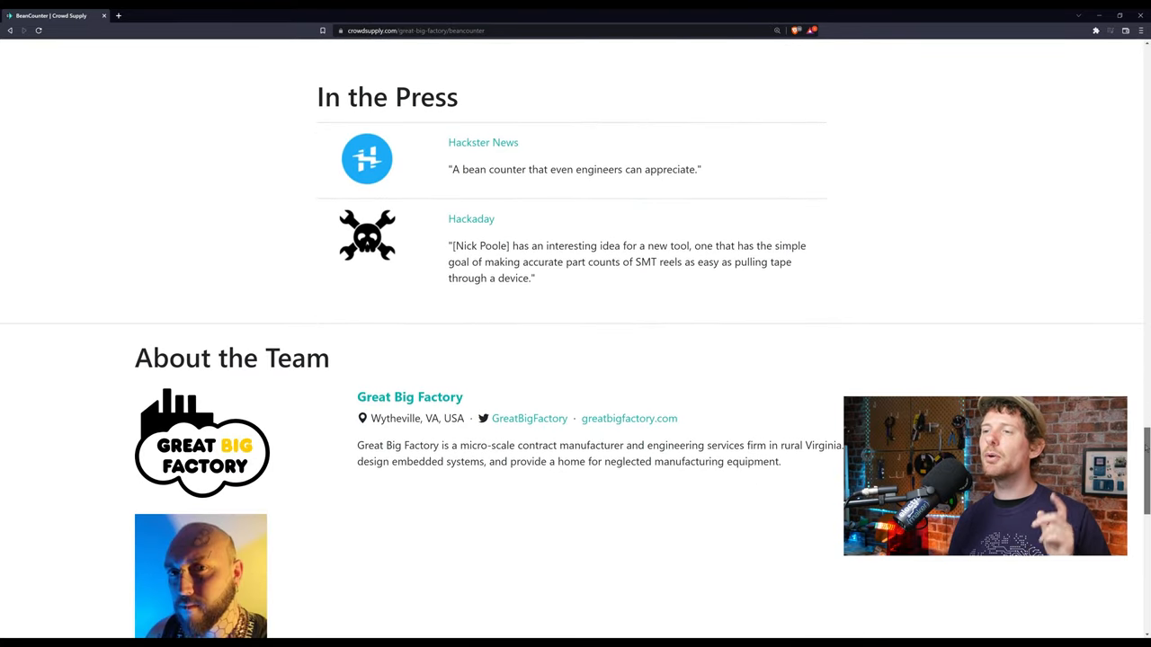
scroll(up, 3)
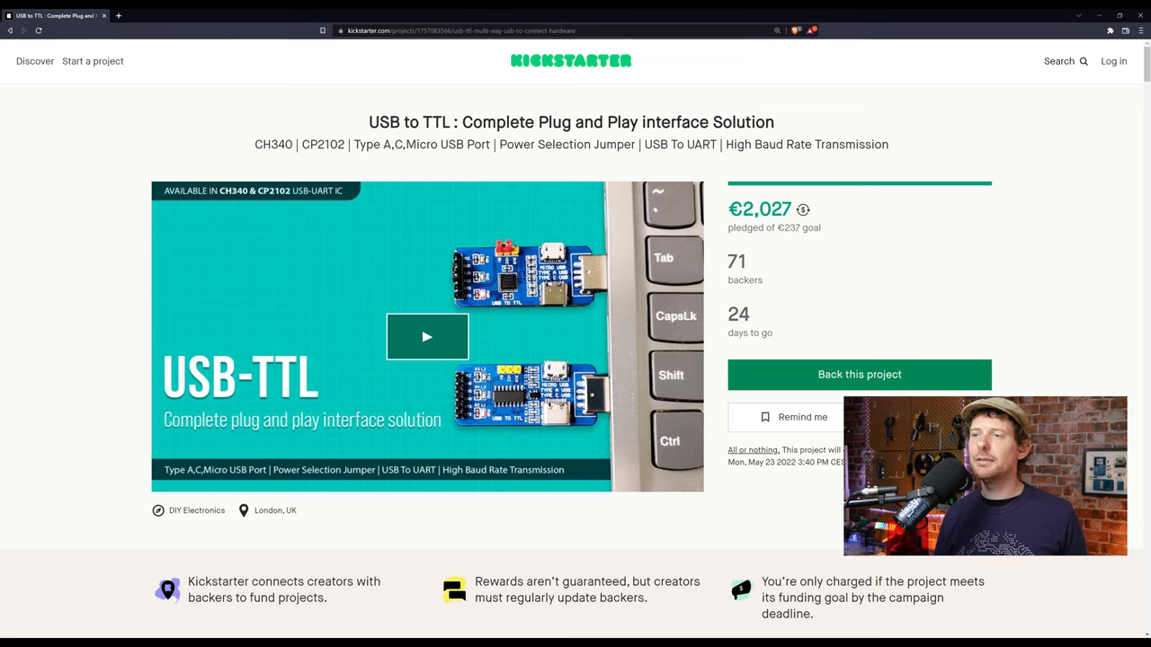
Step: Start the USB to TTL Kickstarter campaign pitch video
click(428, 336)
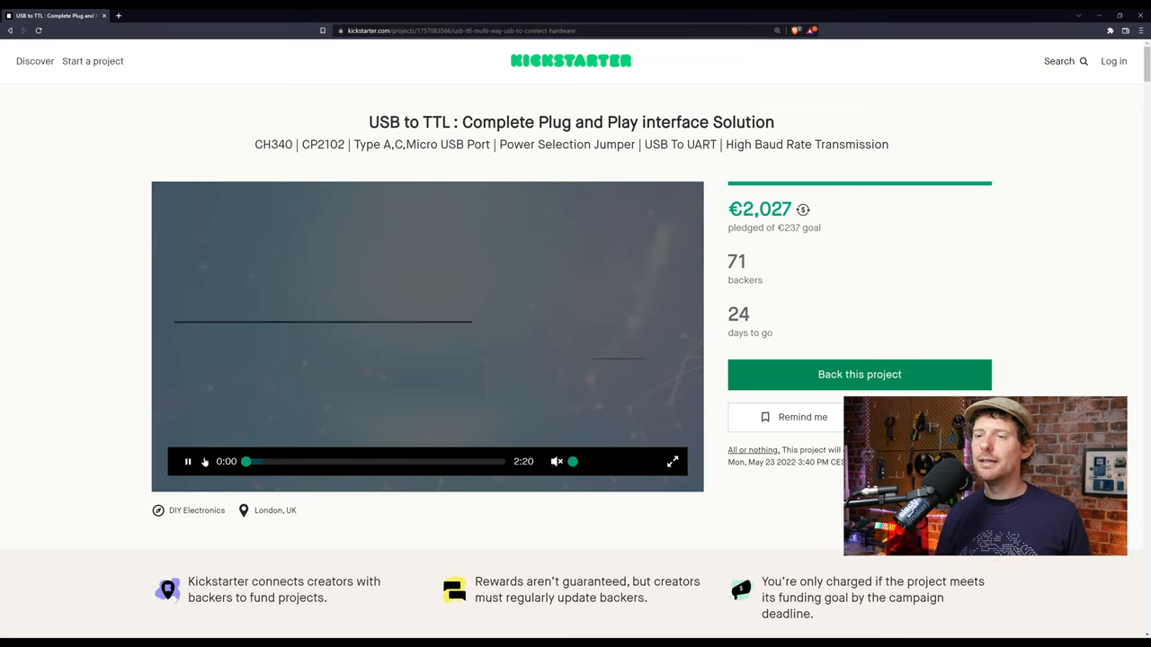
click(187, 460)
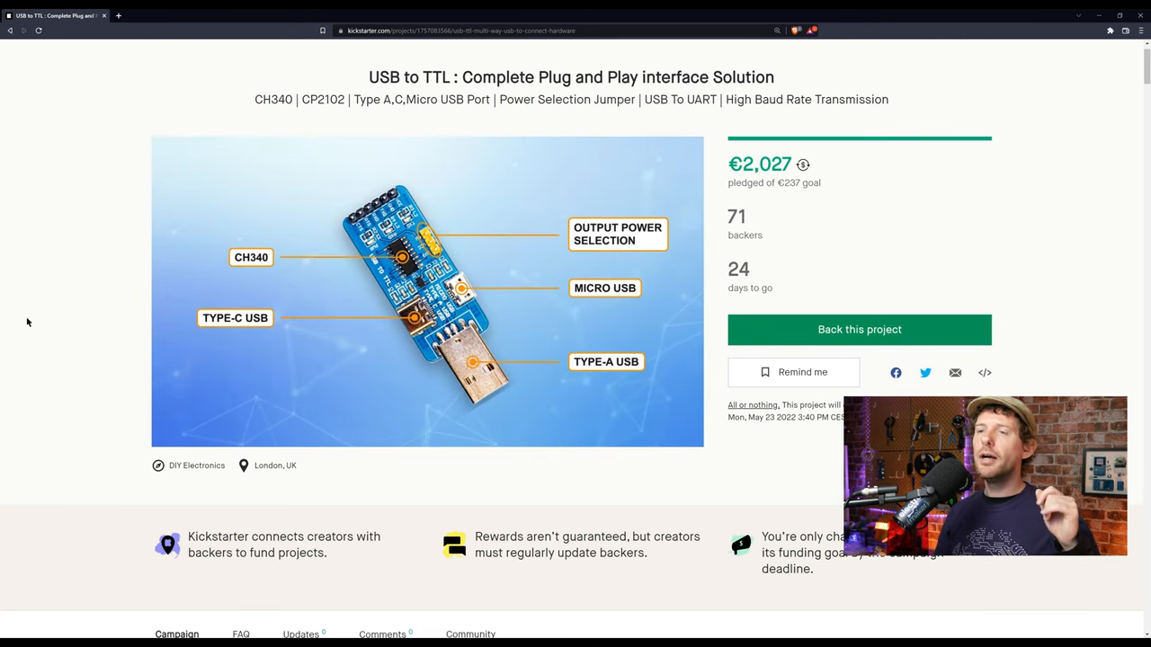
scroll(down, 3)
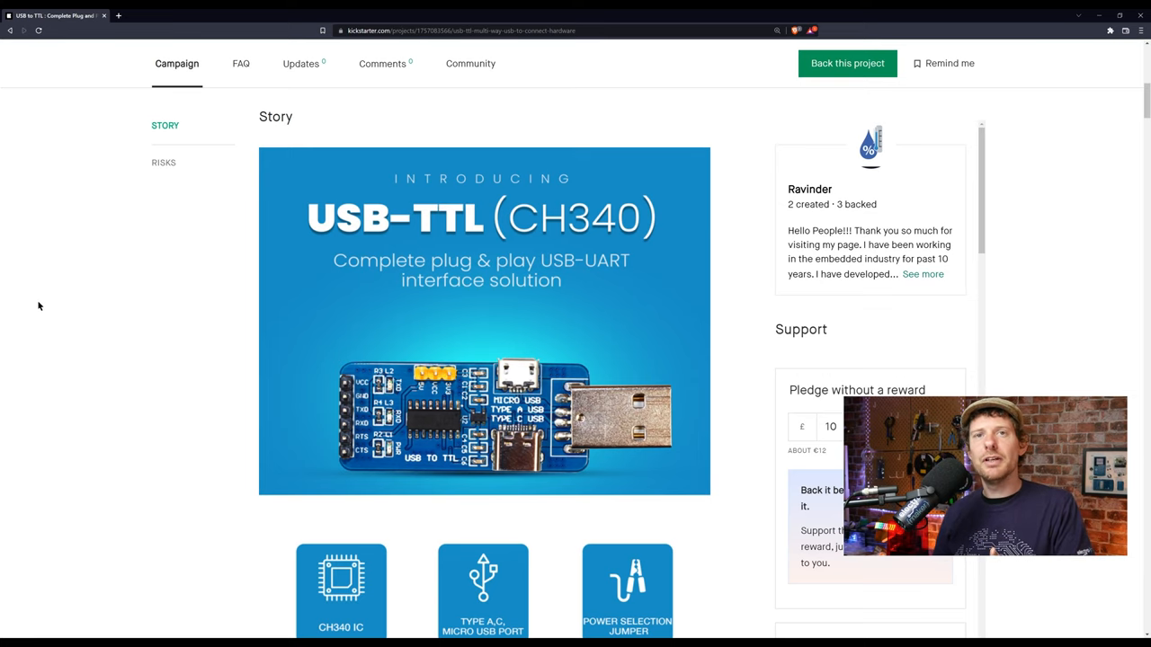
scroll(down, 3)
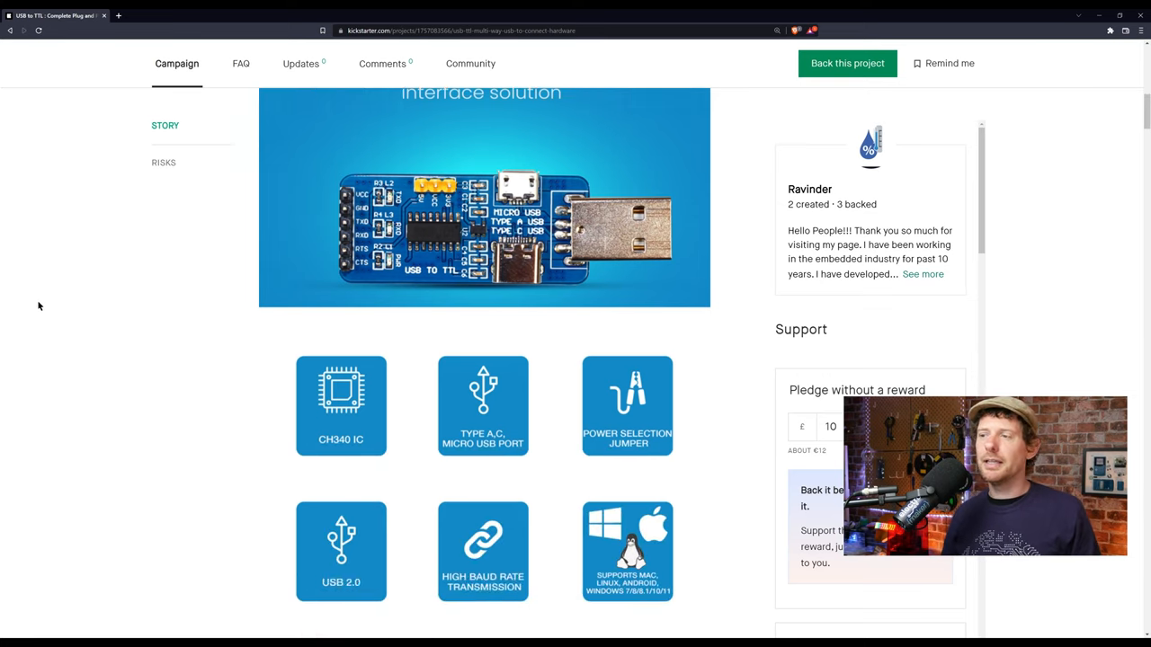
scroll(down, 3)
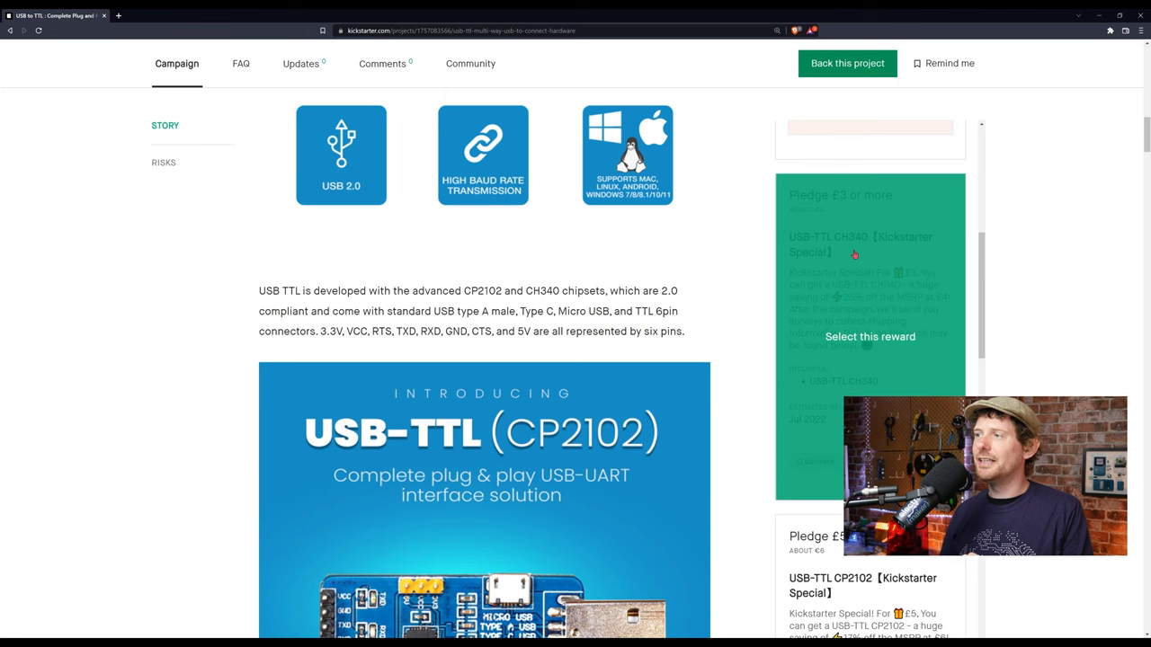
scroll(down, 3)
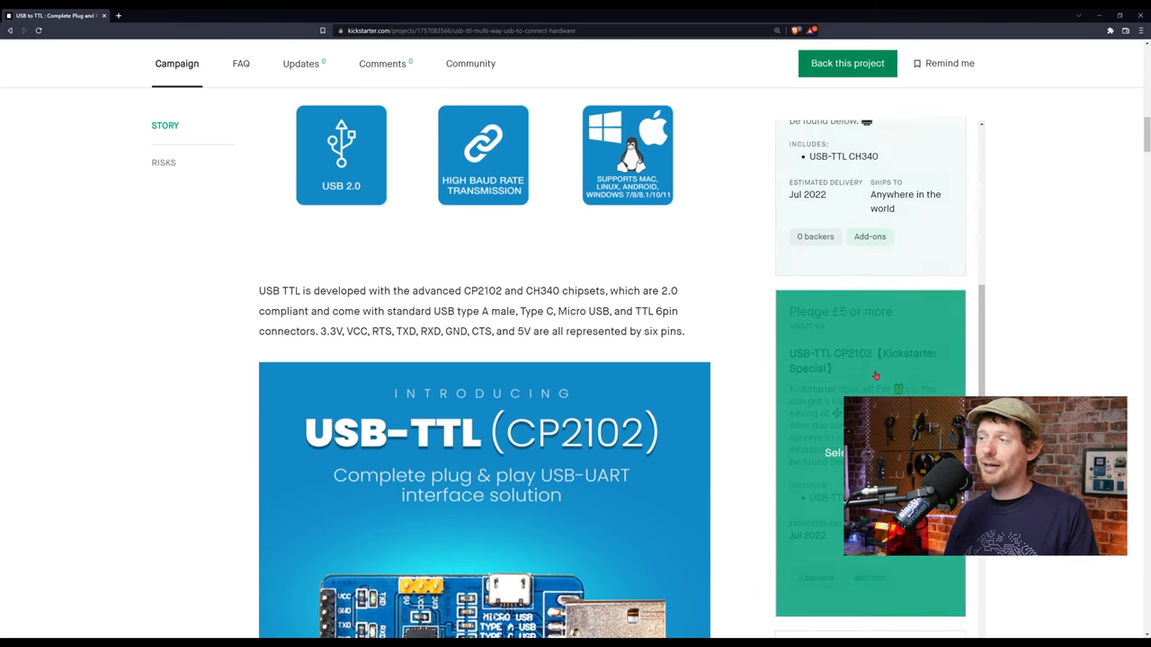
scroll(down, 3)
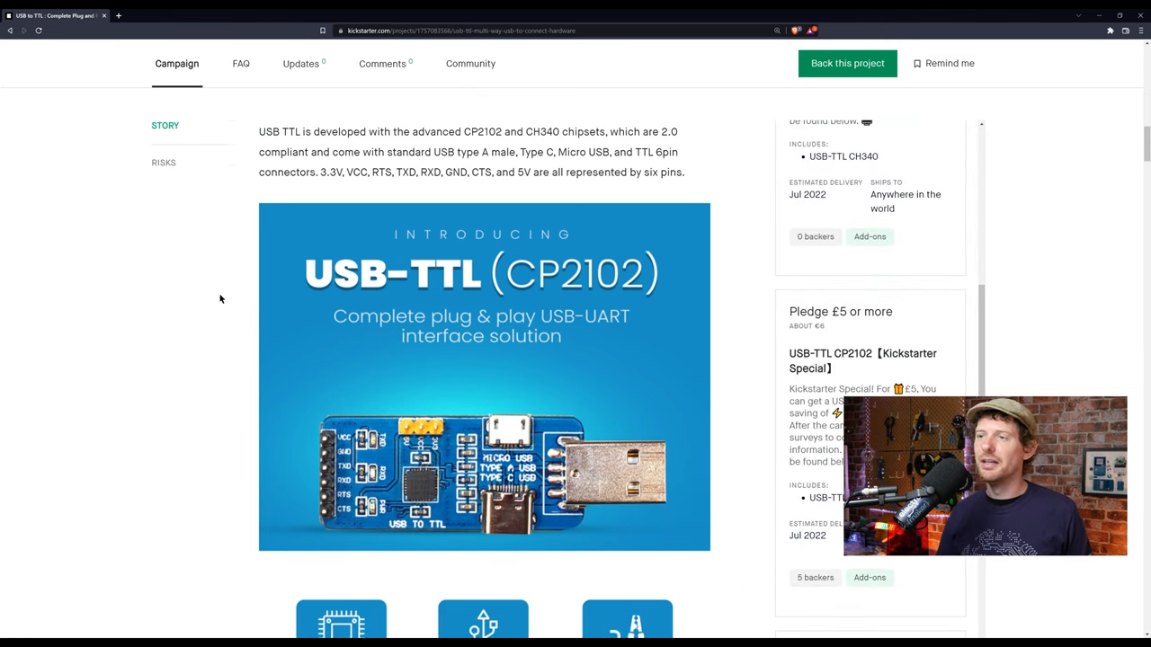
scroll(down, 3)
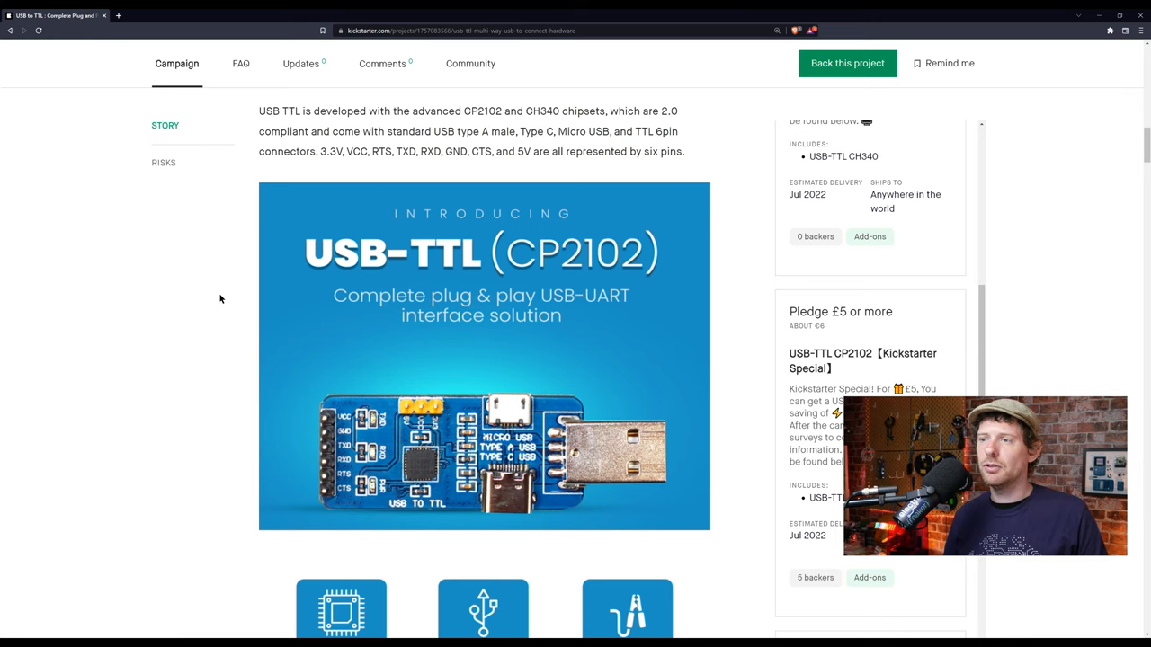
scroll(down, 3)
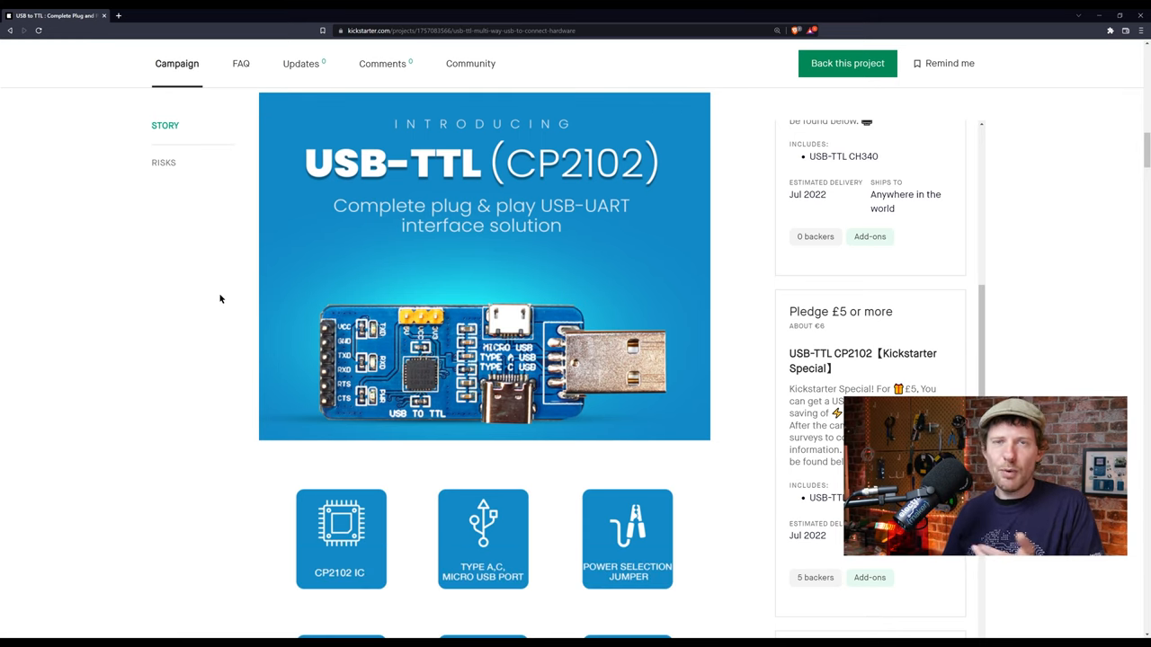
scroll(down, 3)
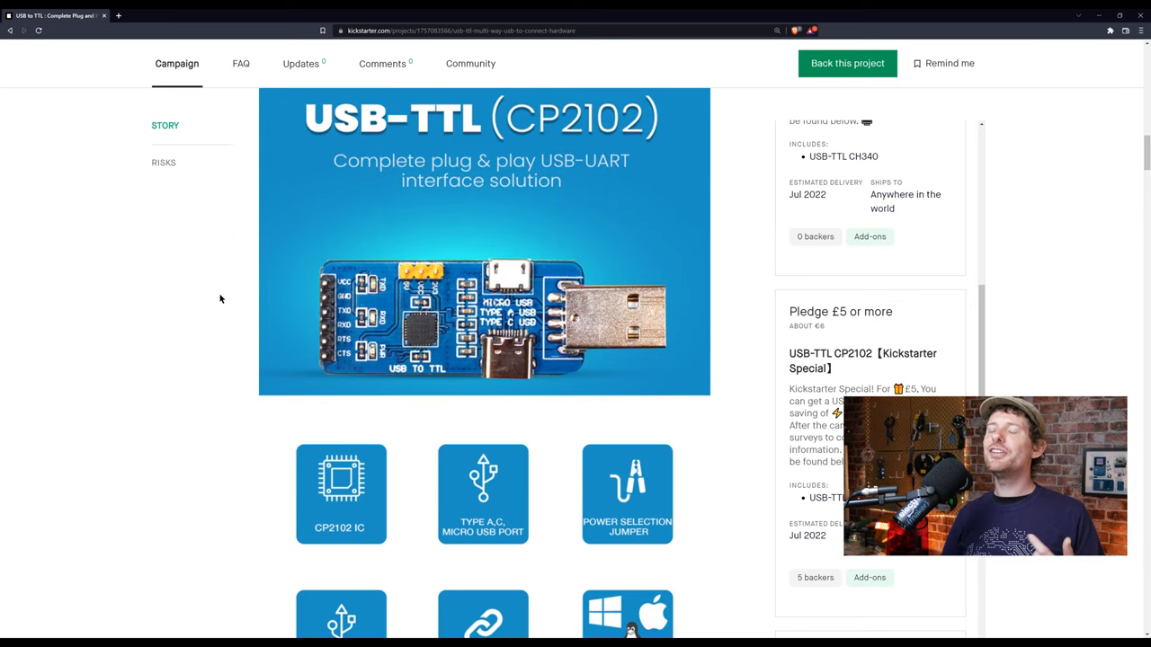
scroll(down, 3)
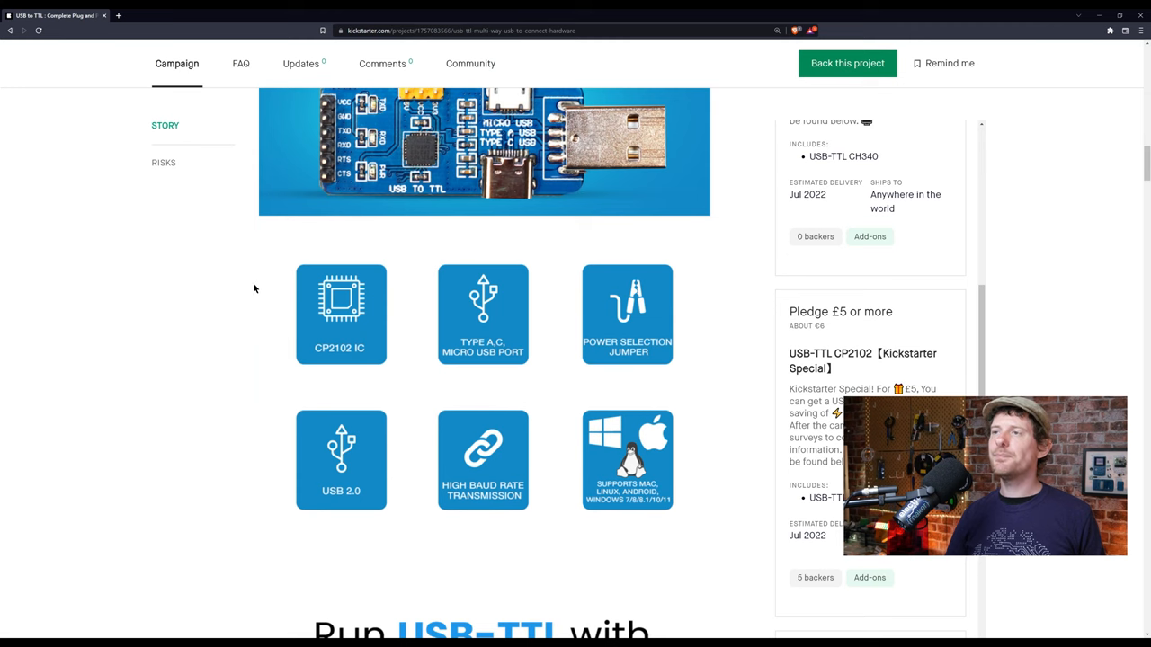
scroll(down, 3)
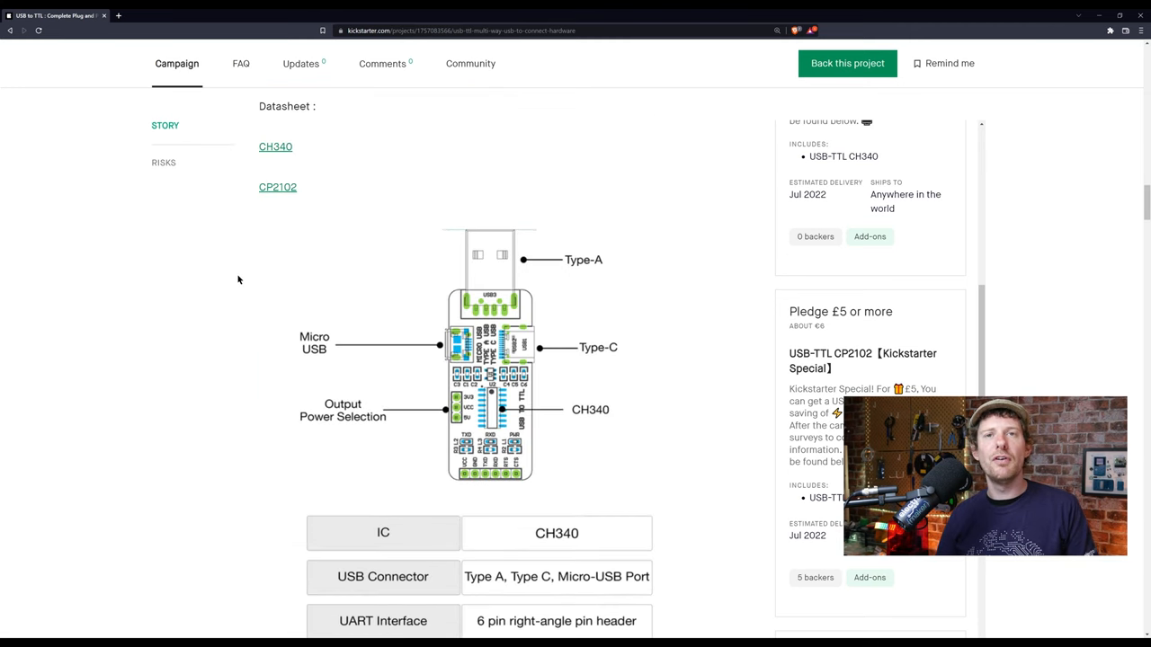
mouse_move(216, 274)
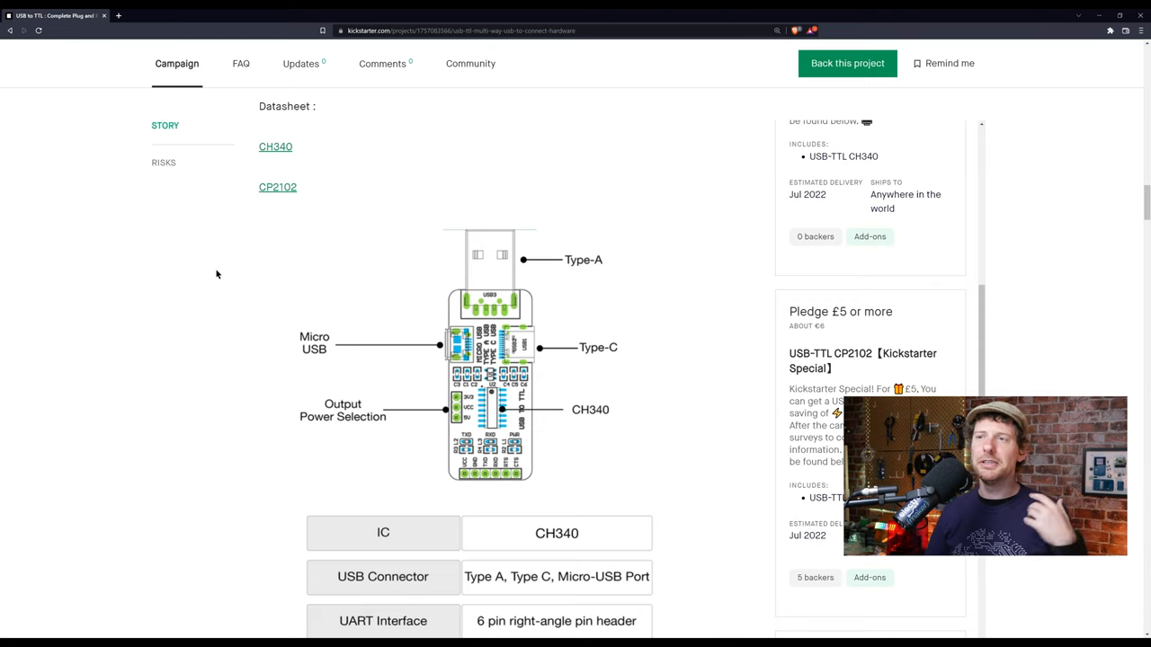
scroll(down, 3)
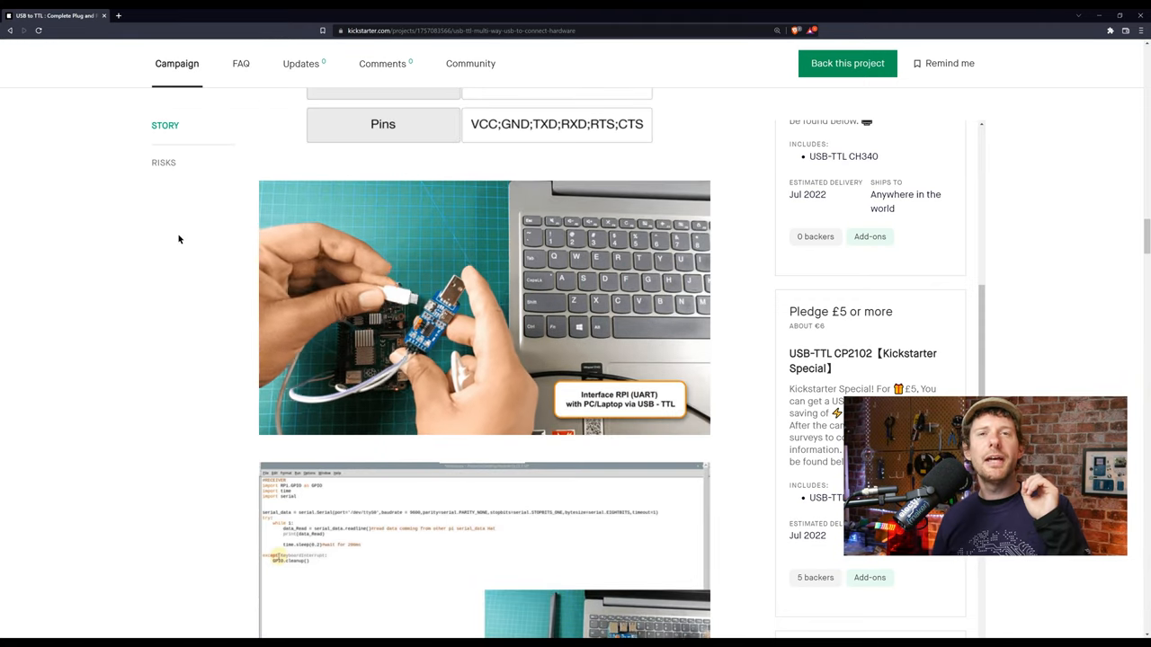
scroll(down, 3)
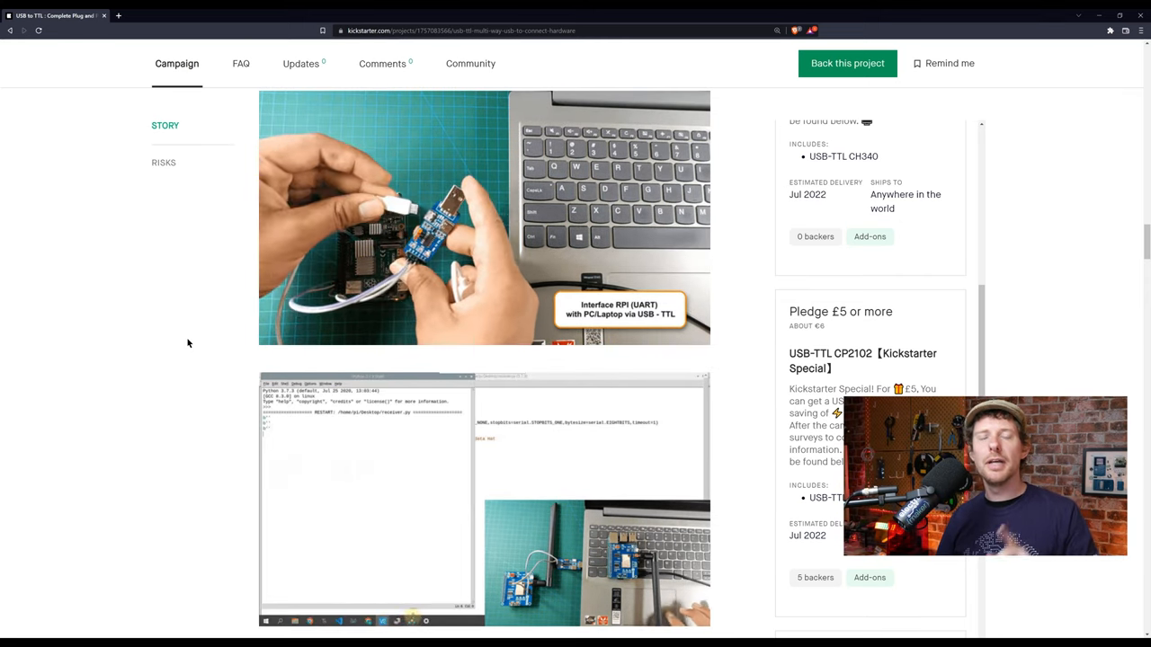
scroll(down, 3)
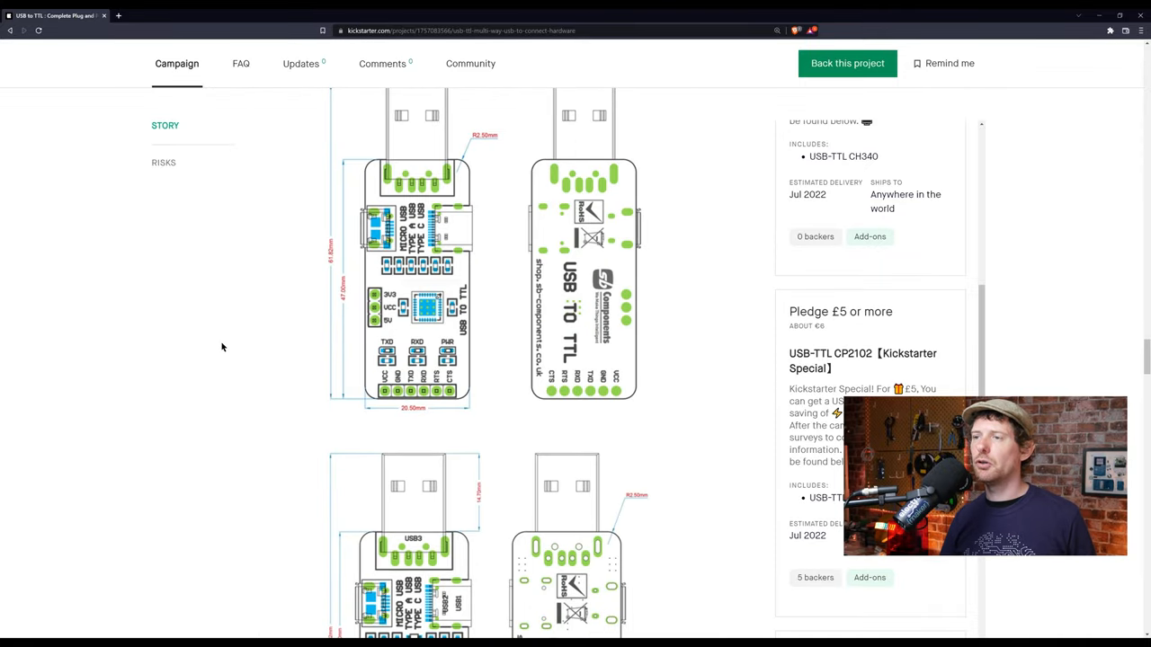
scroll(down, 3)
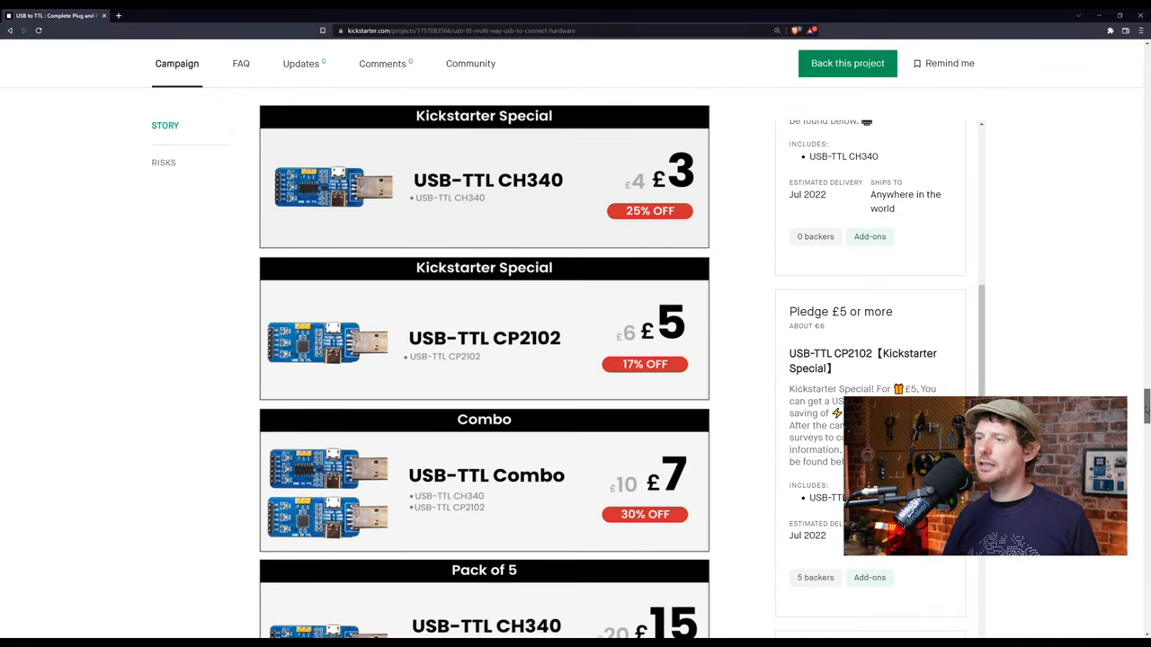
scroll(down, 3)
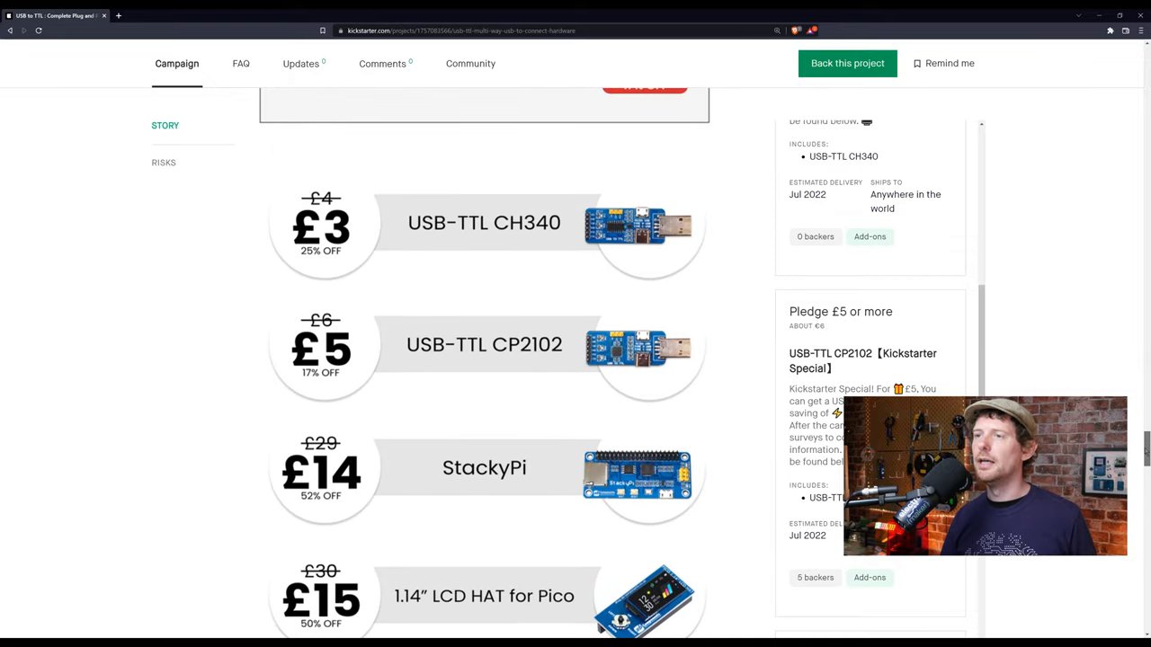
scroll(down, 3)
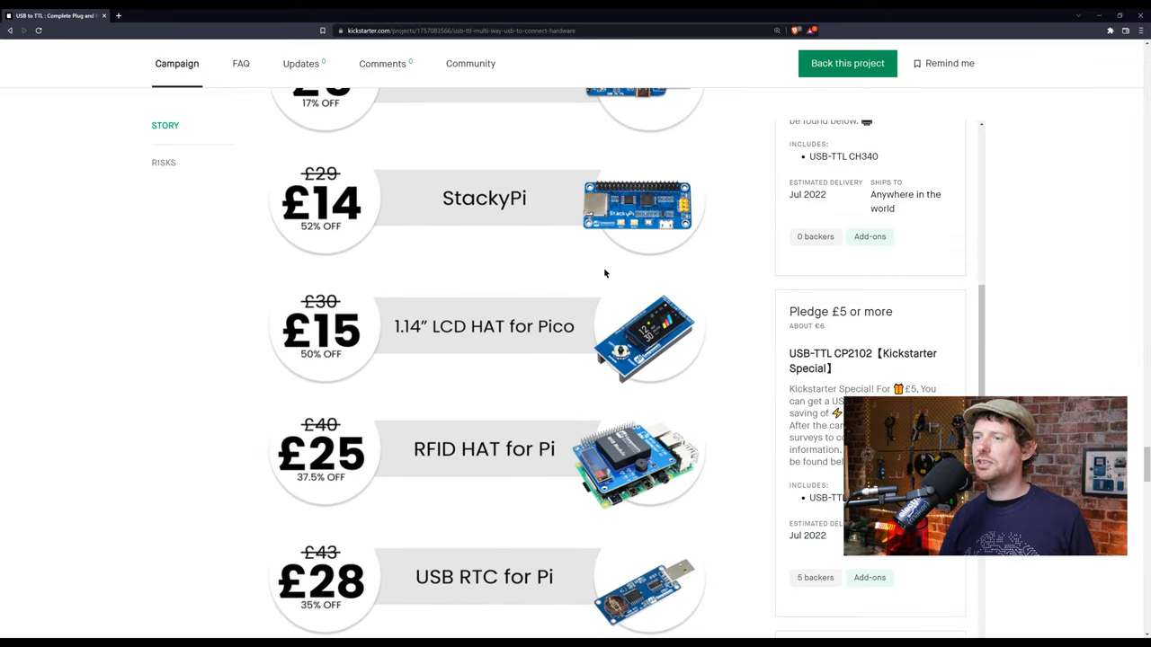
scroll(down, 3)
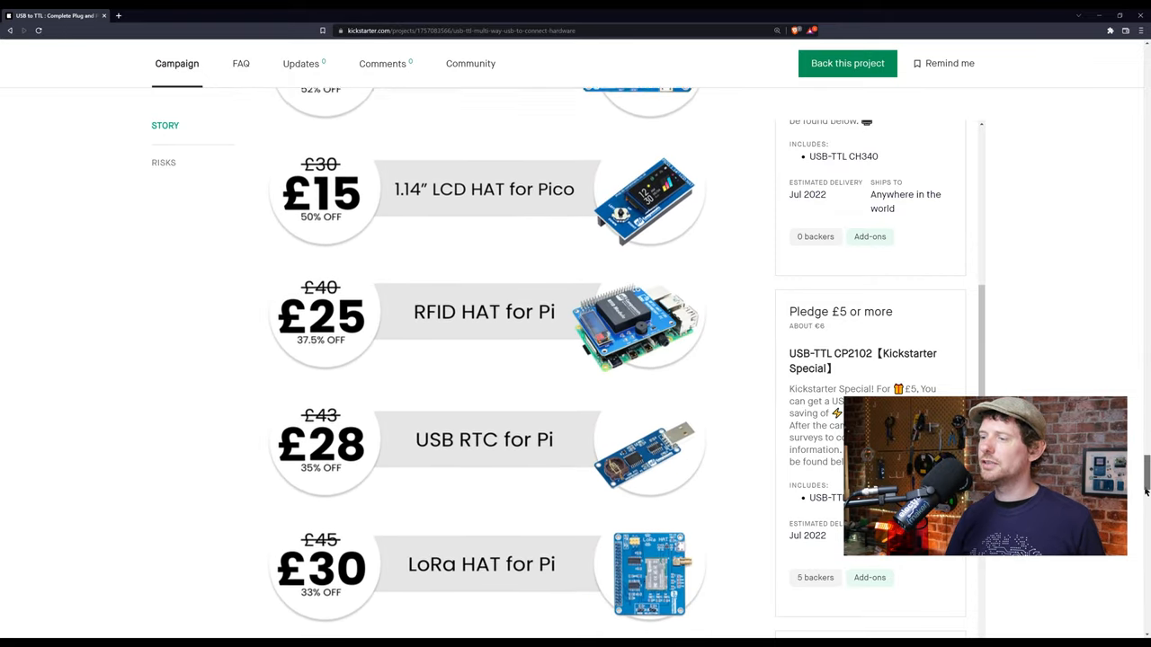
scroll(down, 3)
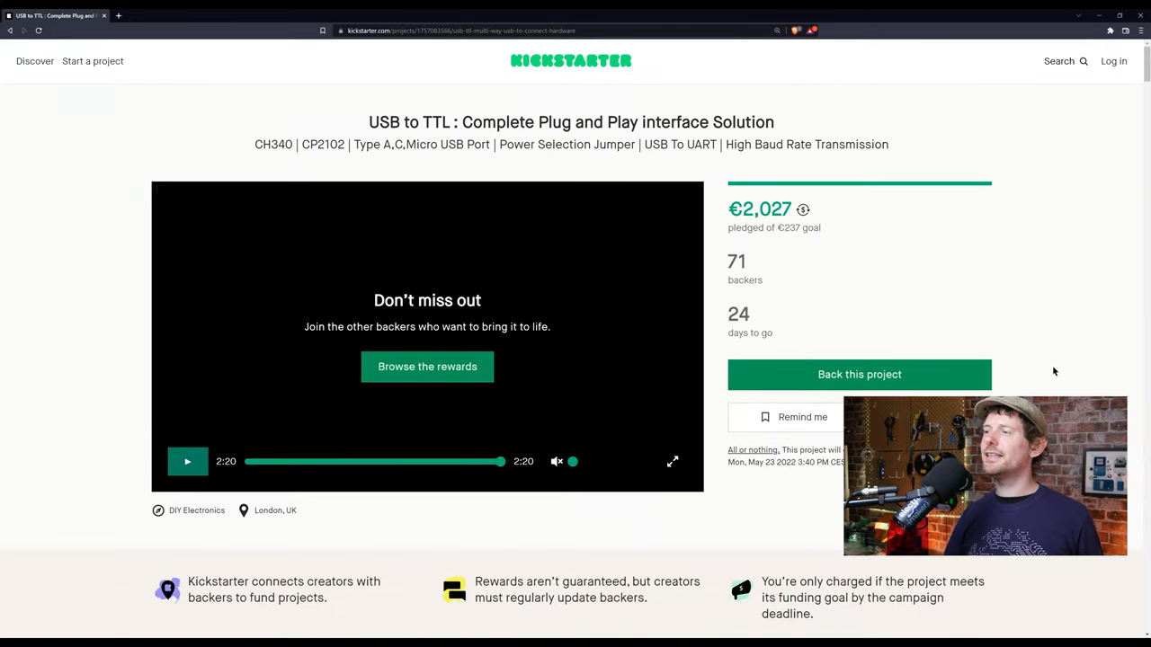
Step: Move from the Kickstarter page toward the onsemi RSL10-SENSE-GEVK Sensor Development Kit page
scroll(down, 3)
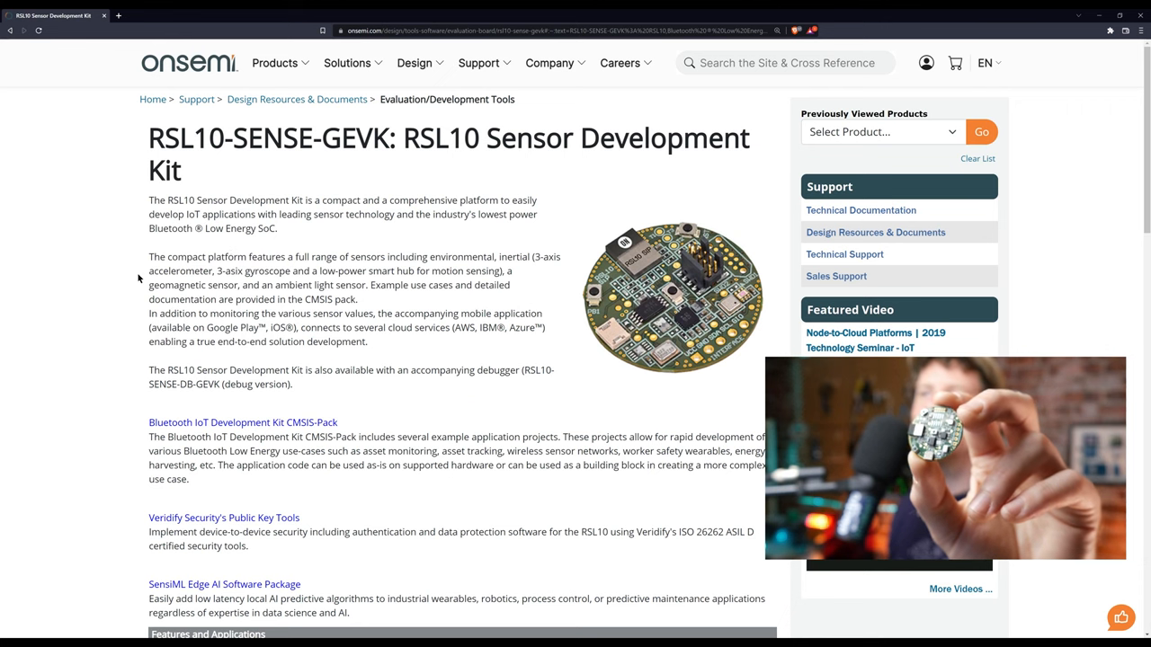
scroll(down, 3)
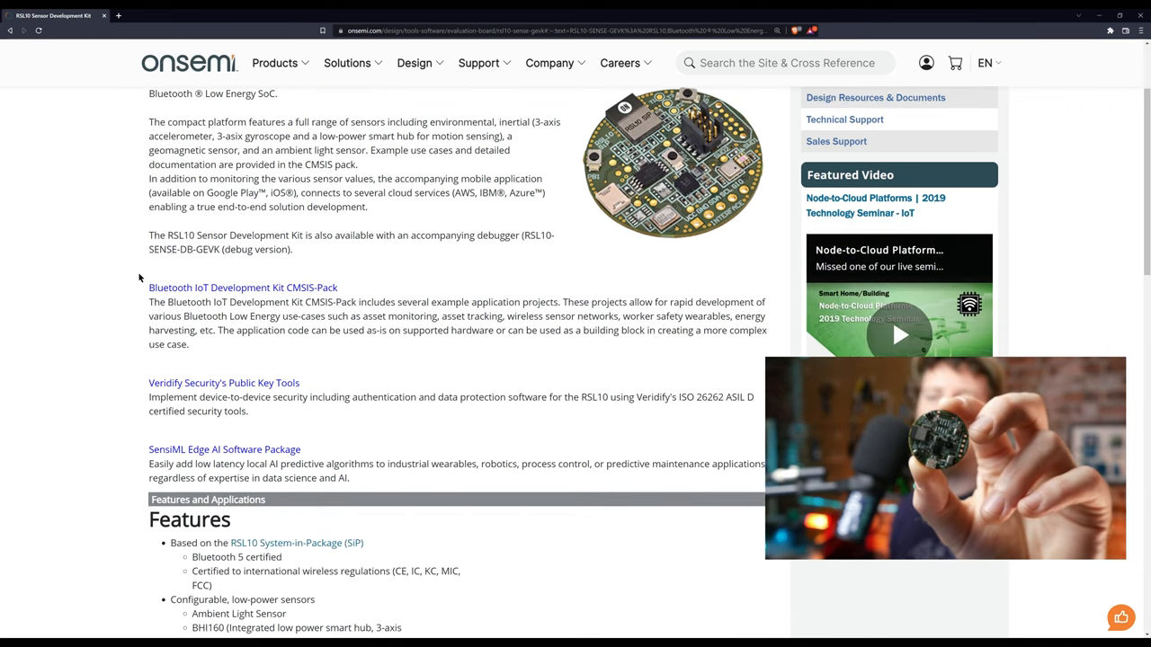
scroll(down, 3)
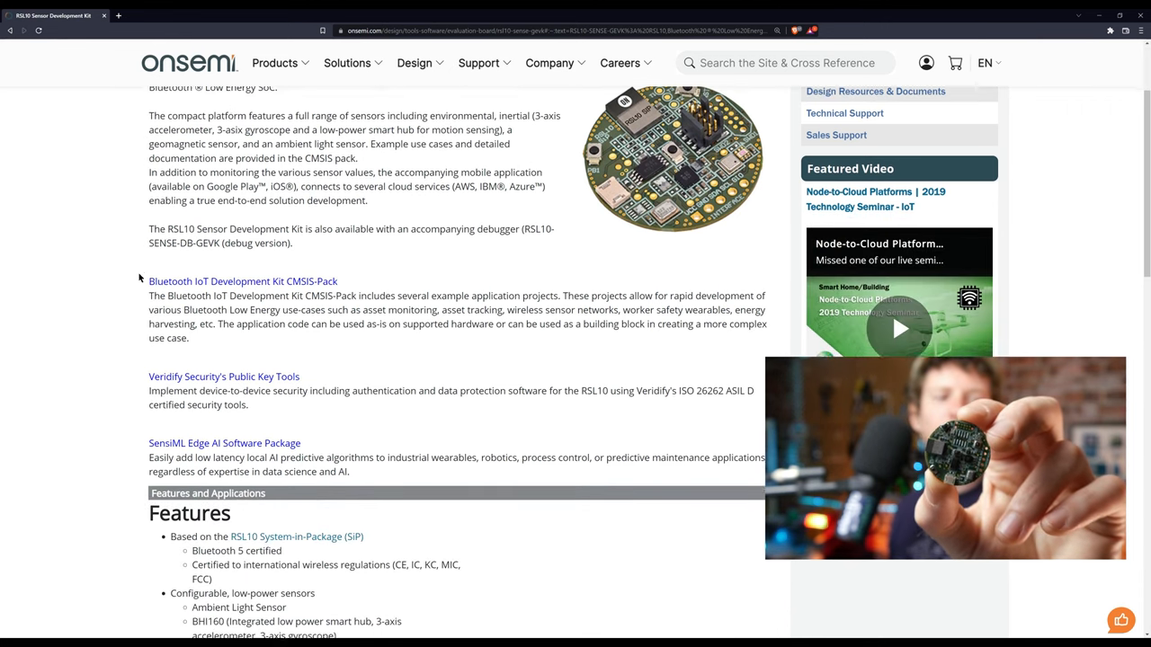
scroll(down, 3)
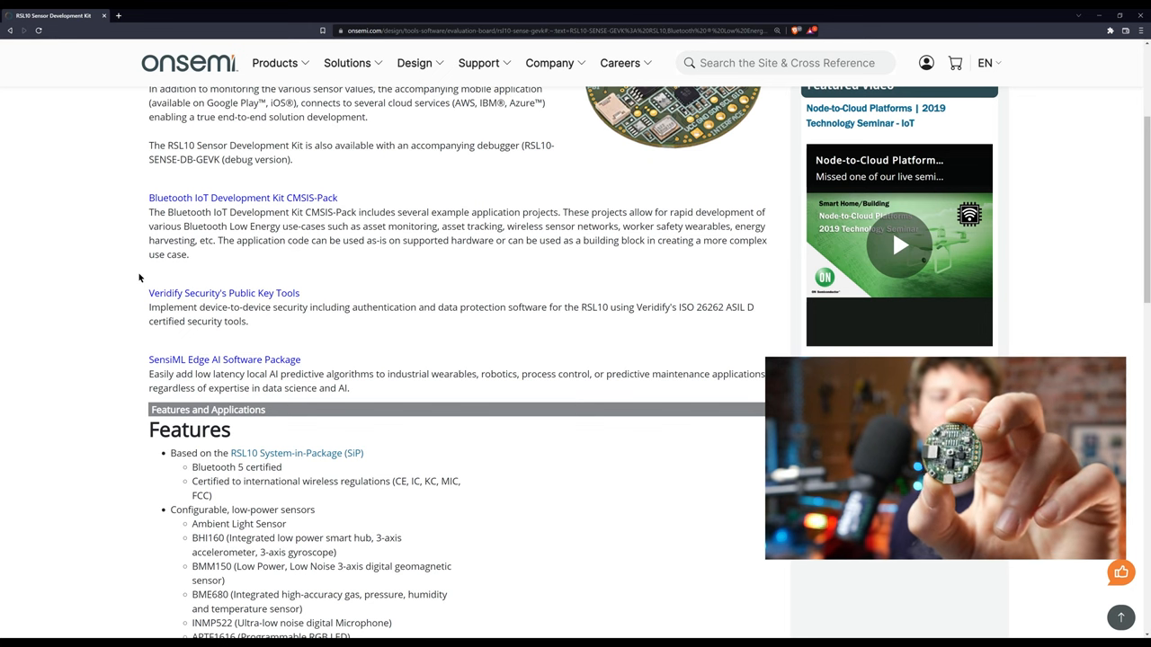
scroll(down, 3)
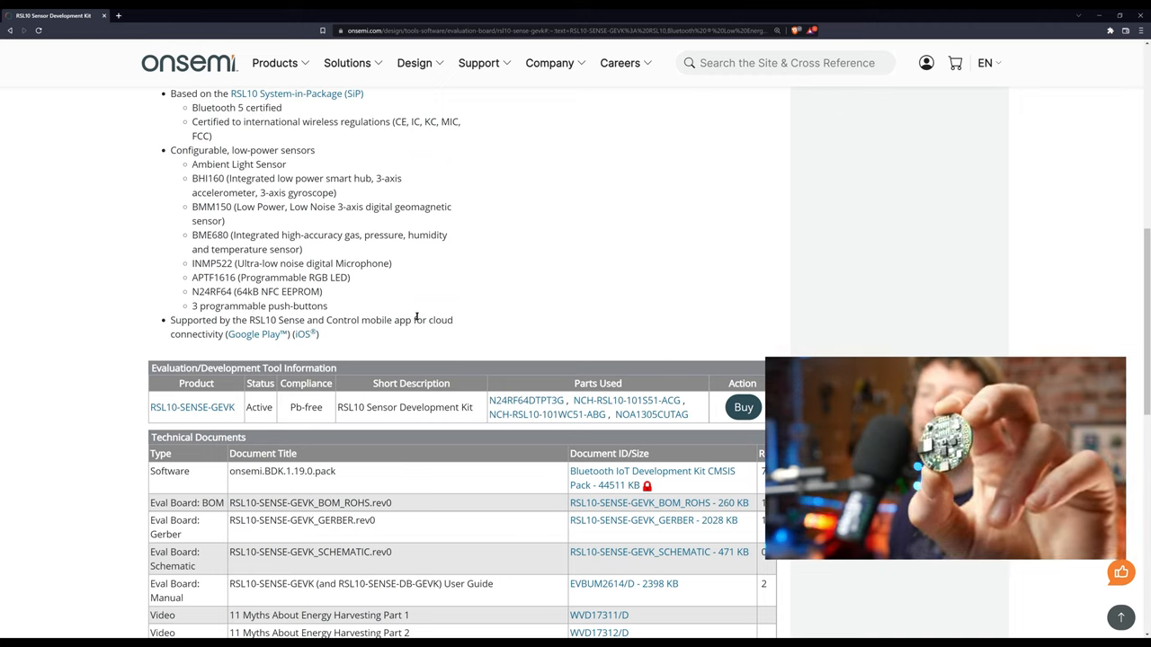
scroll(down, 3)
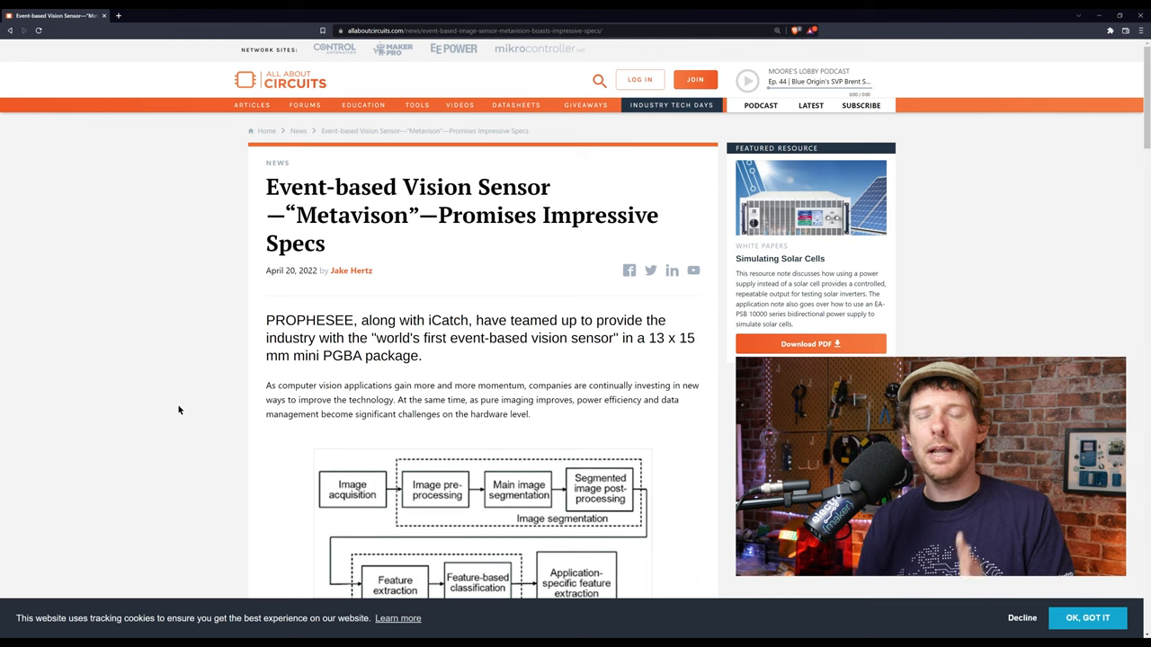
Step: Scroll the Metavision event-based sensor article to its 'Solutions With Event-Based Vision?' section
scroll(down, 3)
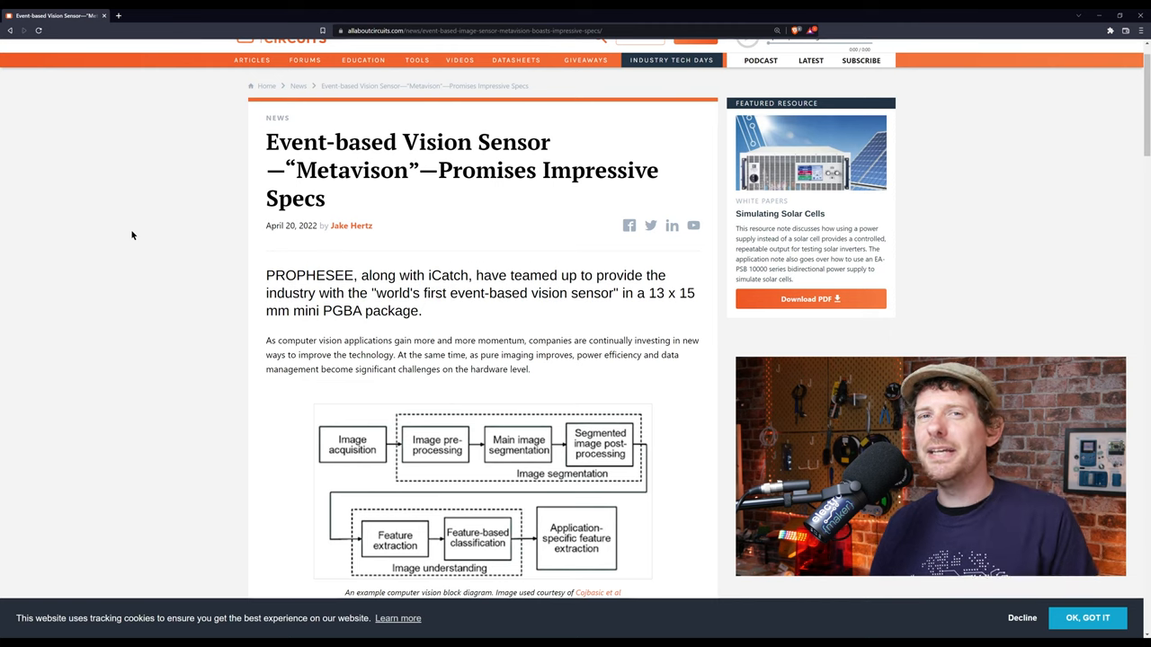
scroll(down, 3)
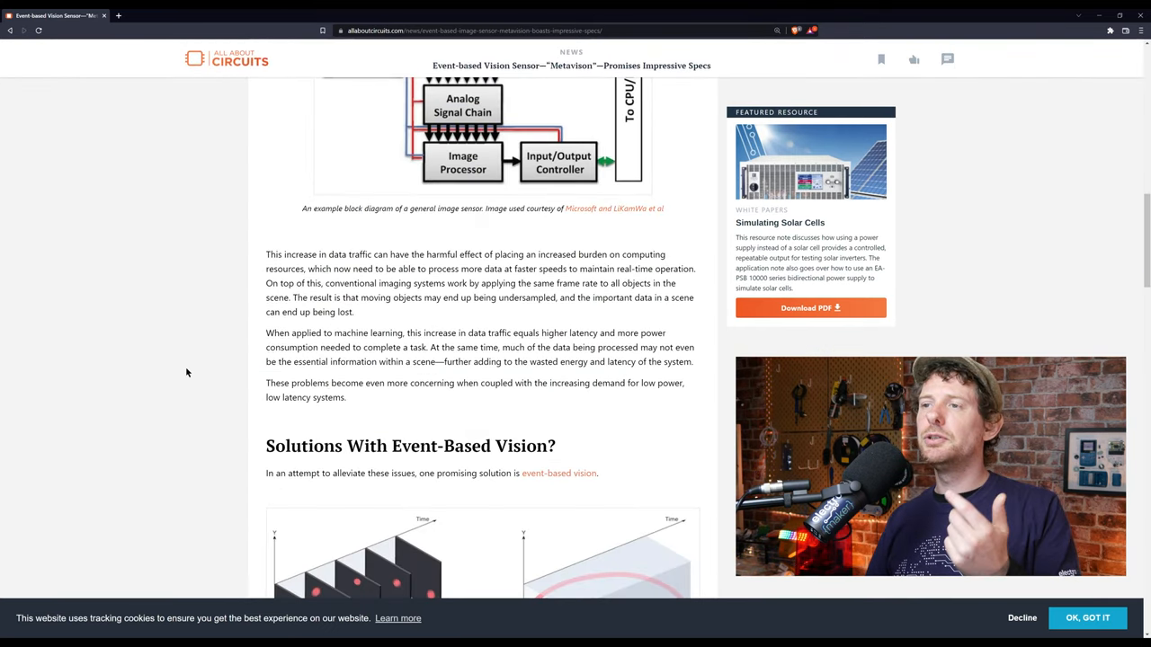
scroll(down, 3)
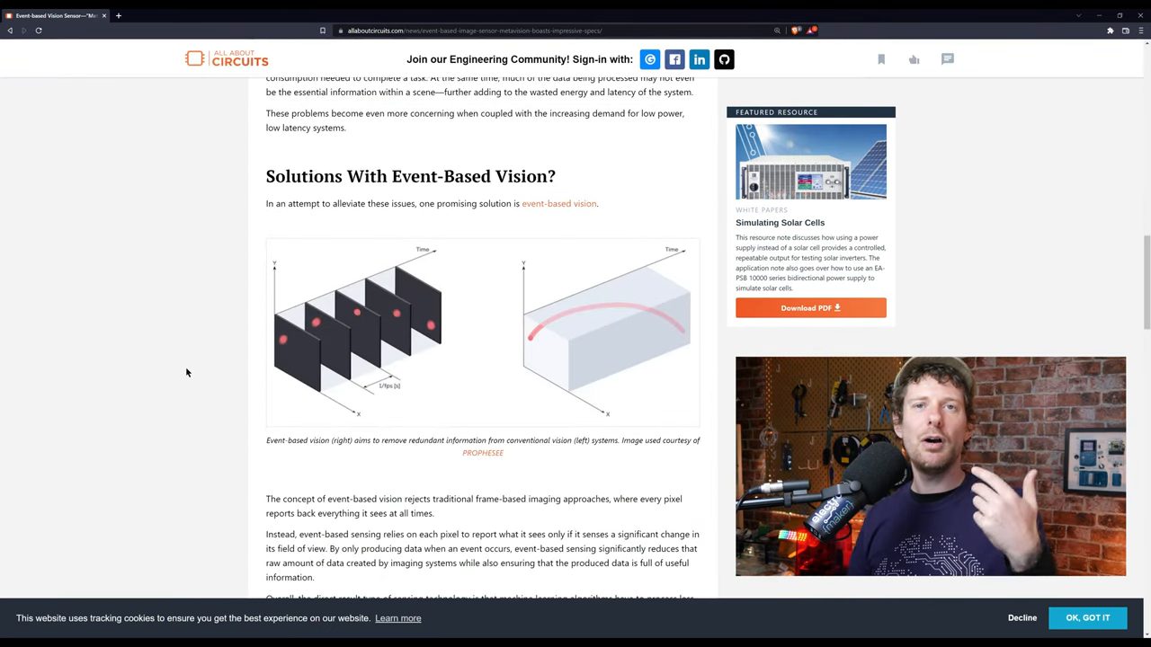
scroll(down, 3)
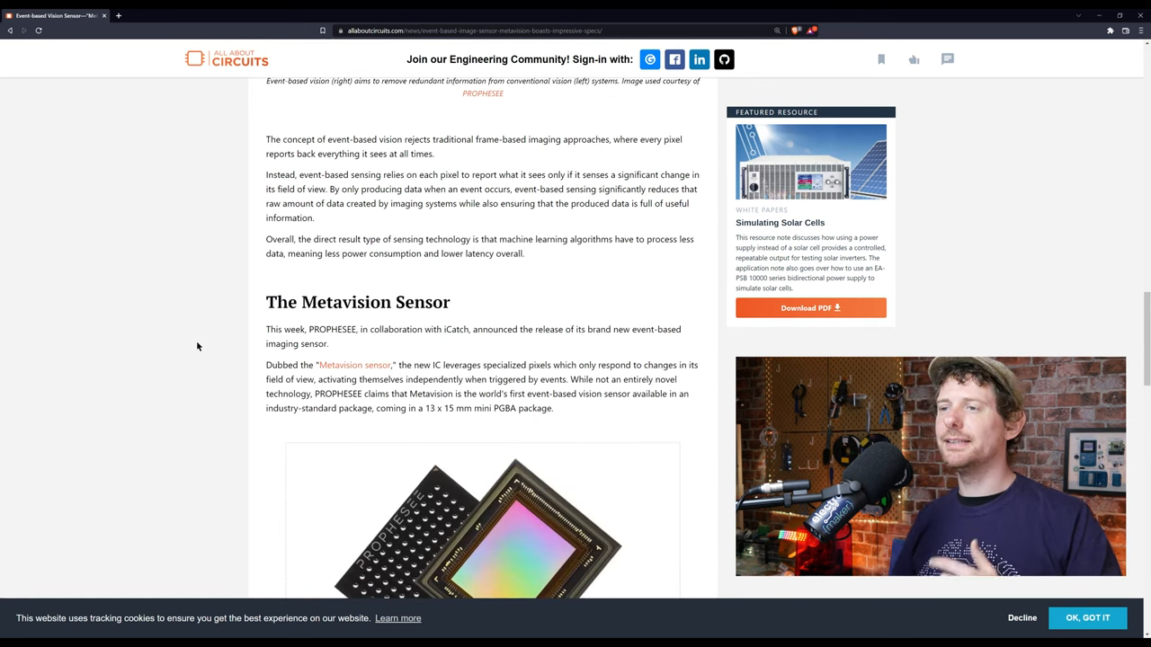
scroll(down, 3)
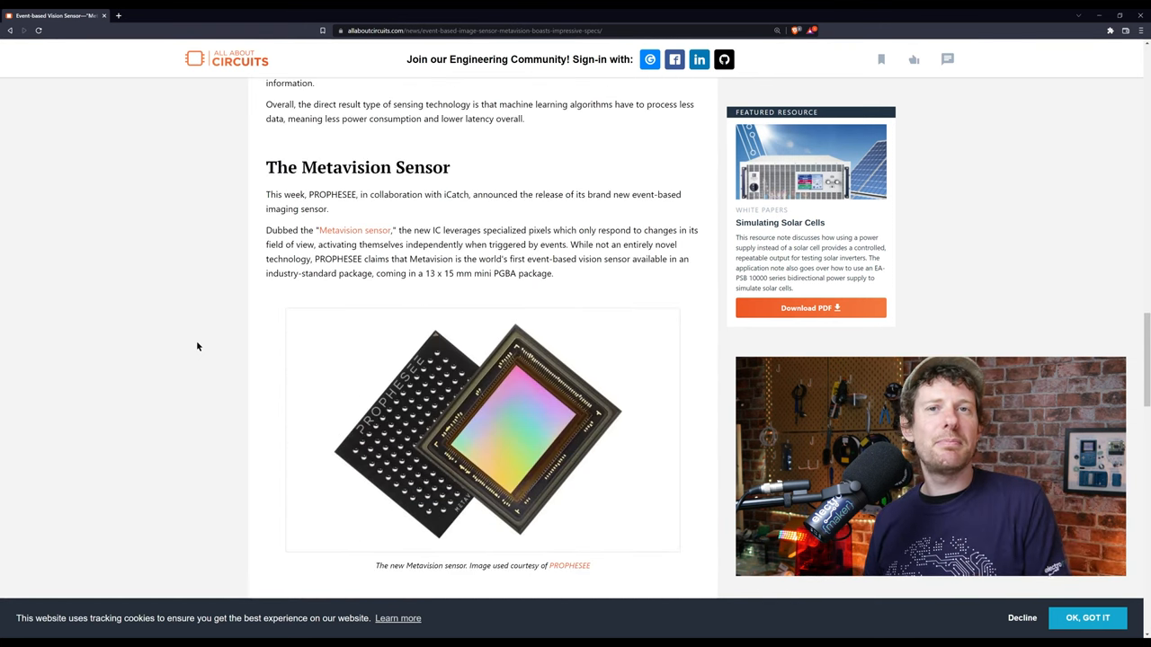
scroll(down, 3)
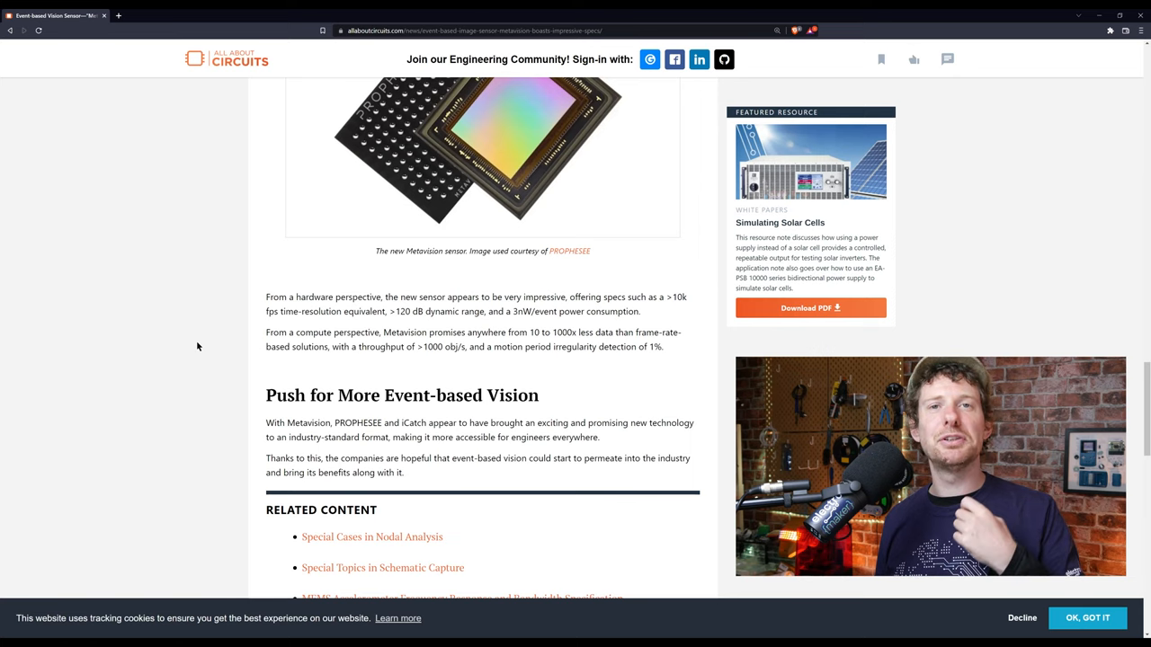
scroll(down, 3)
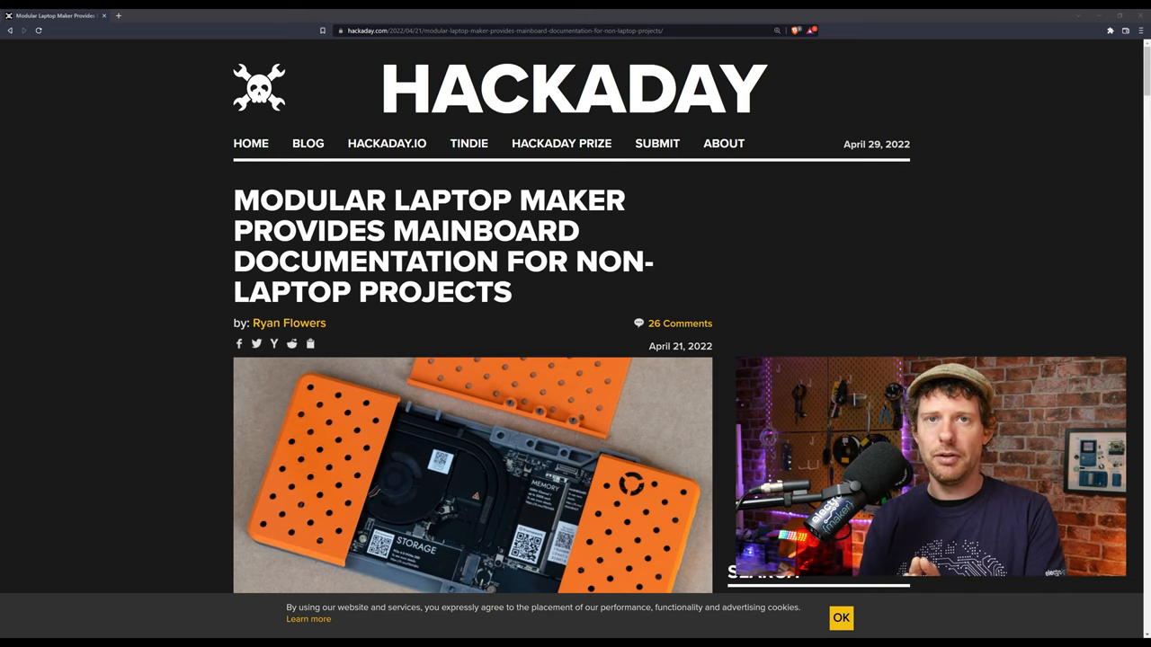
Step: Scroll down through the Hackaday Framework mainboard documentation article
scroll(down, 3)
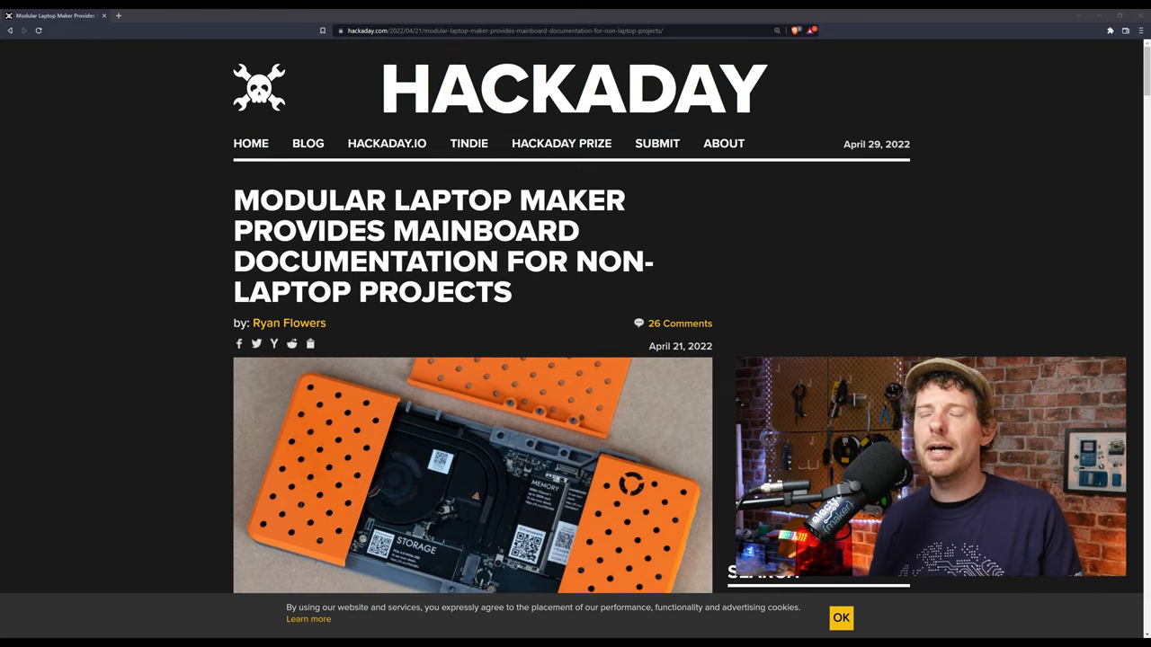
scroll(down, 3)
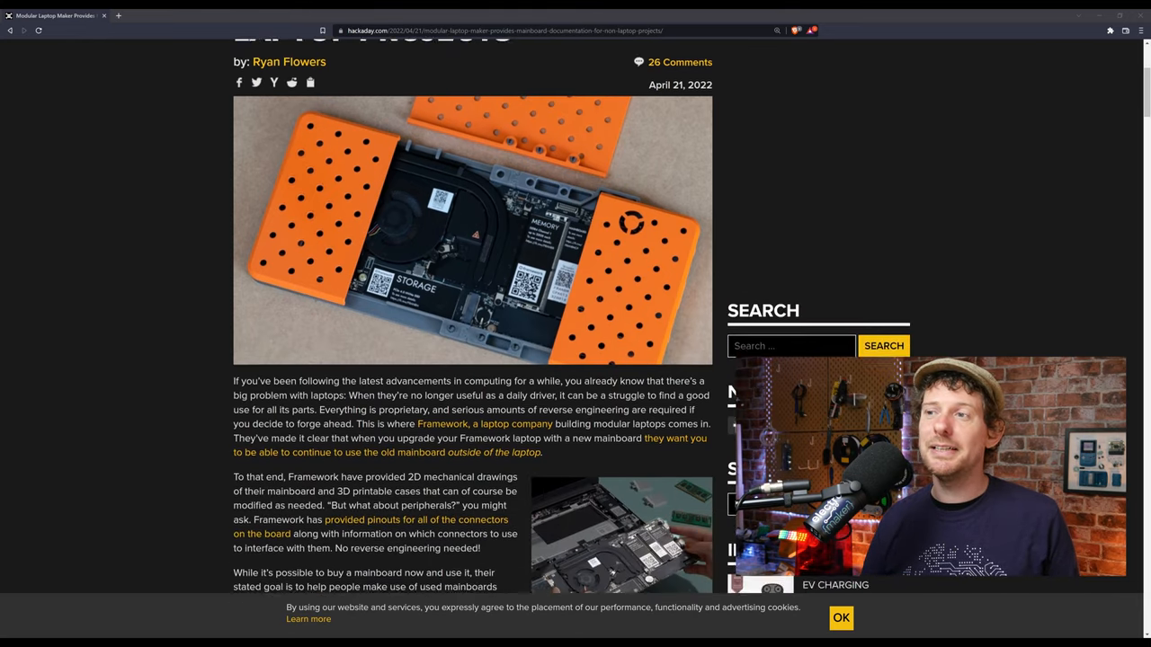
scroll(down, 3)
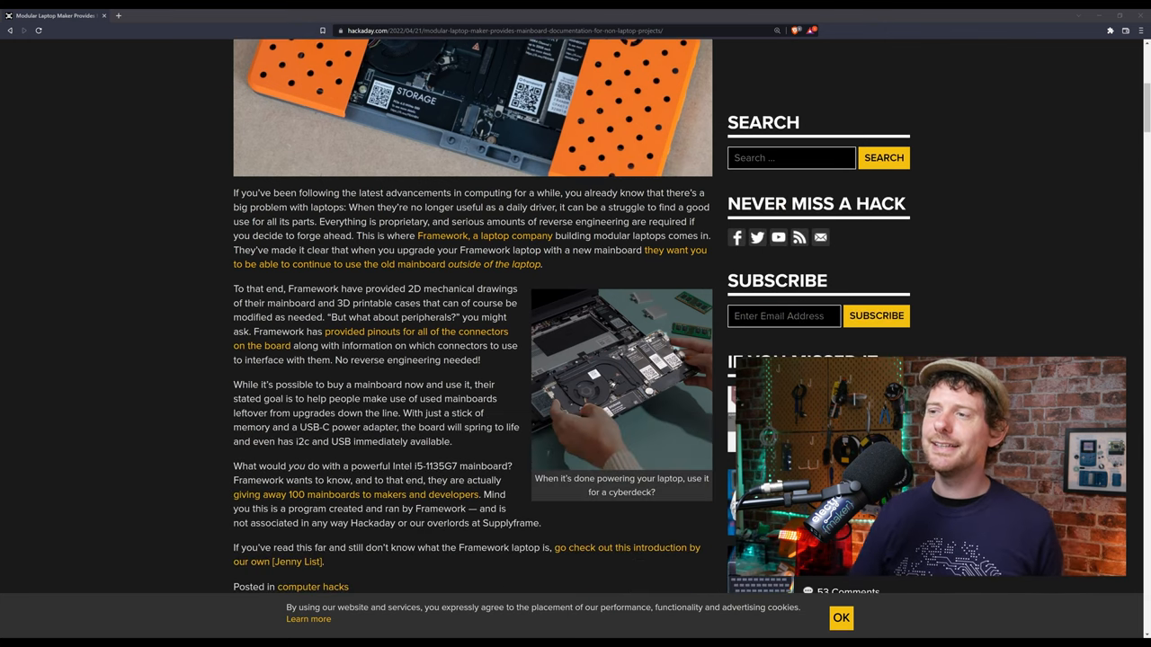
scroll(down, 3)
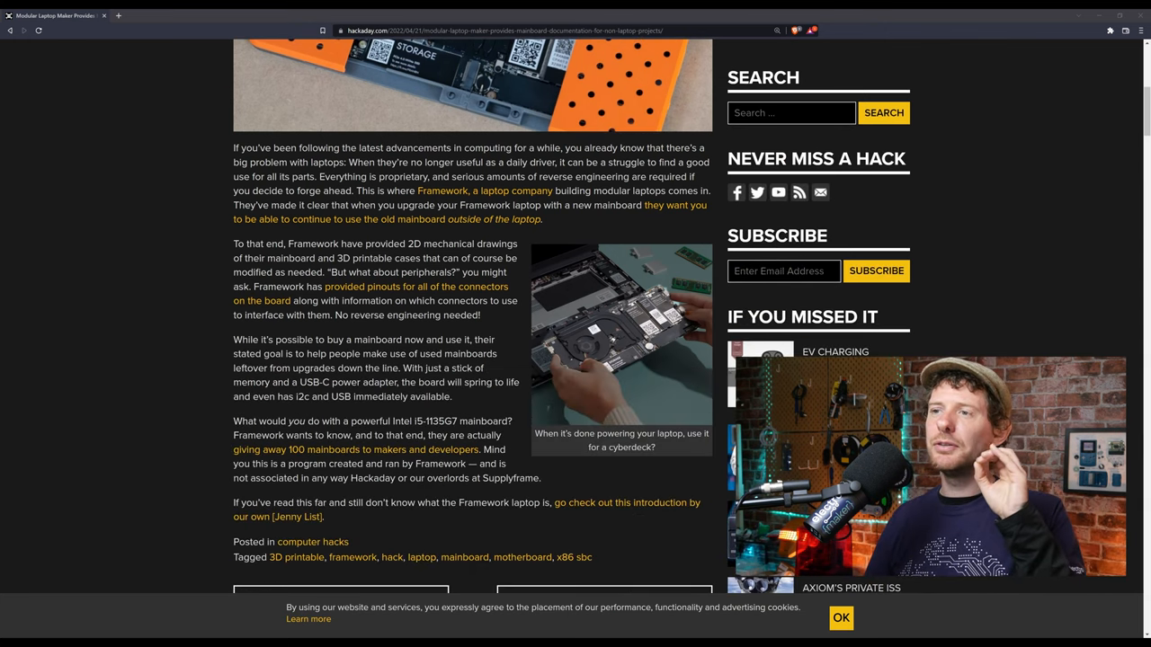
scroll(down, 3)
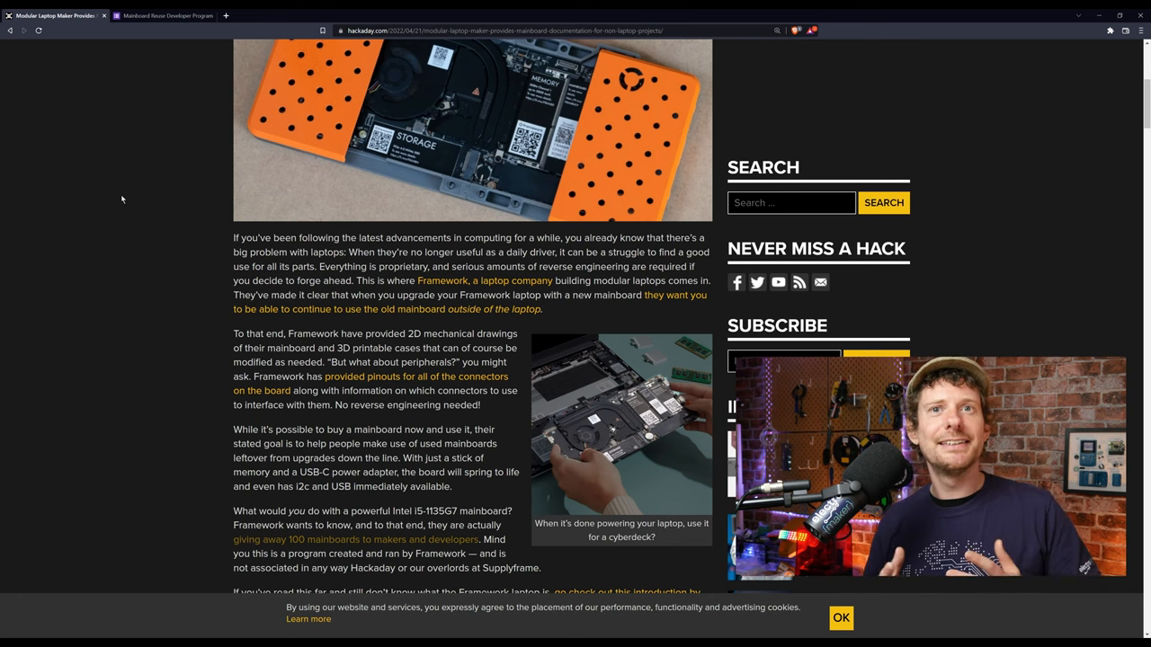
Step: Finish the article and switch to the Mainboard Reuse Developer Program Google Form tab
scroll(up, 3)
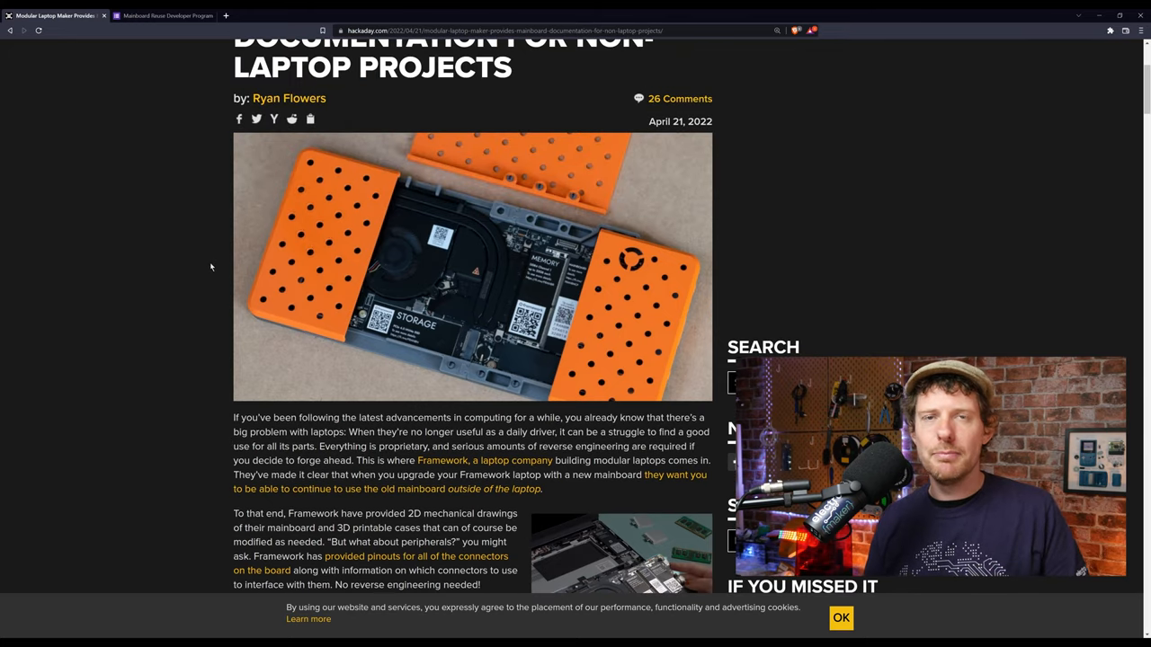
mouse_move(136, 269)
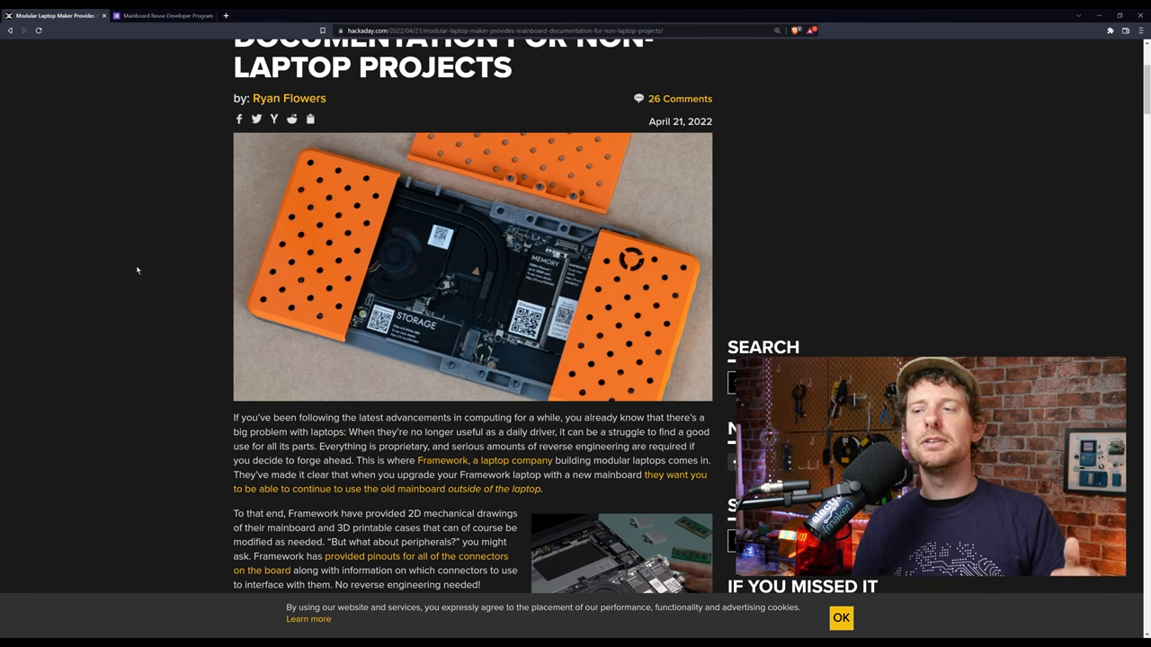
scroll(down, 3)
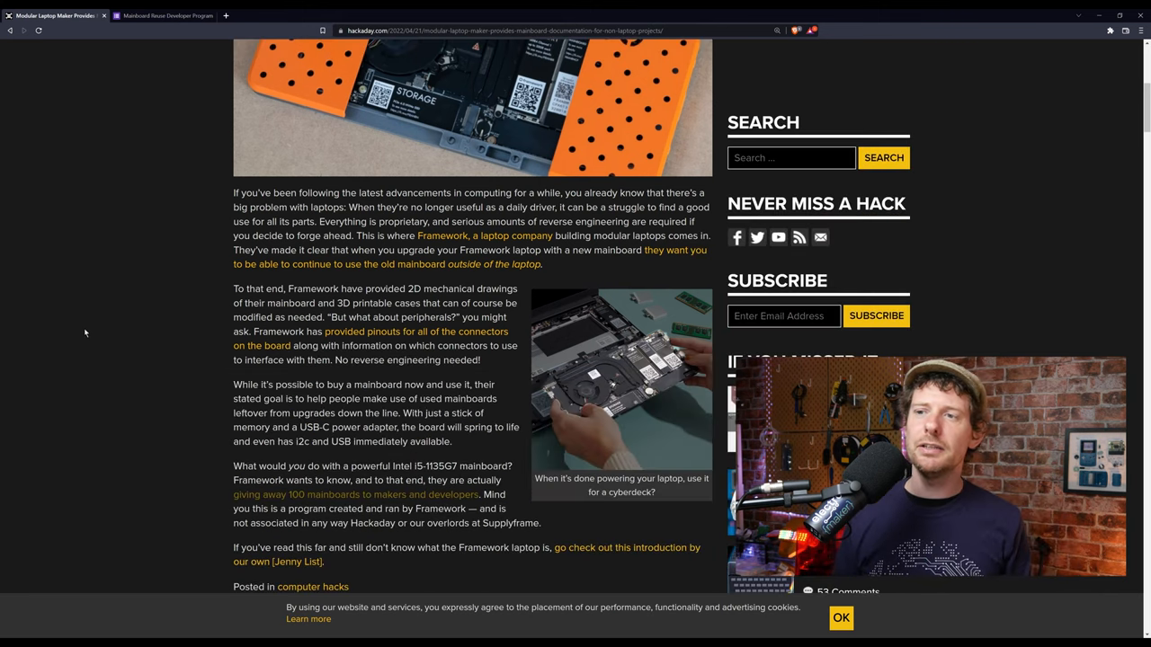
click(162, 14)
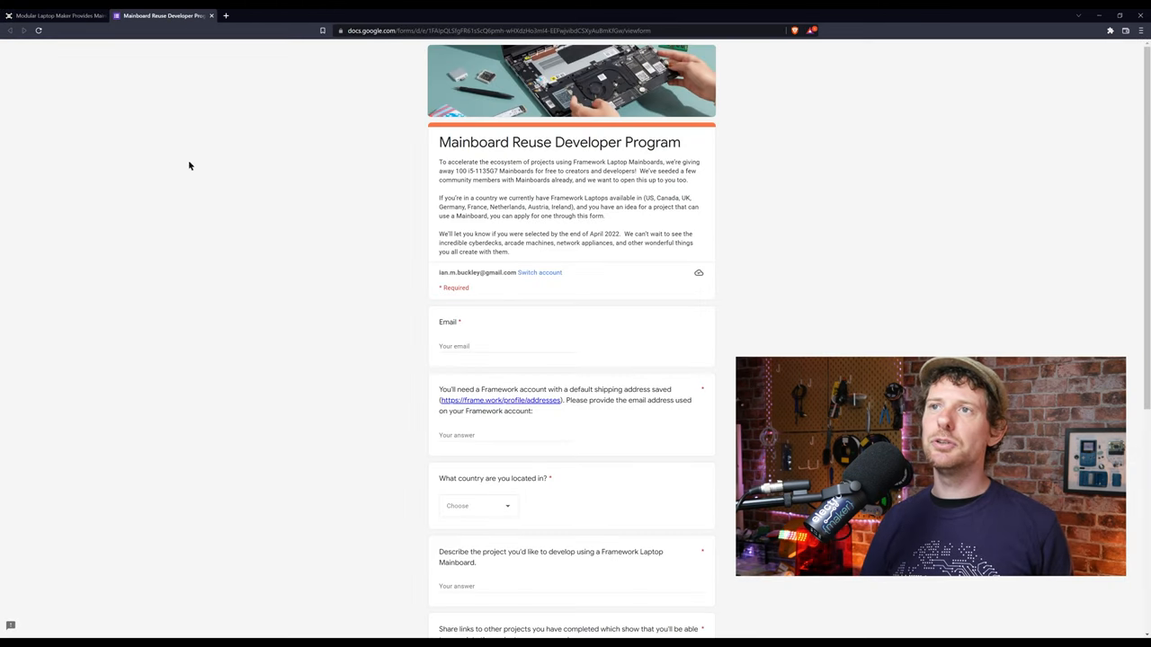
mouse_move(295, 251)
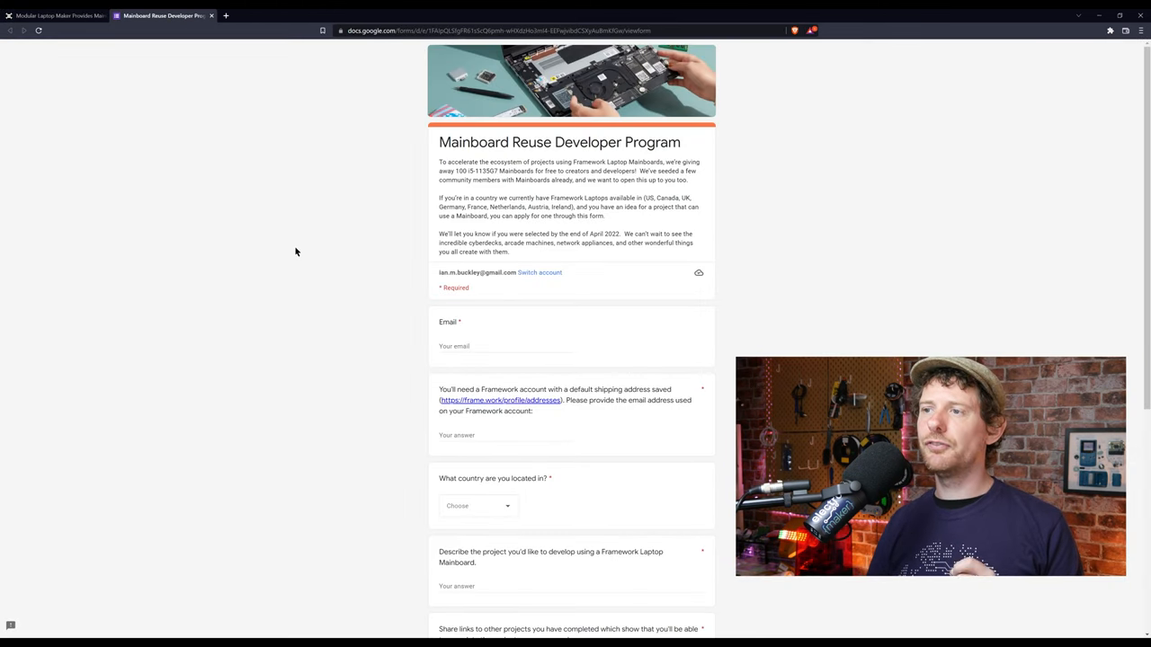
mouse_move(435, 158)
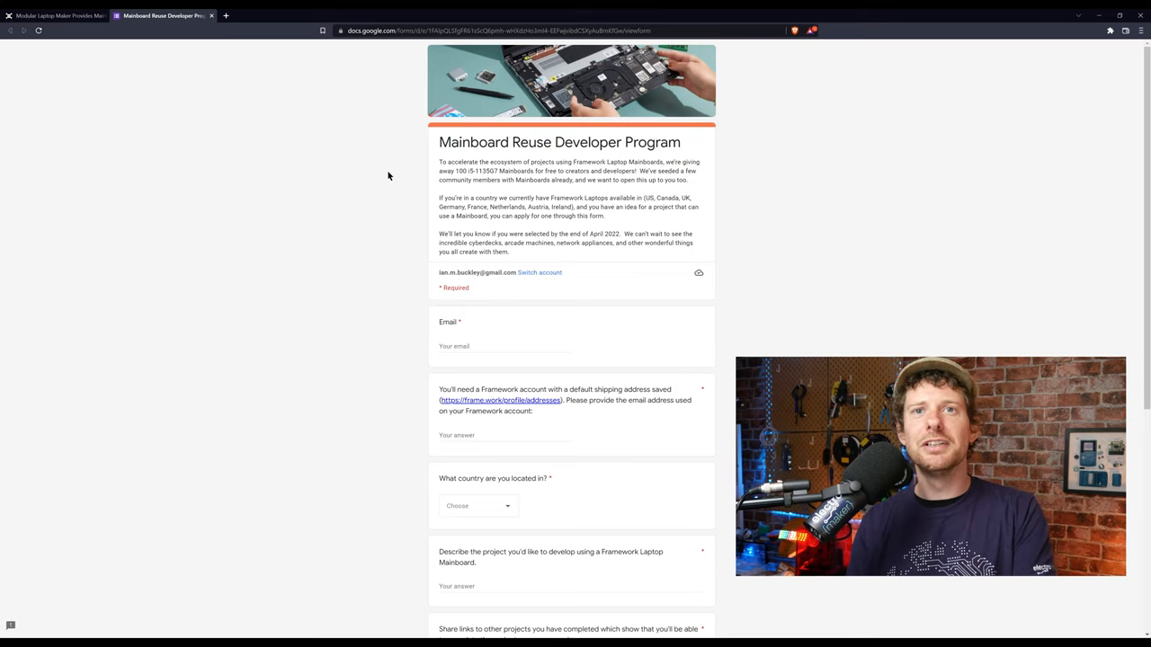
mouse_move(259, 248)
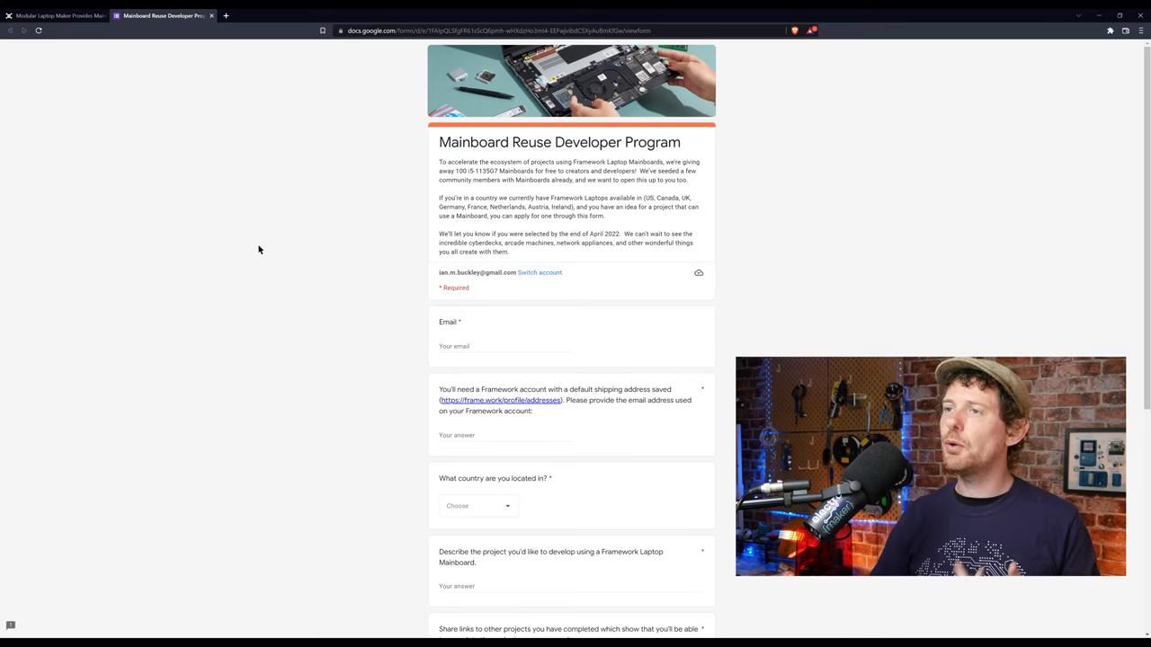
Step: Return to the Framework article and open Jenny List's 'It Takes A Lot To Build A Hacker's Laptop'
click(54, 14)
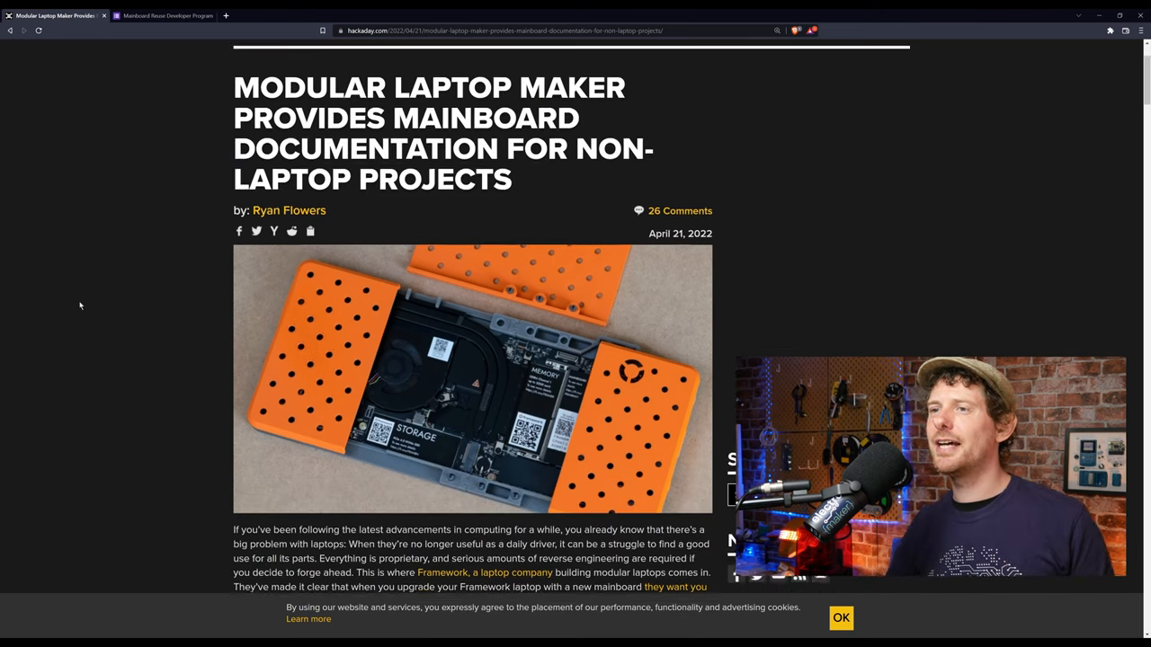
scroll(down, 3)
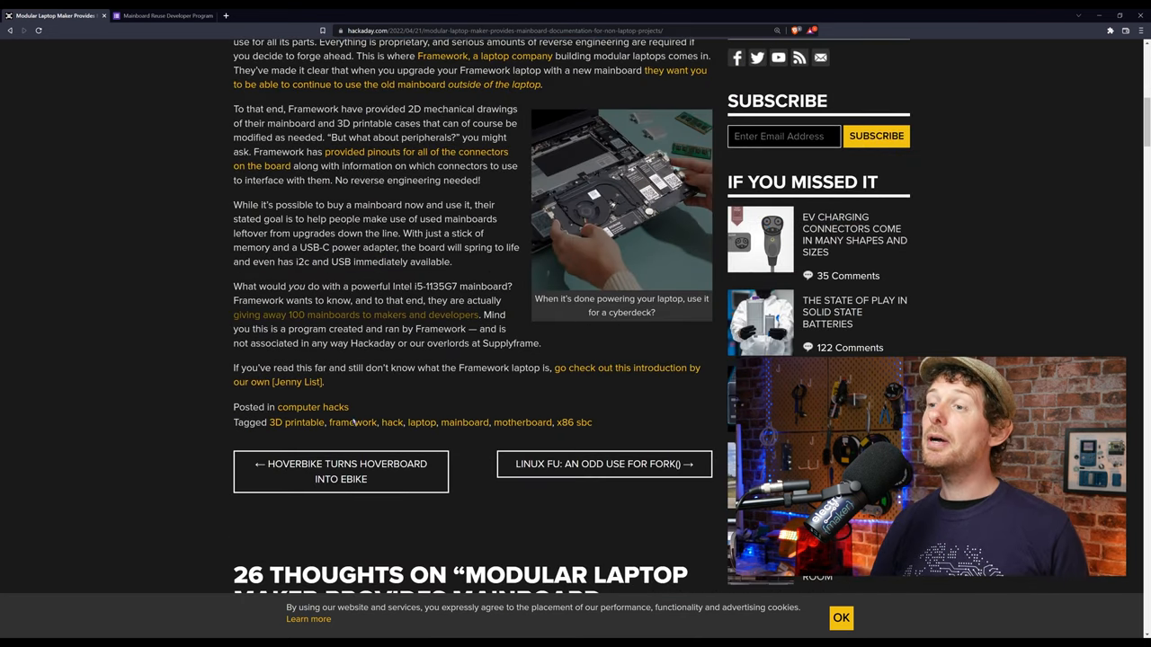
click(597, 372)
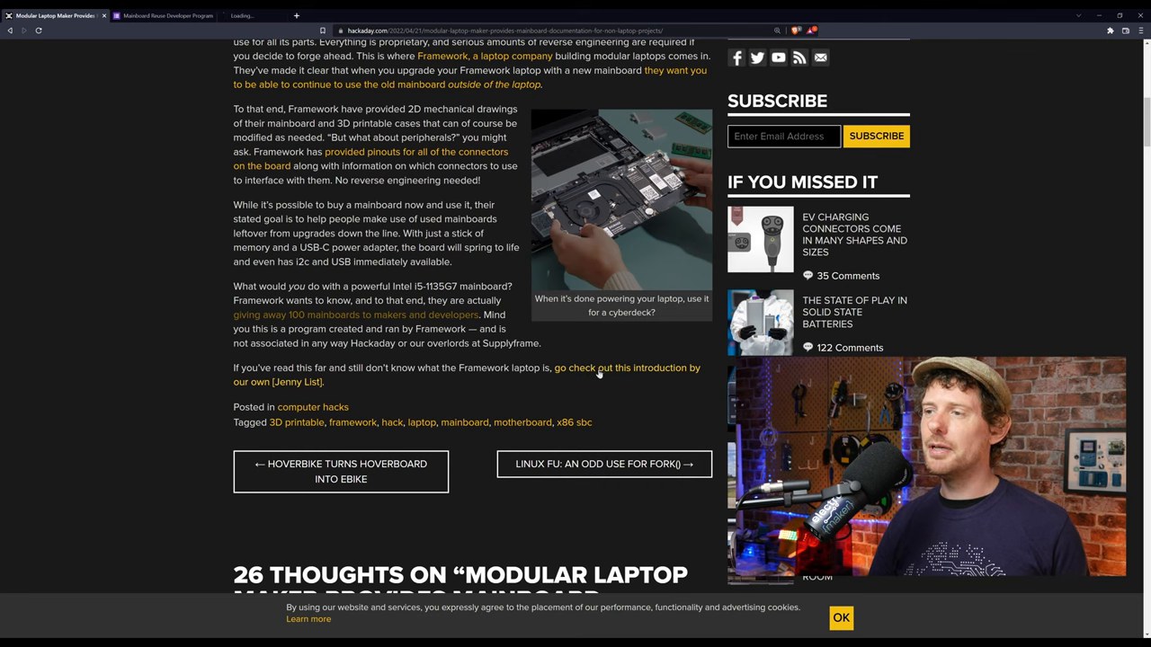
click(626, 367)
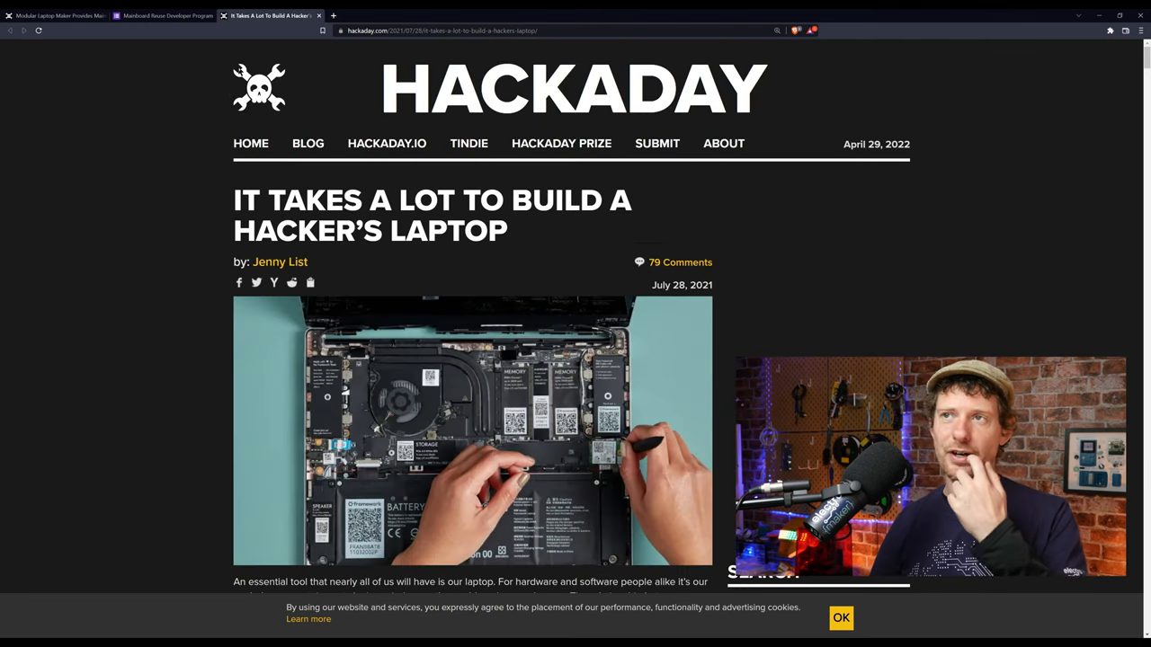
Step: Skim further down the Jenny List article, then switch to the Seeed SenseCAP LoRaWAN S210X testing post
scroll(down, 3)
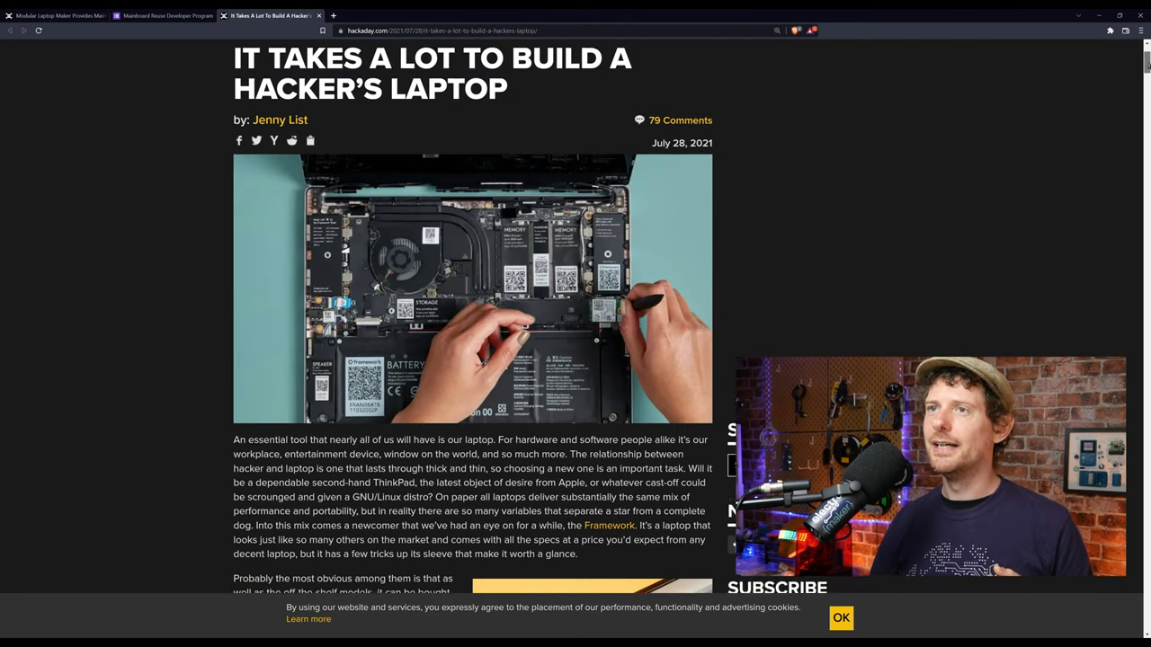
scroll(down, 3)
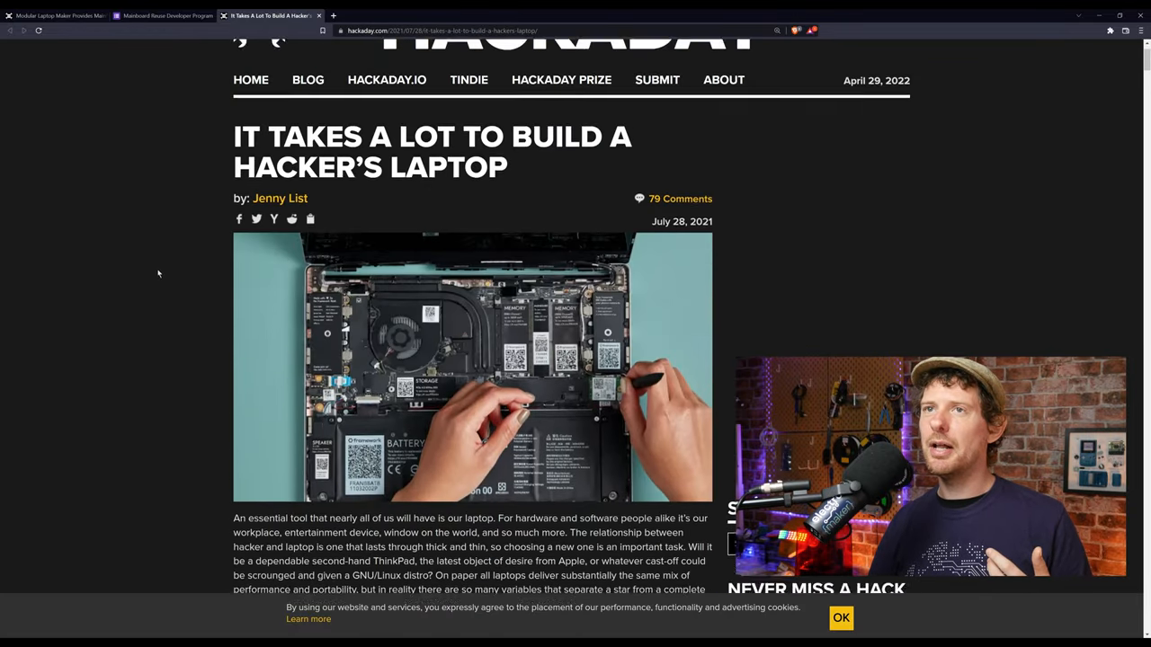
scroll(down, 3)
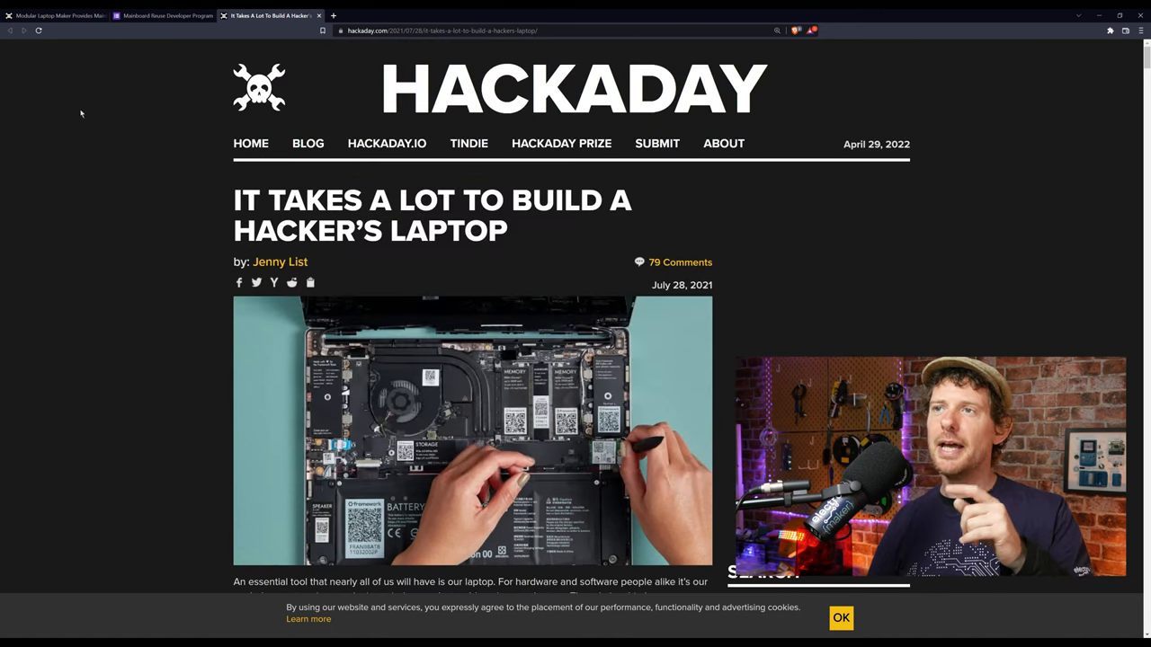
click(56, 14)
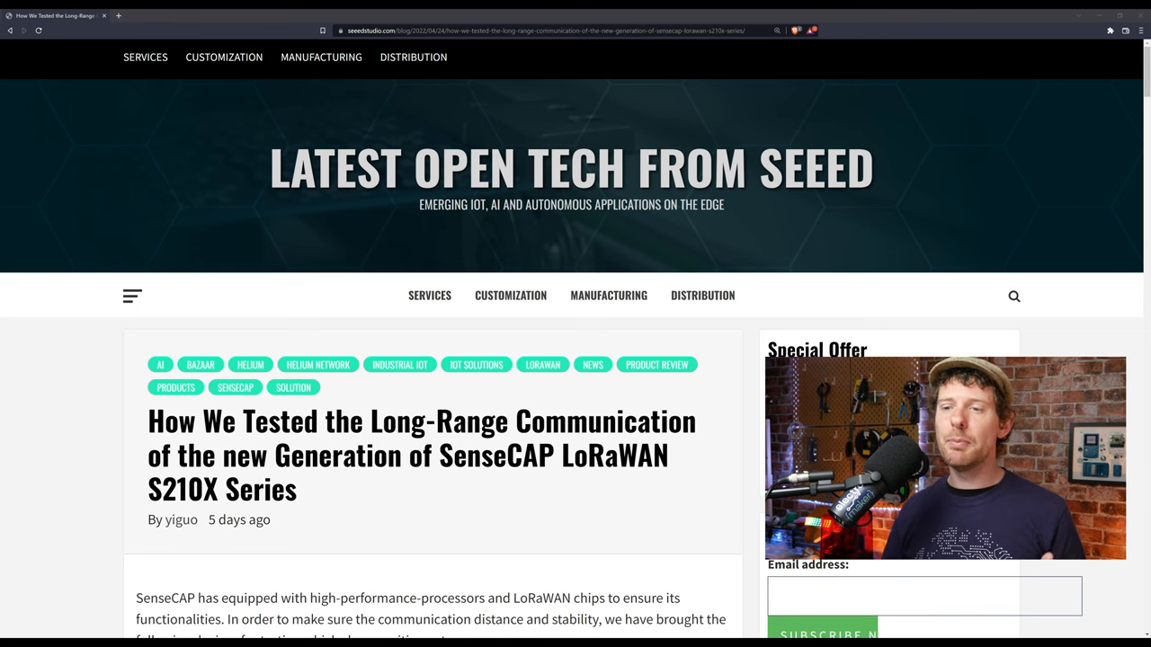
scroll(down, 3)
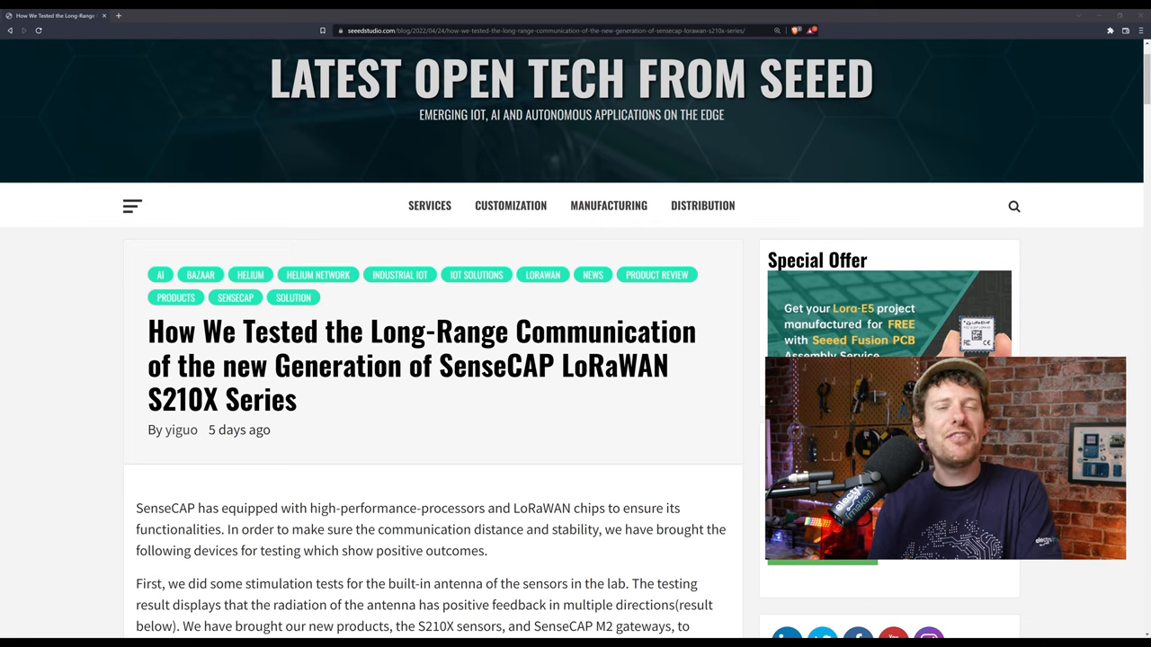
scroll(down, 3)
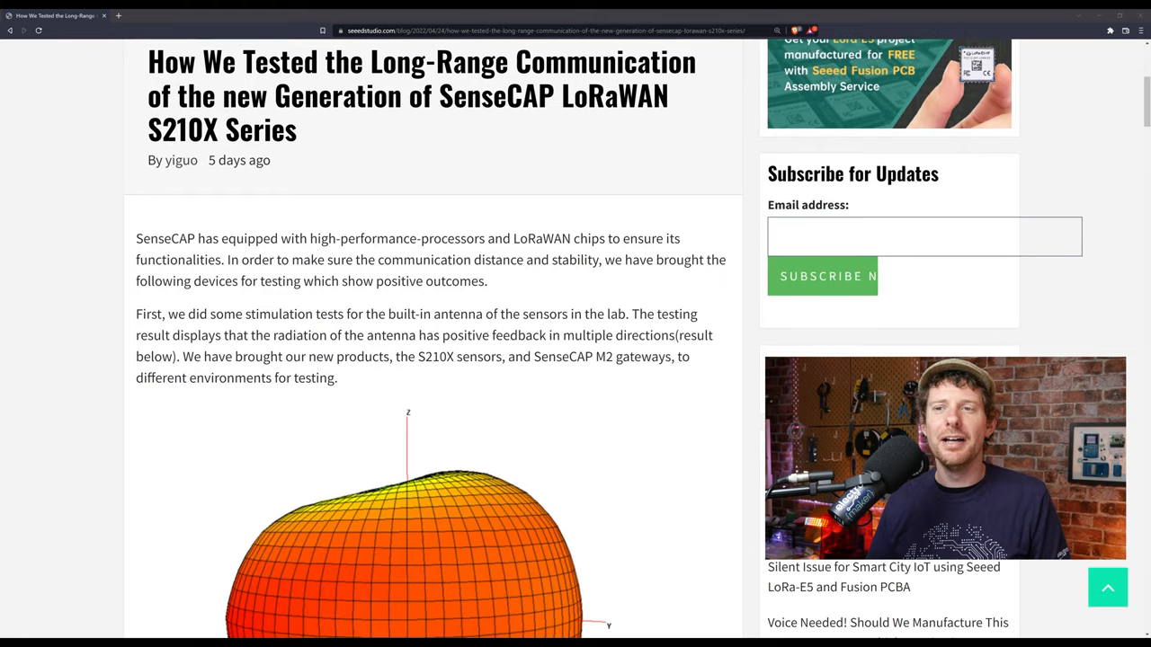
scroll(down, 3)
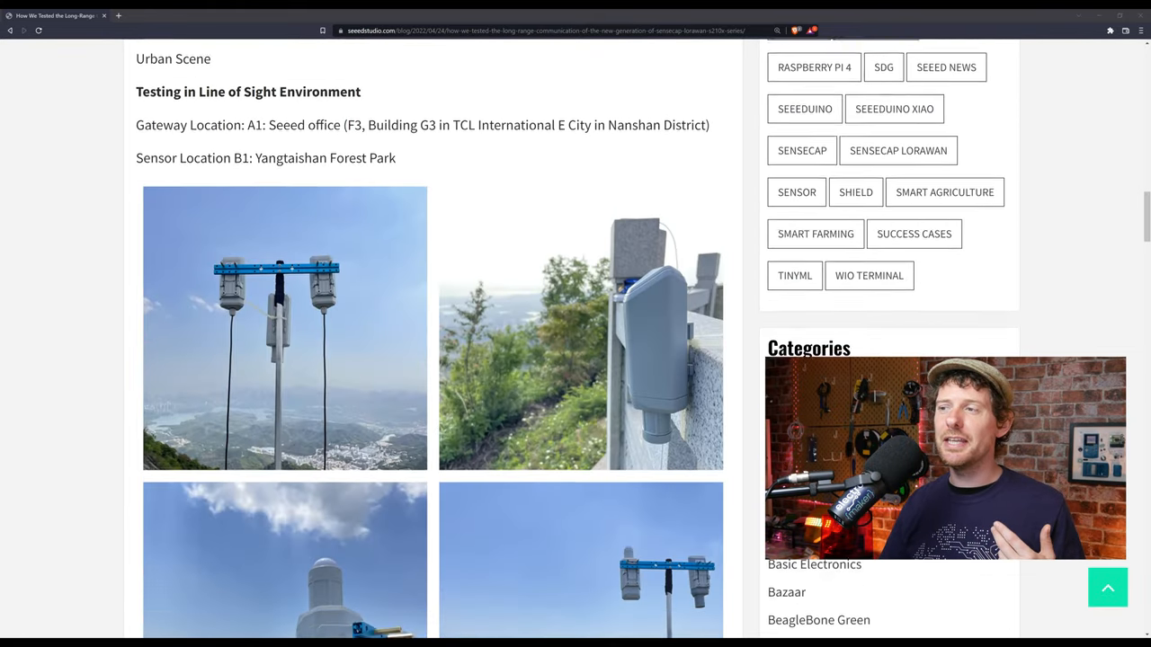
scroll(down, 3)
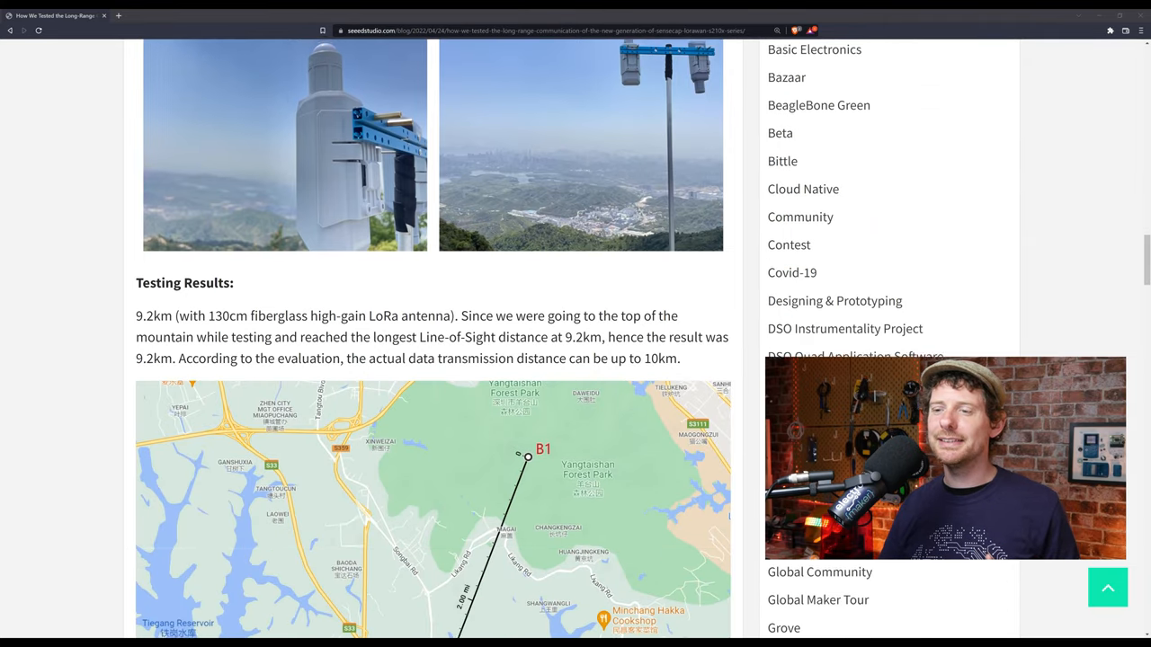
scroll(down, 3)
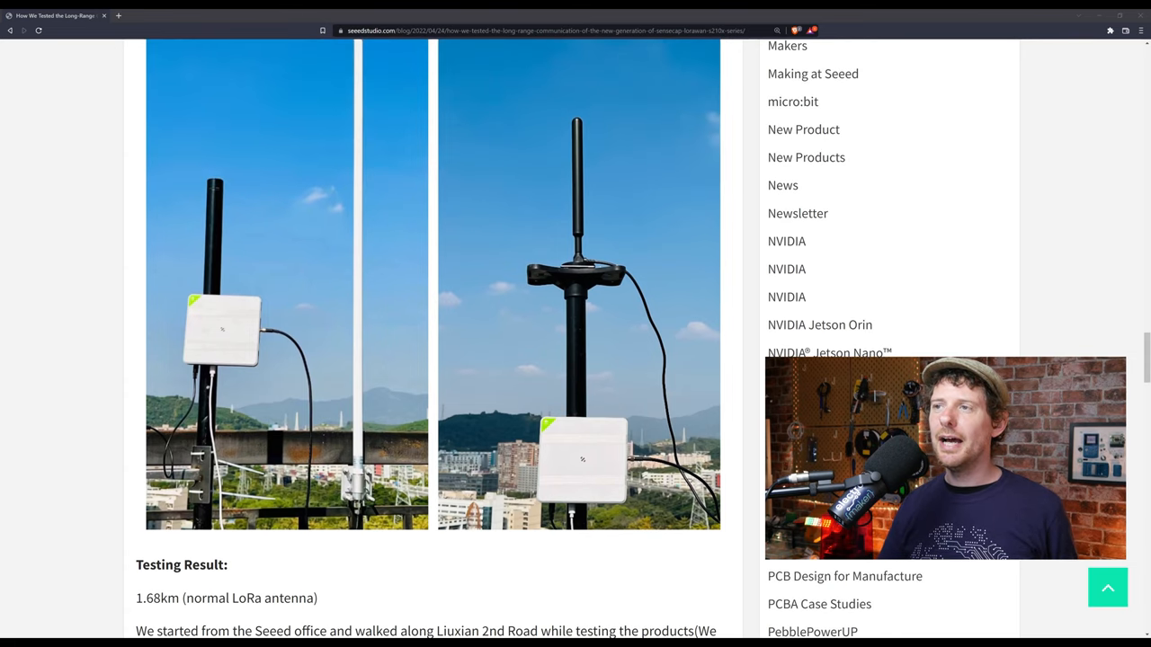
scroll(down, 3)
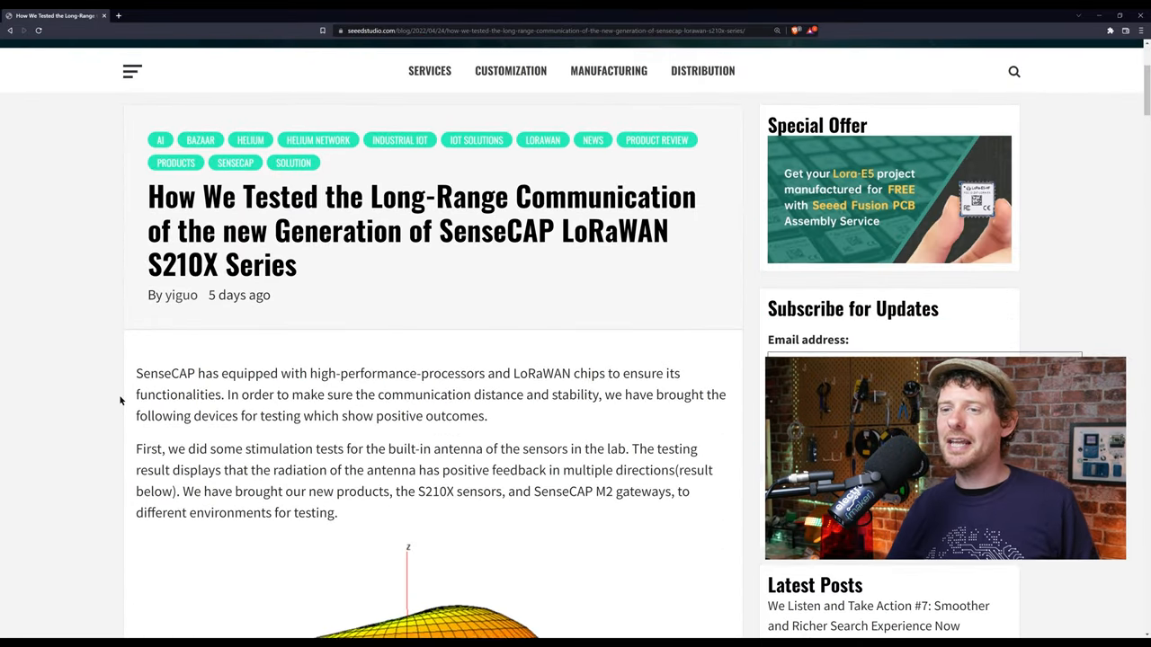
scroll(down, 3)
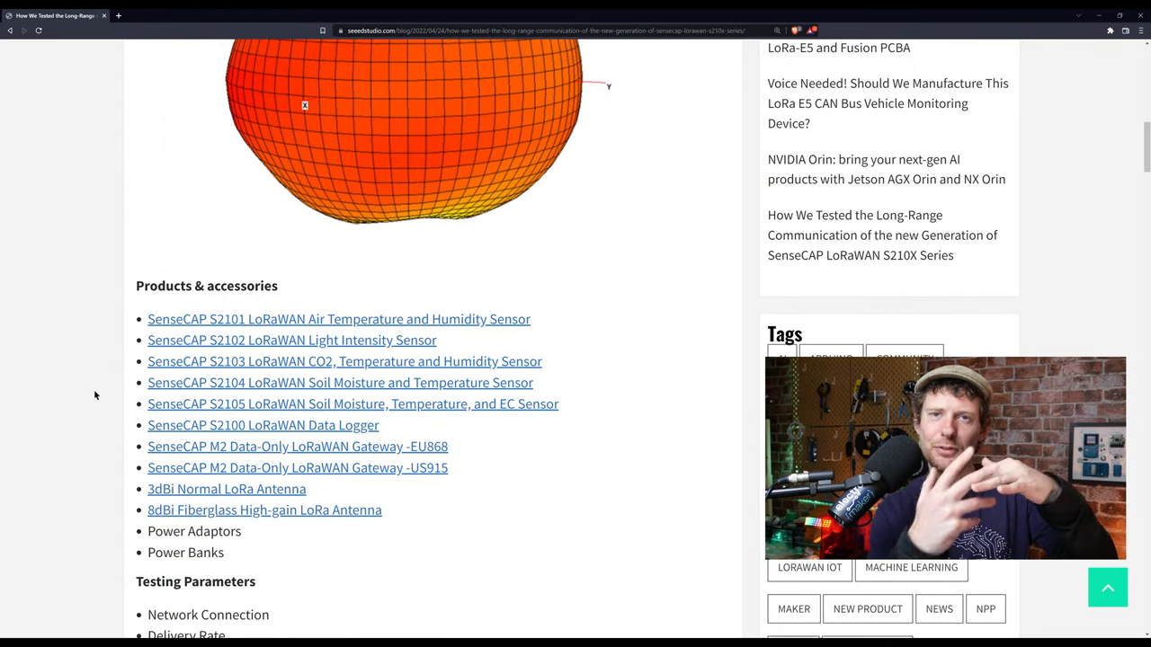
scroll(down, 3)
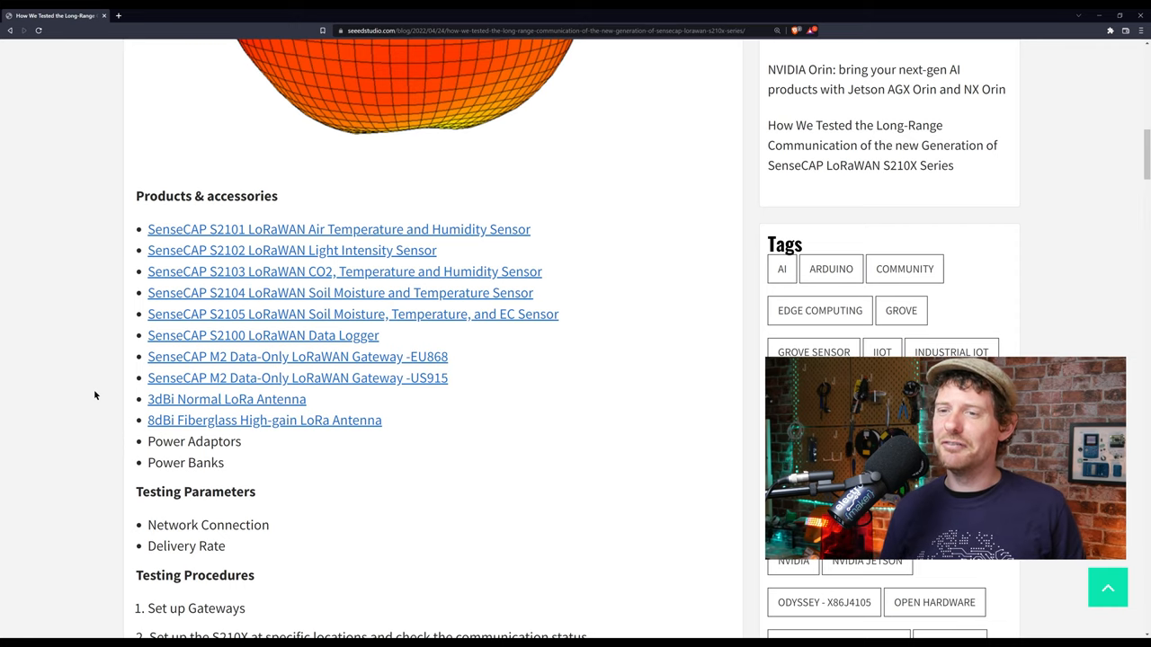
scroll(down, 3)
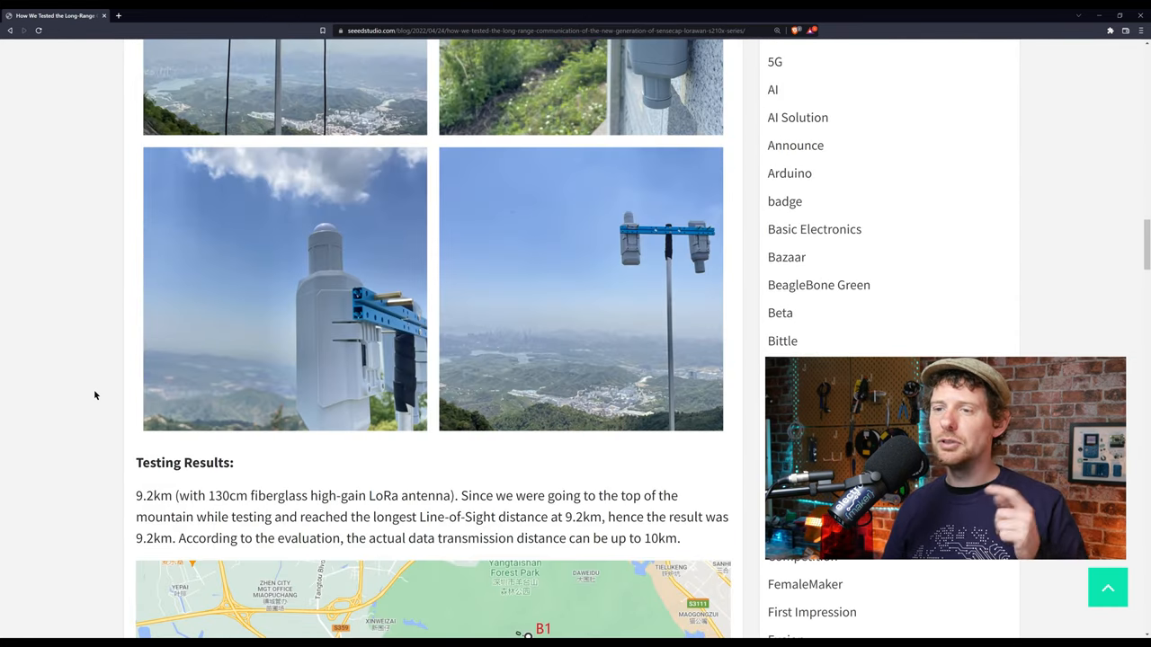
scroll(down, 3)
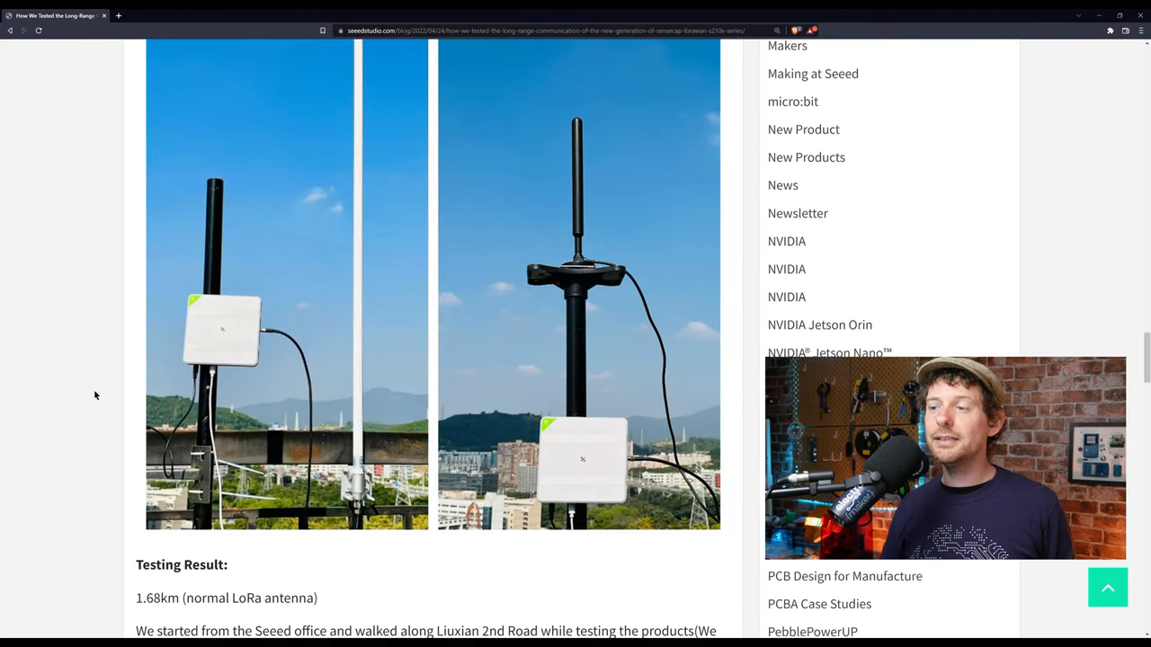
scroll(down, 3)
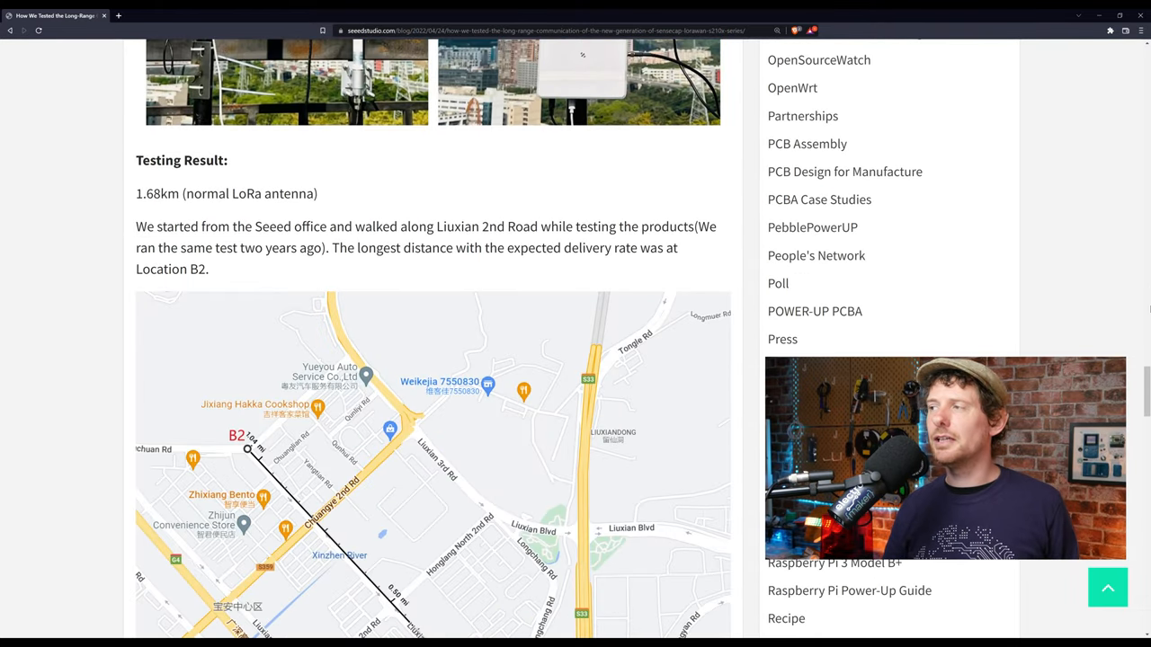
scroll(down, 3)
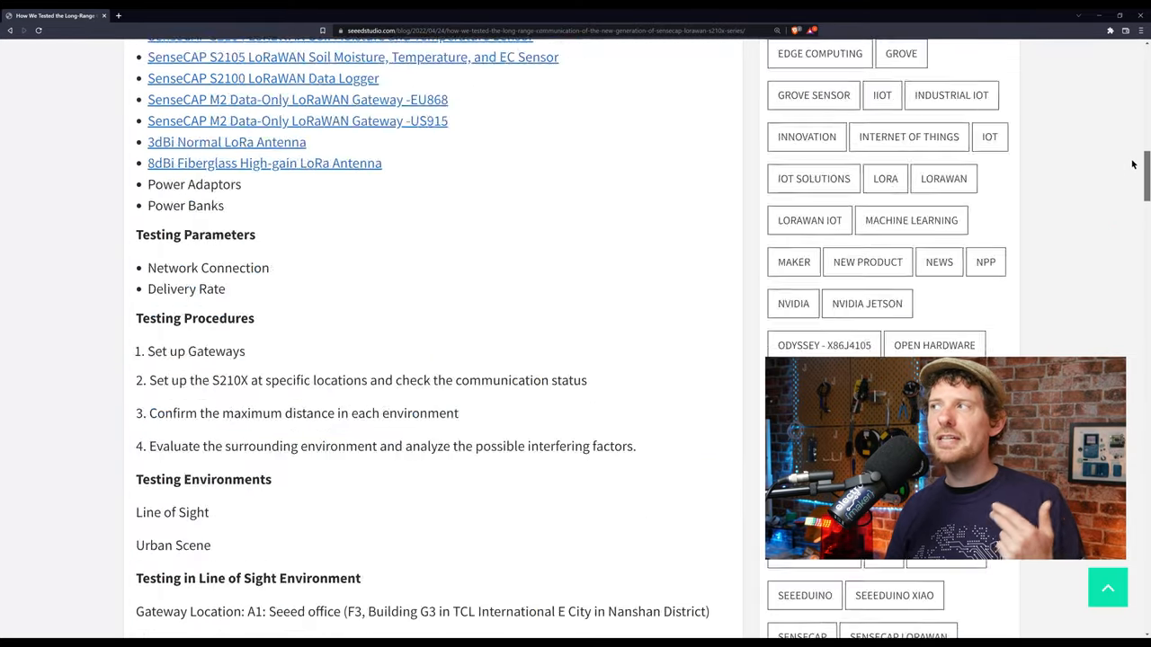
scroll(up, 3)
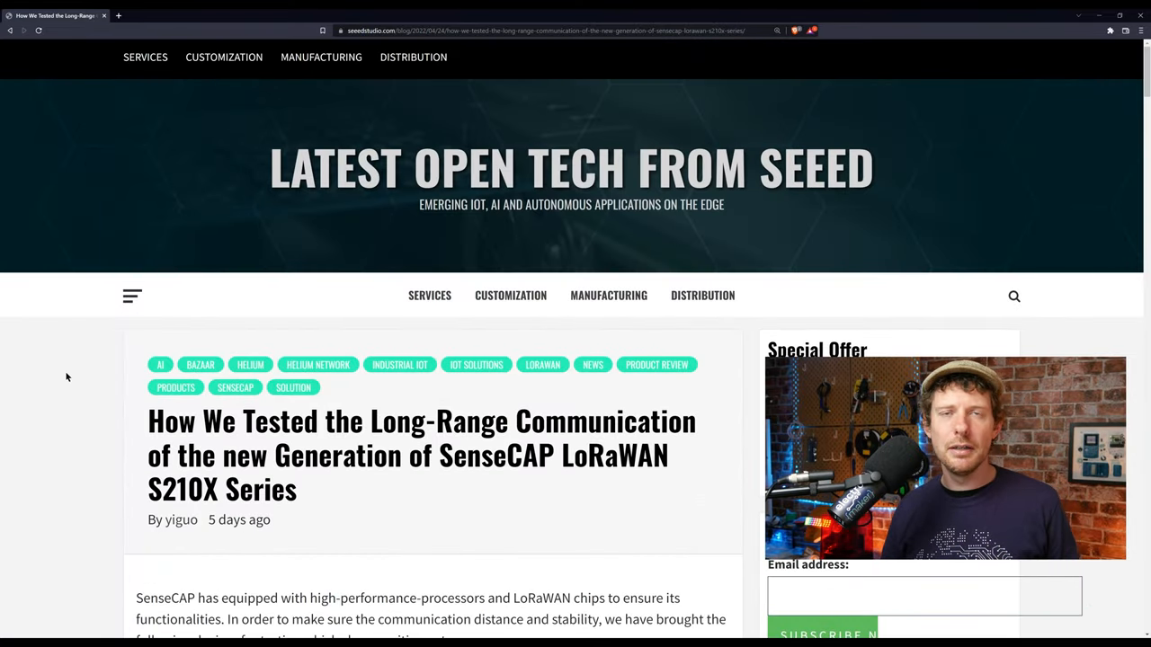